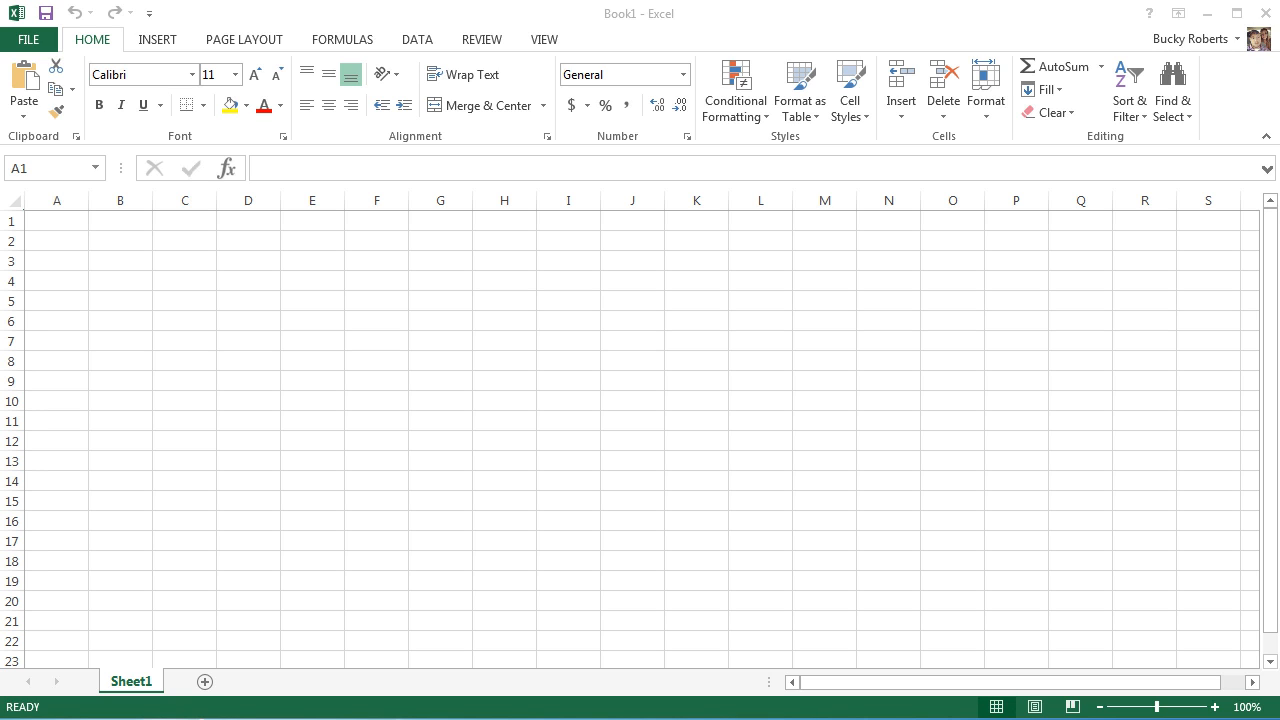
Select the ranges A1:E14, E1:E10 and A1:C9, and type sample text.
{"action": "left_click_drag", "start_coordinate": [56, 220], "coordinate": [312, 420]}
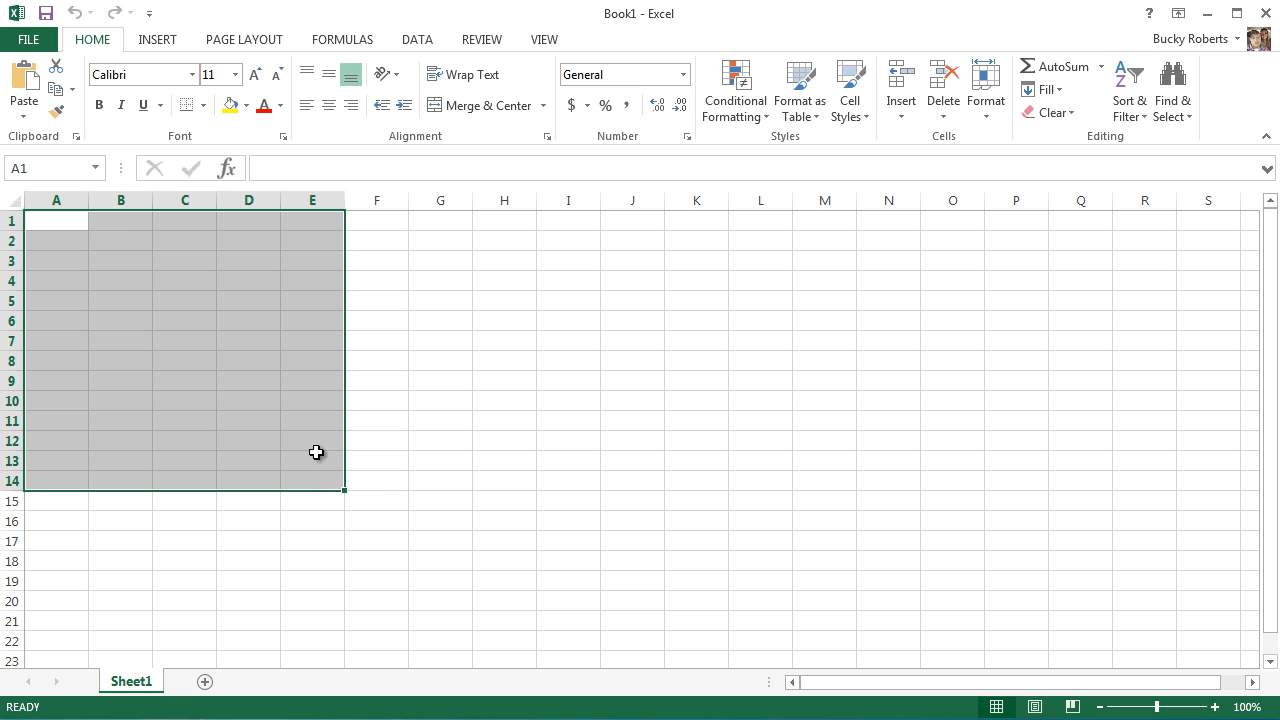
{"action": "mouse_move", "coordinate": [625, 516]}
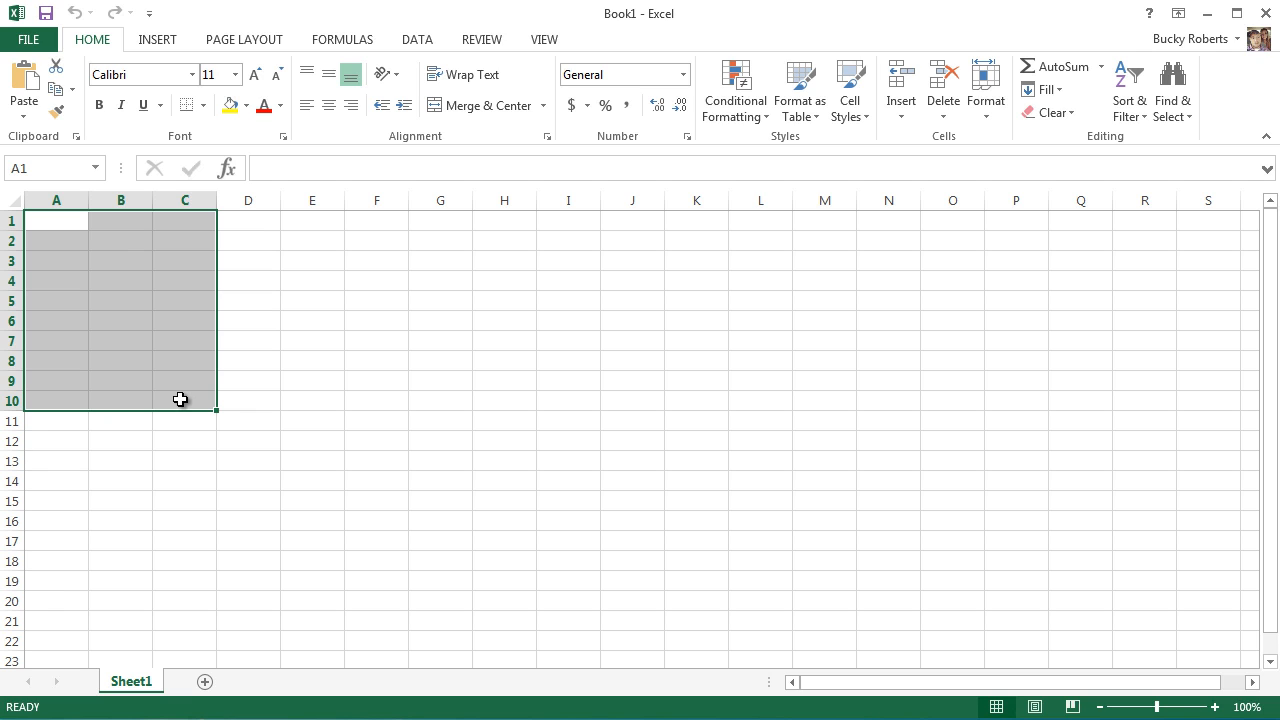
{"action": "left_click", "coordinate": [248, 380]}
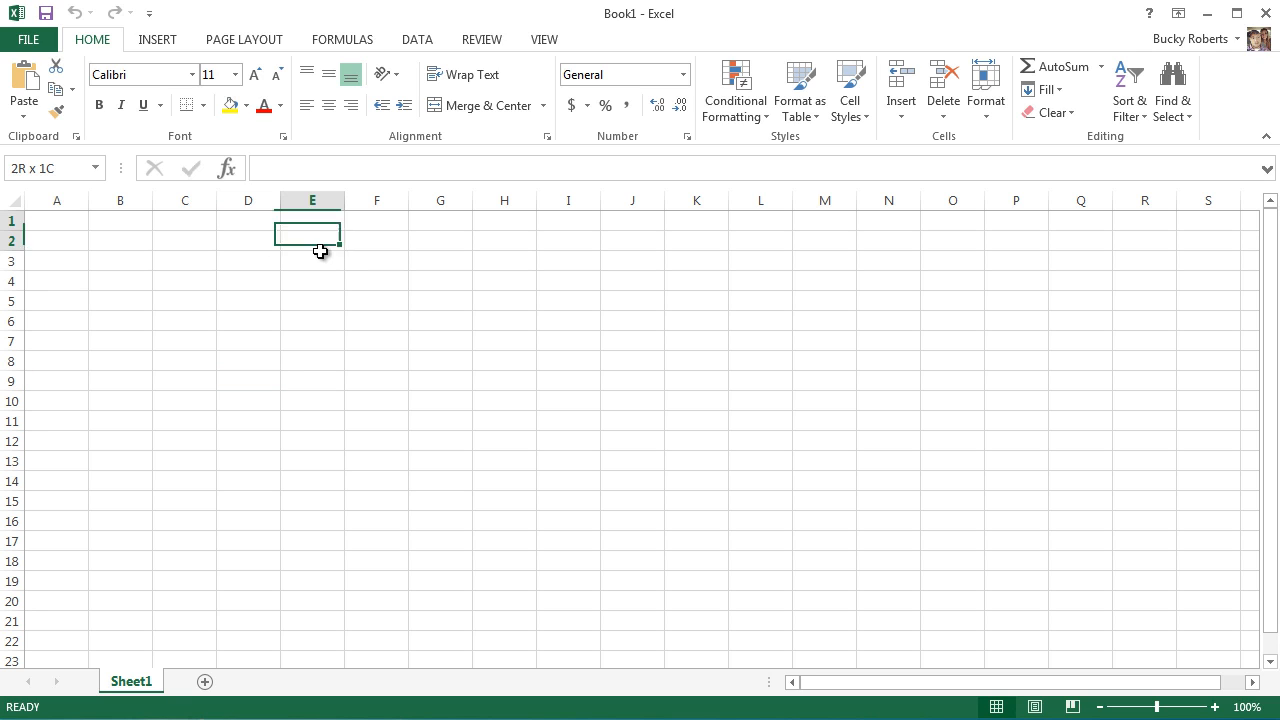
{"action": "left_click_drag", "start_coordinate": [312, 232], "coordinate": [312, 402]}
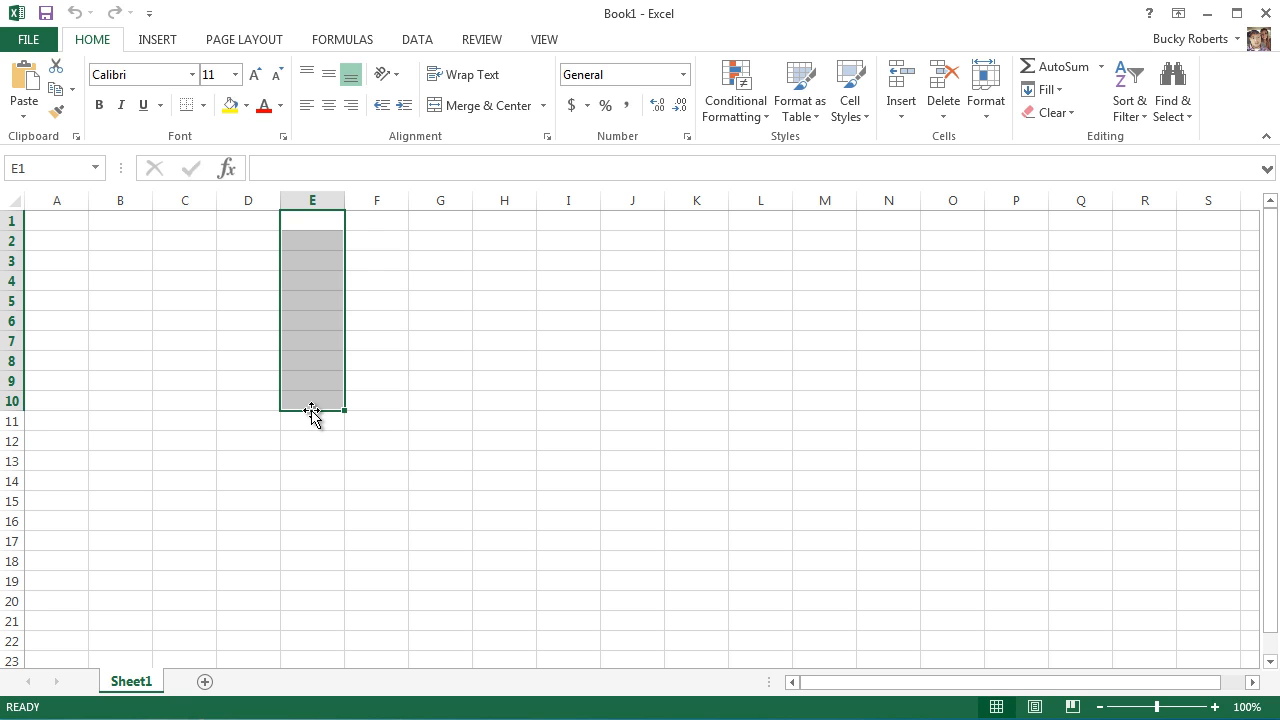
{"action": "left_click_drag", "start_coordinate": [56, 220], "coordinate": [184, 240]}
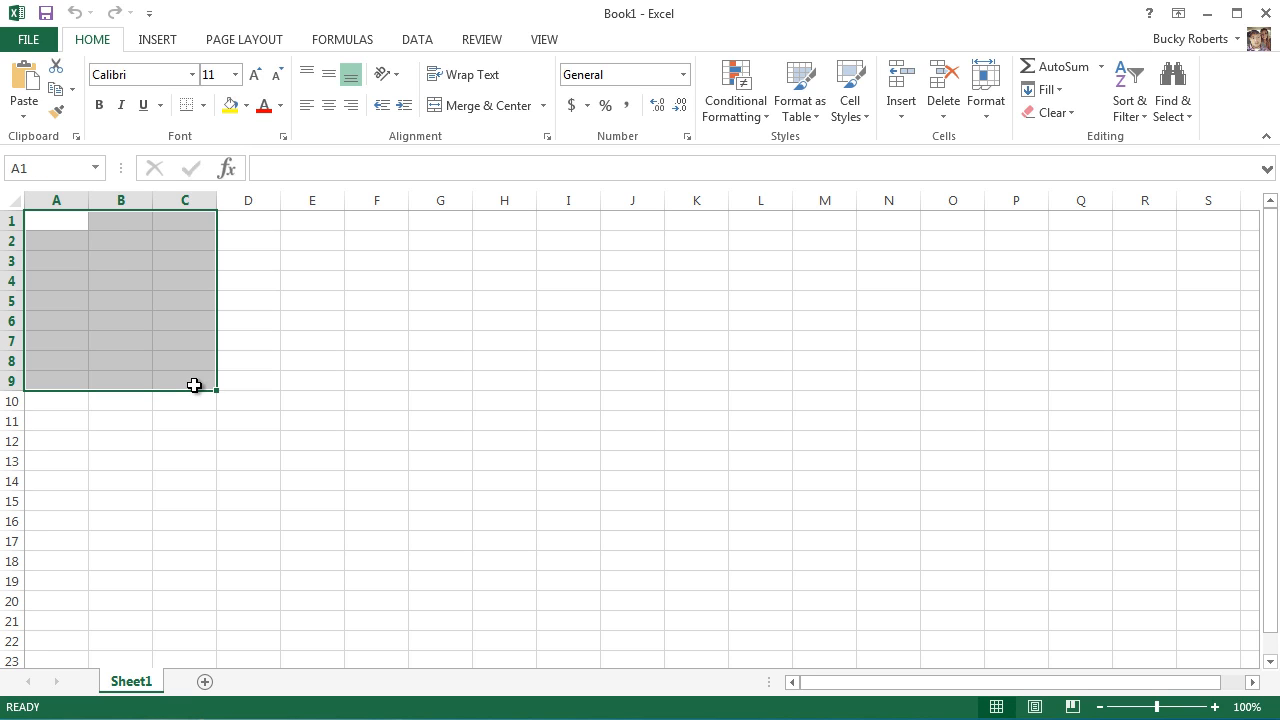
{"action": "mouse_move", "coordinate": [232, 305]}
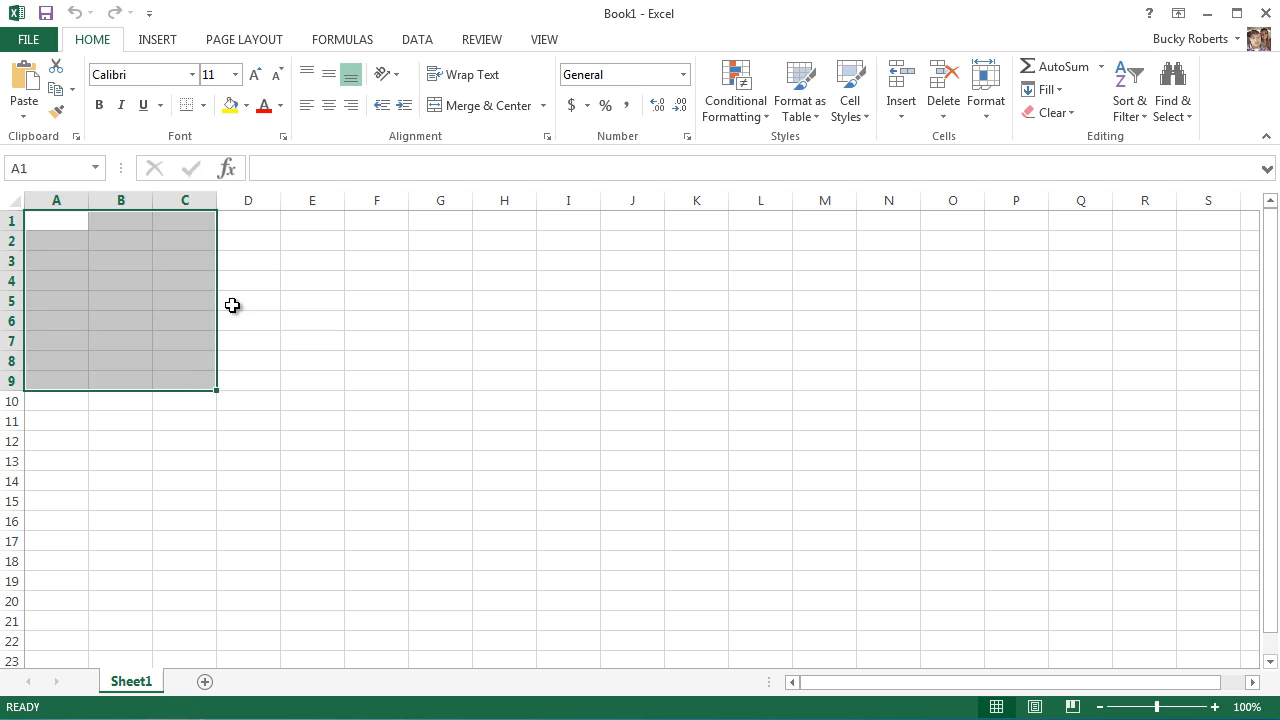
{"action": "type", "text": "gfggf"}
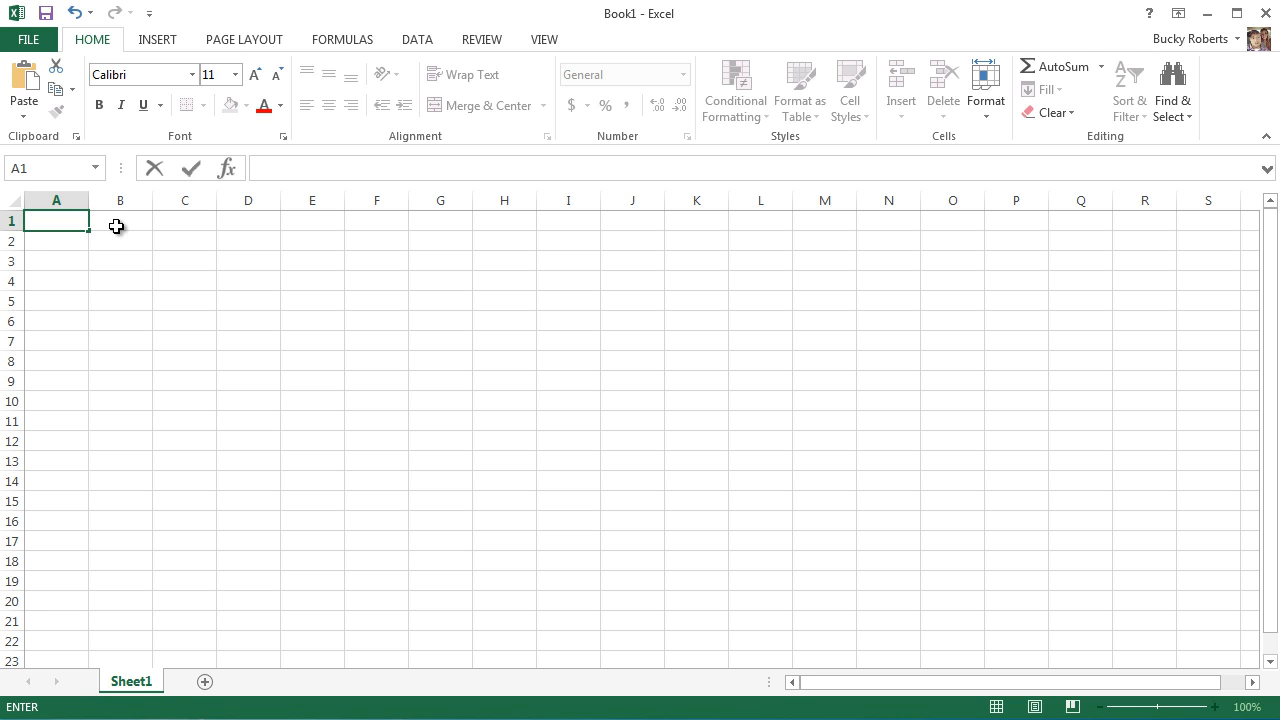
{"action": "mouse_move", "coordinate": [97, 229]}
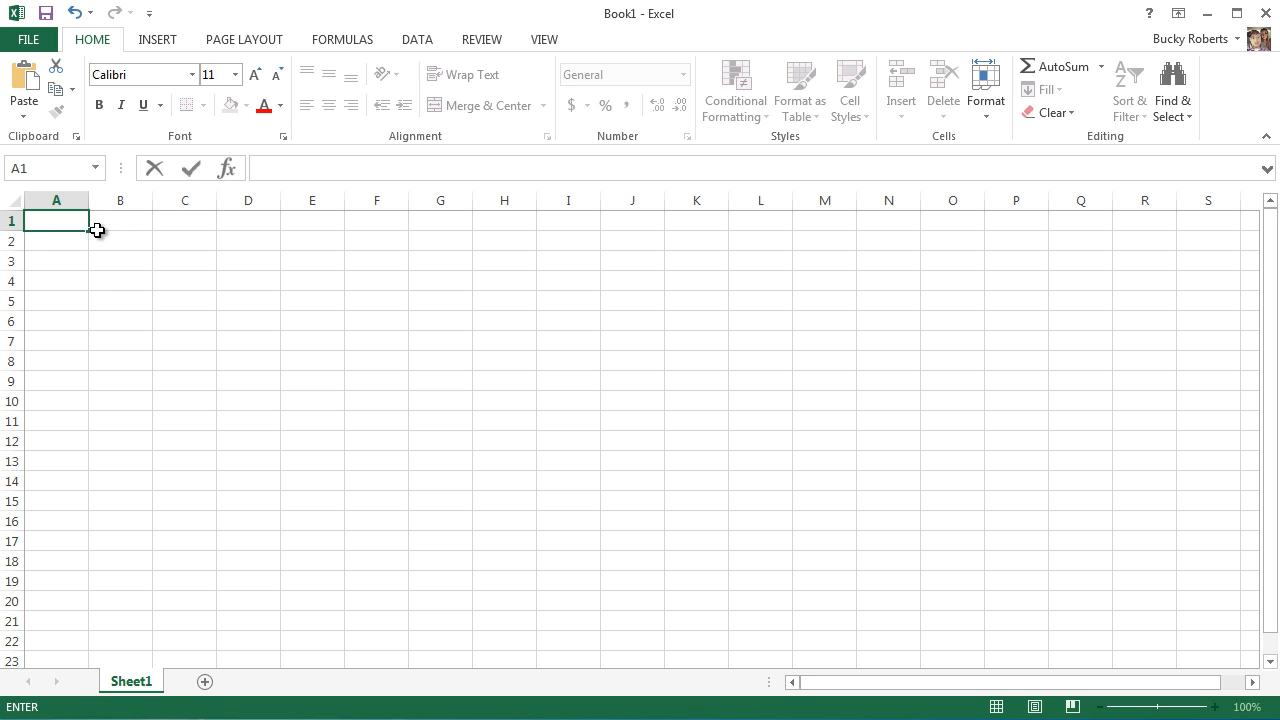
{"action": "mouse_move", "coordinate": [86, 236]}
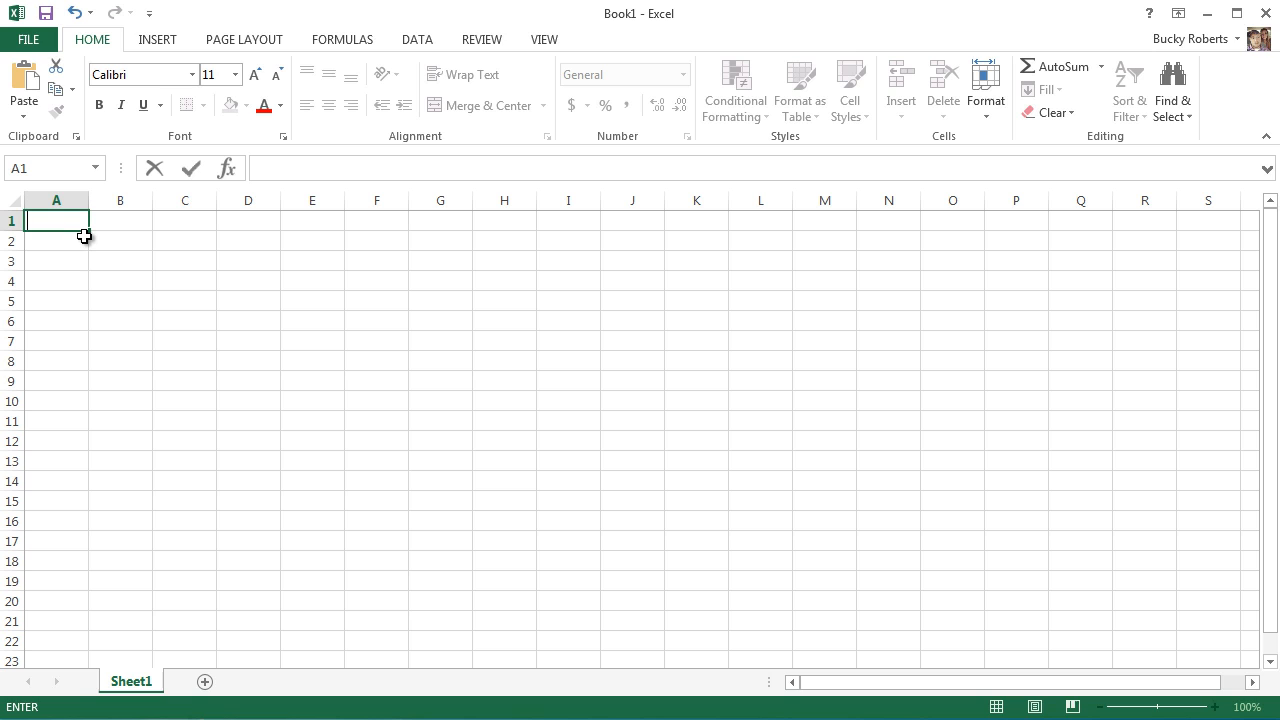
{"action": "mouse_move", "coordinate": [87, 203]}
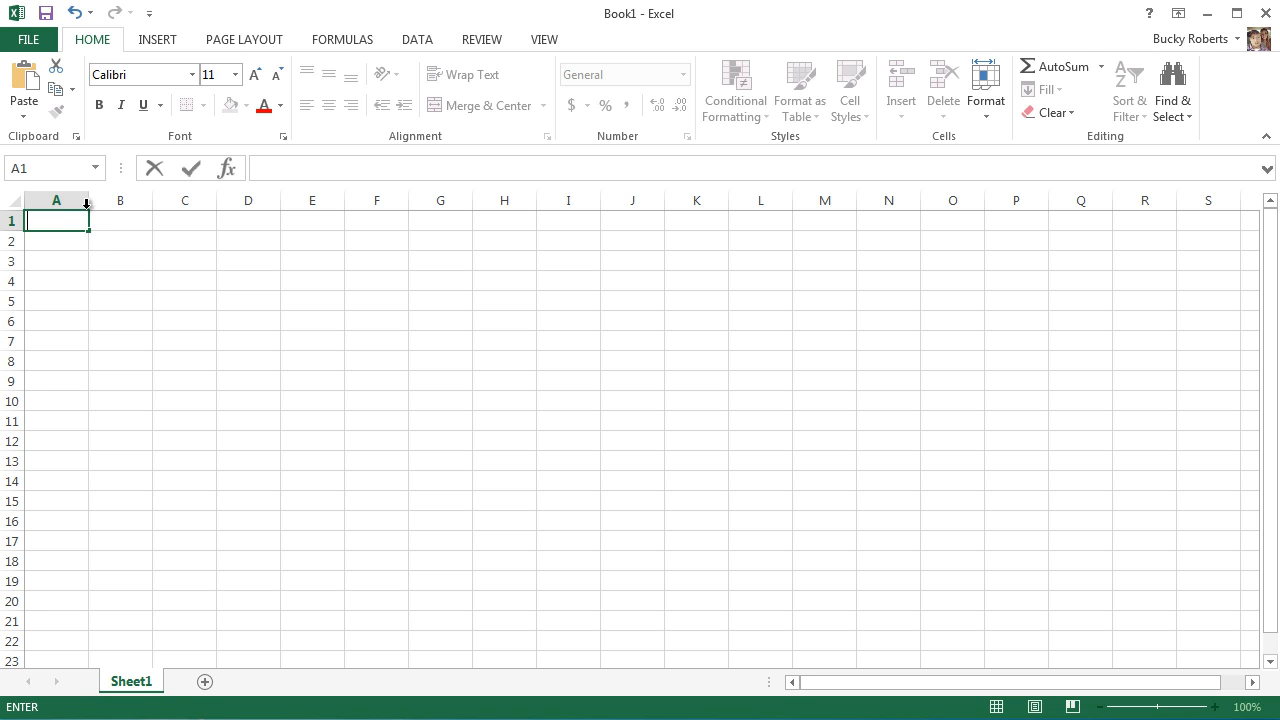
{"action": "mouse_move", "coordinate": [247, 394]}
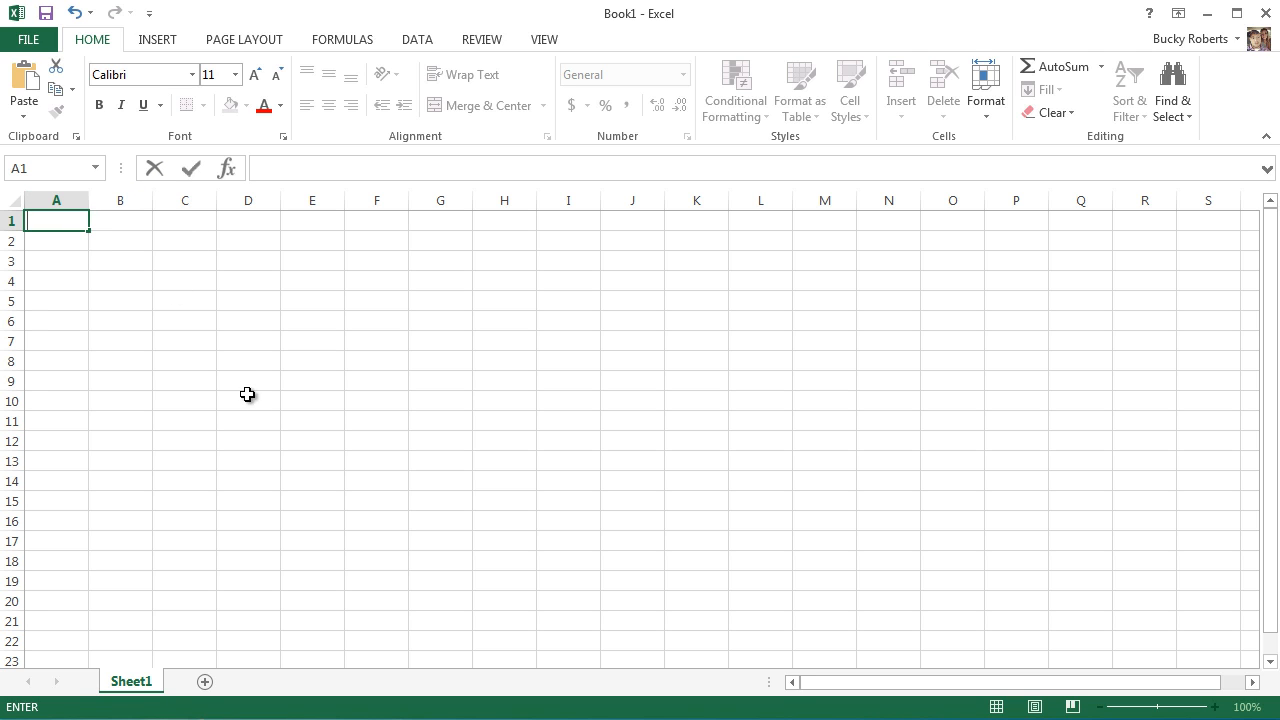
{"action": "mouse_move", "coordinate": [58, 279]}
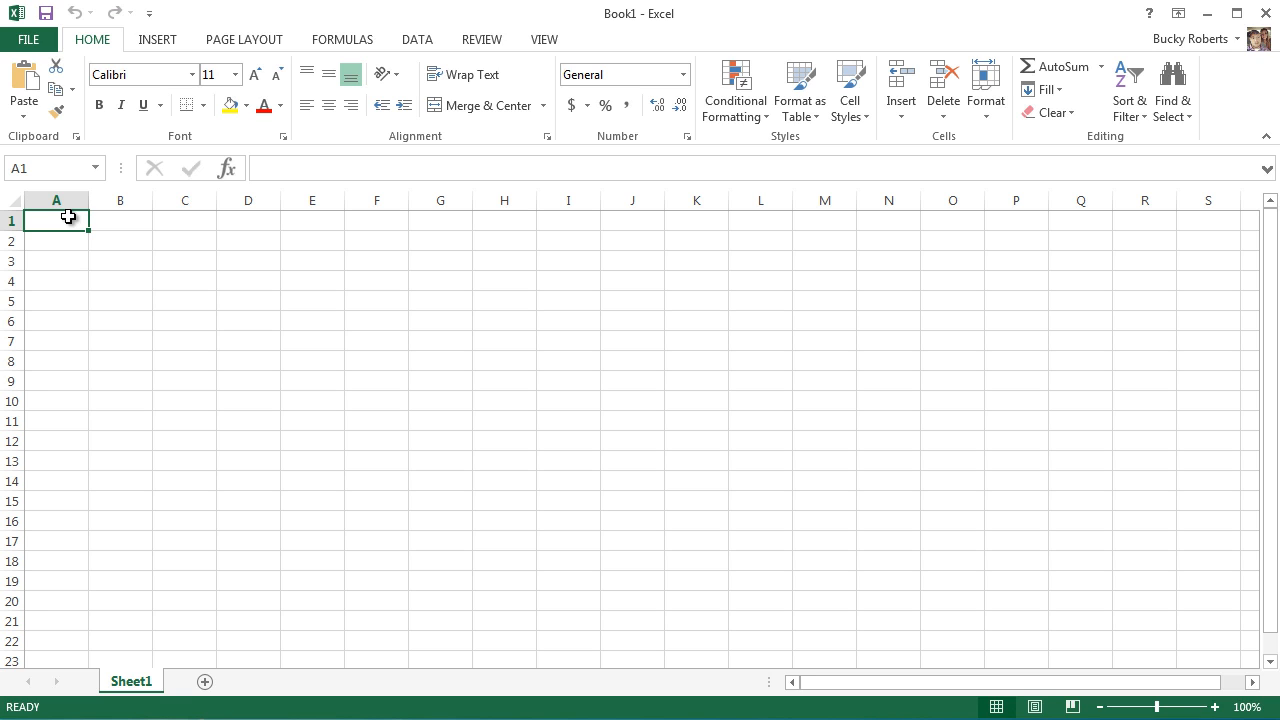
Enter 1 in A1 and apply the Date format so it shows 1/1/1900.
{"action": "type", "text": "1"}
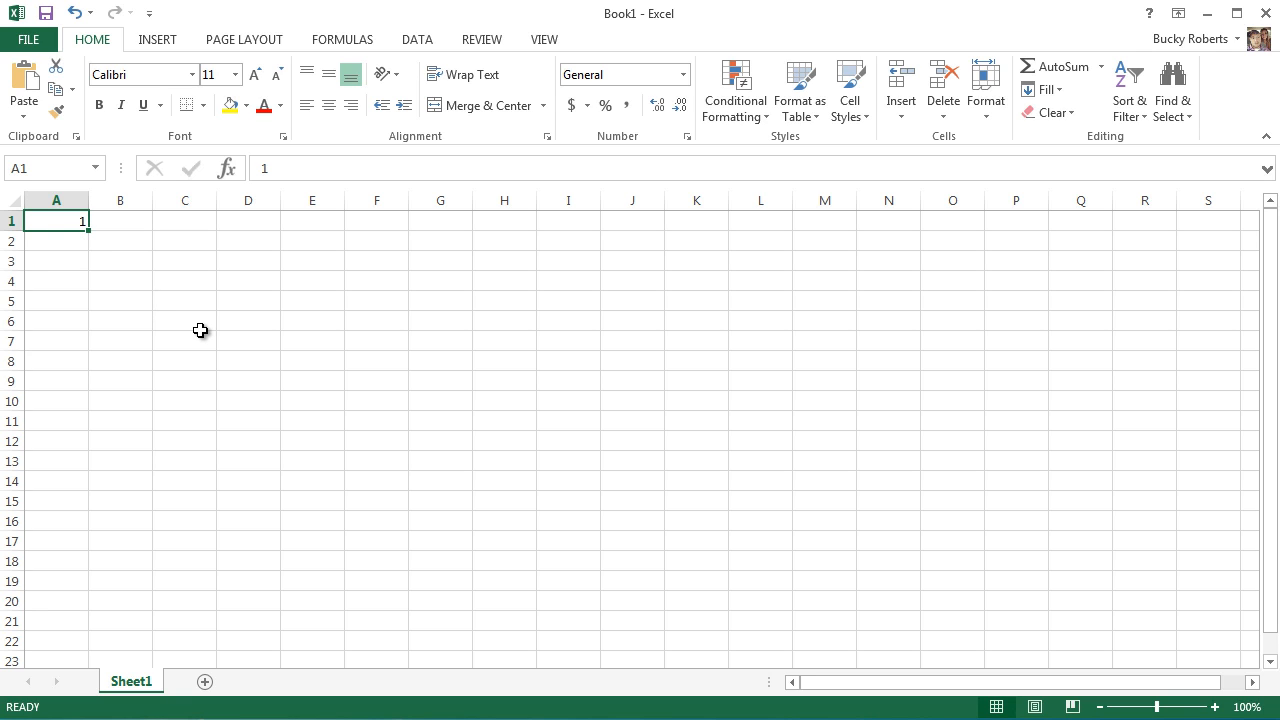
{"action": "mouse_move", "coordinate": [132, 223]}
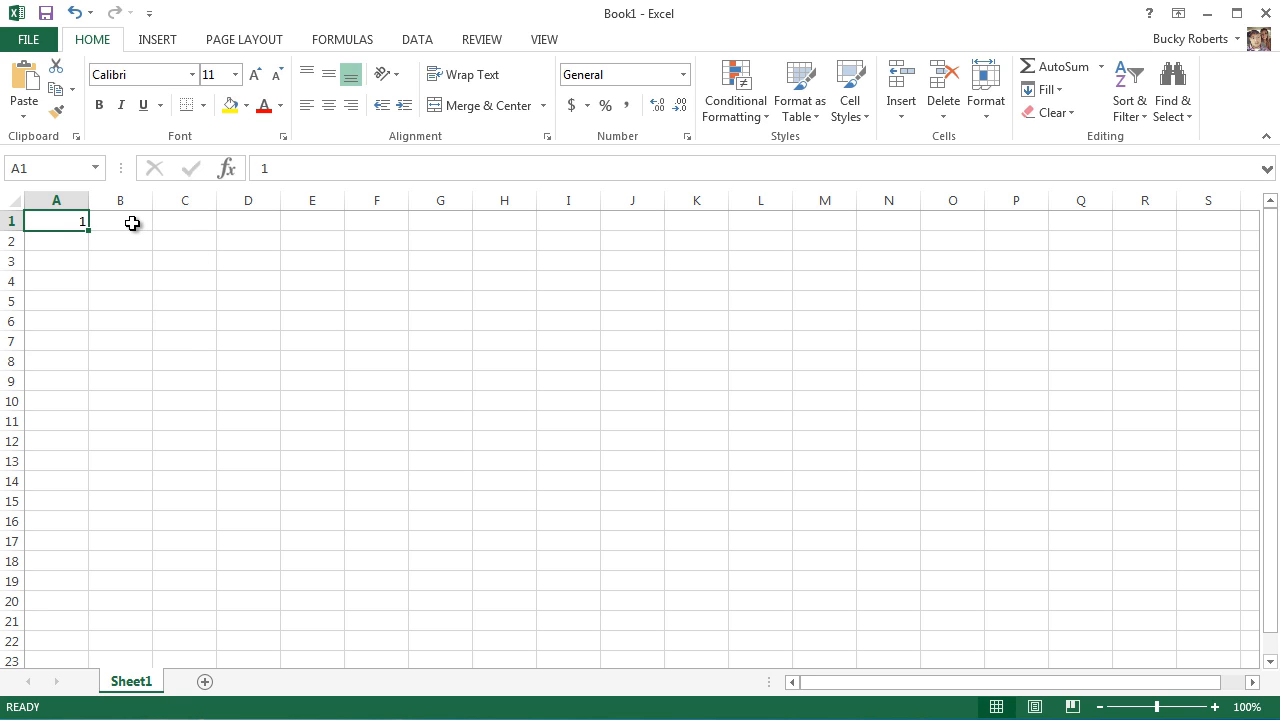
{"action": "mouse_move", "coordinate": [70, 224]}
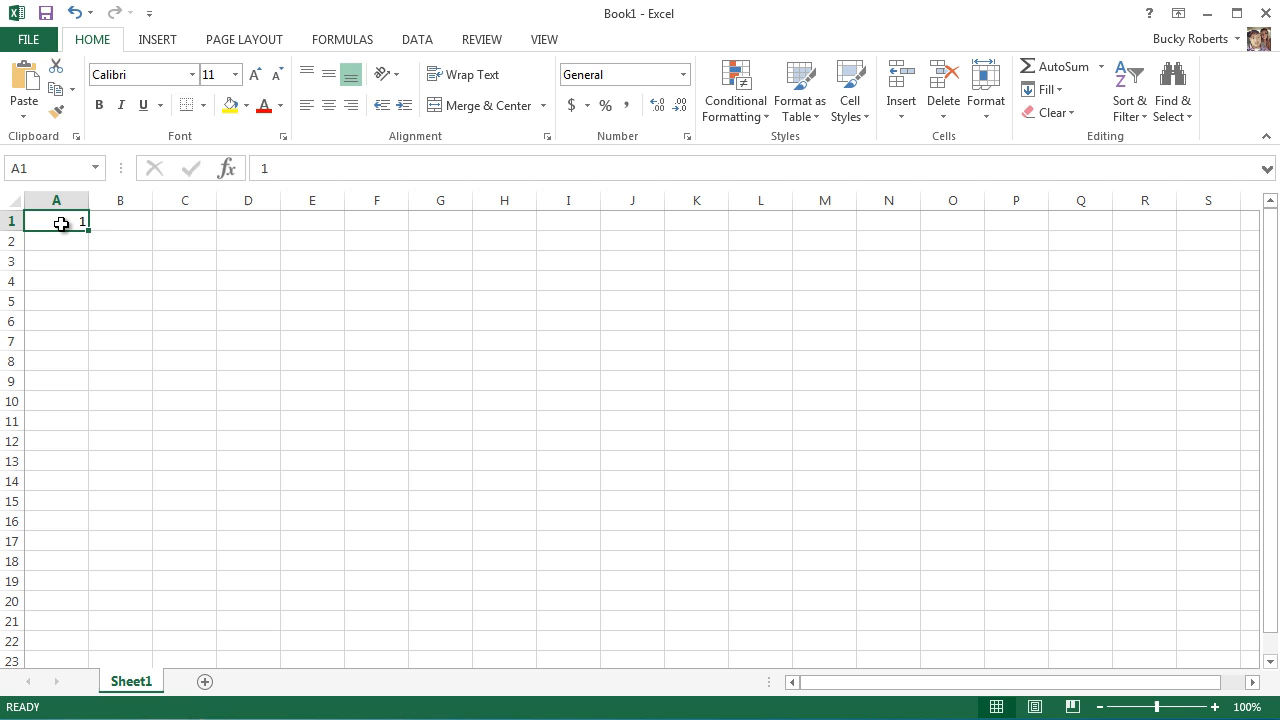
{"action": "right_click", "coordinate": [56, 221]}
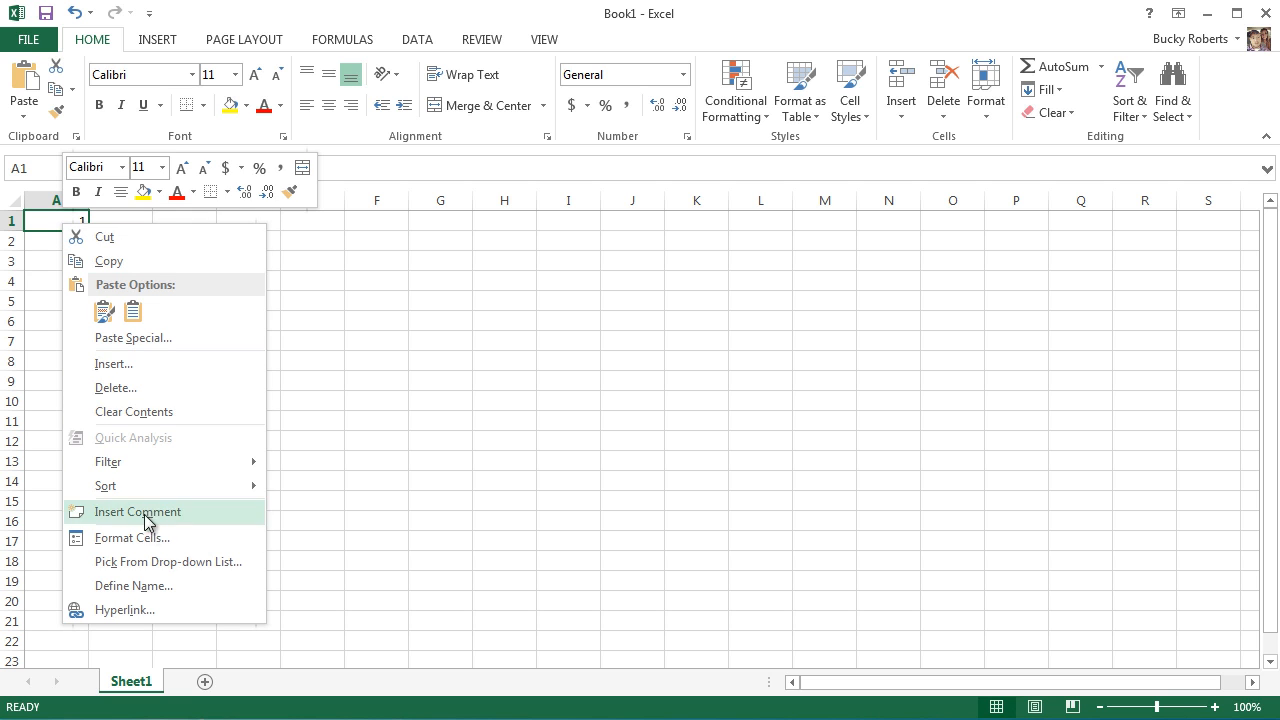
{"action": "left_click", "coordinate": [132, 537]}
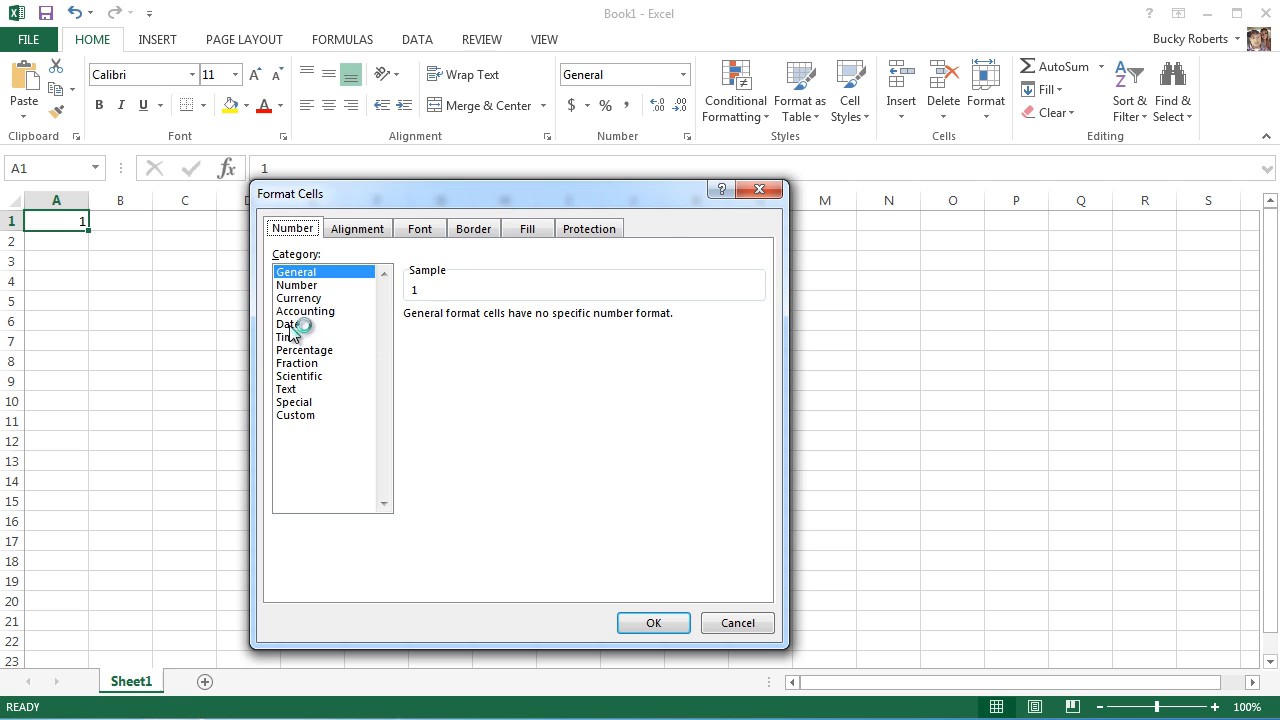
{"action": "left_click", "coordinate": [289, 323]}
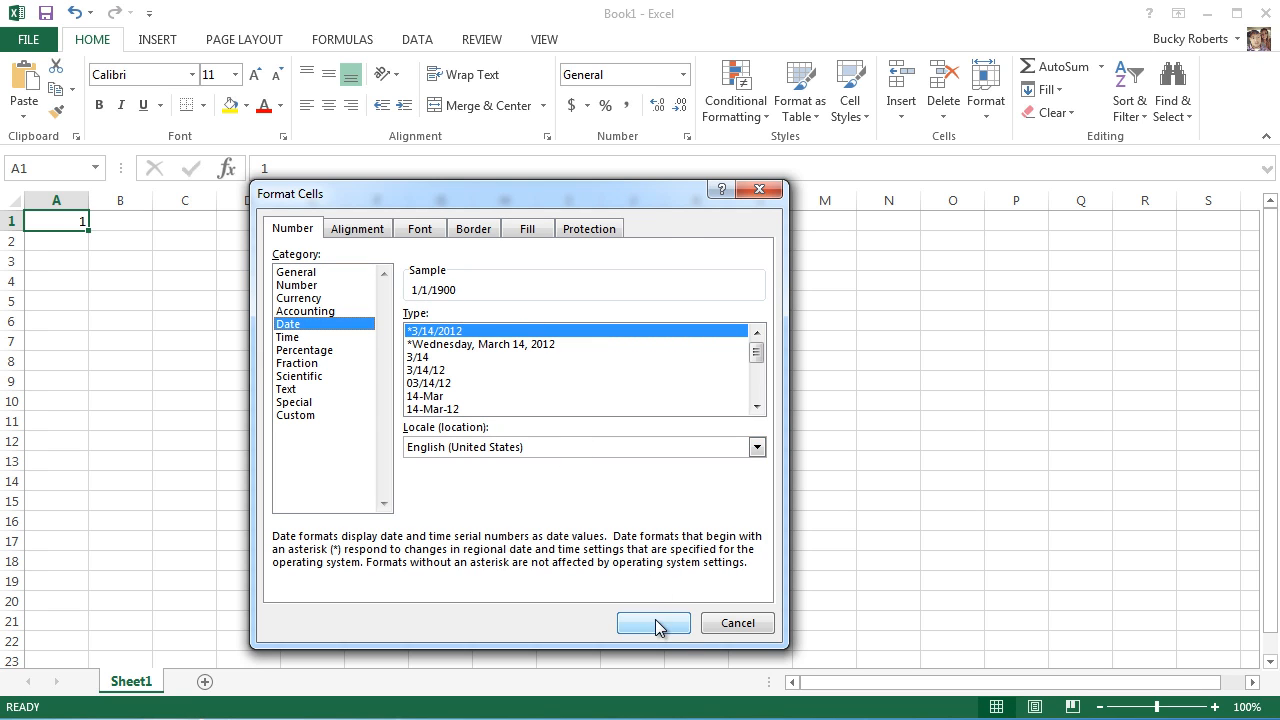
{"action": "left_click", "coordinate": [653, 622]}
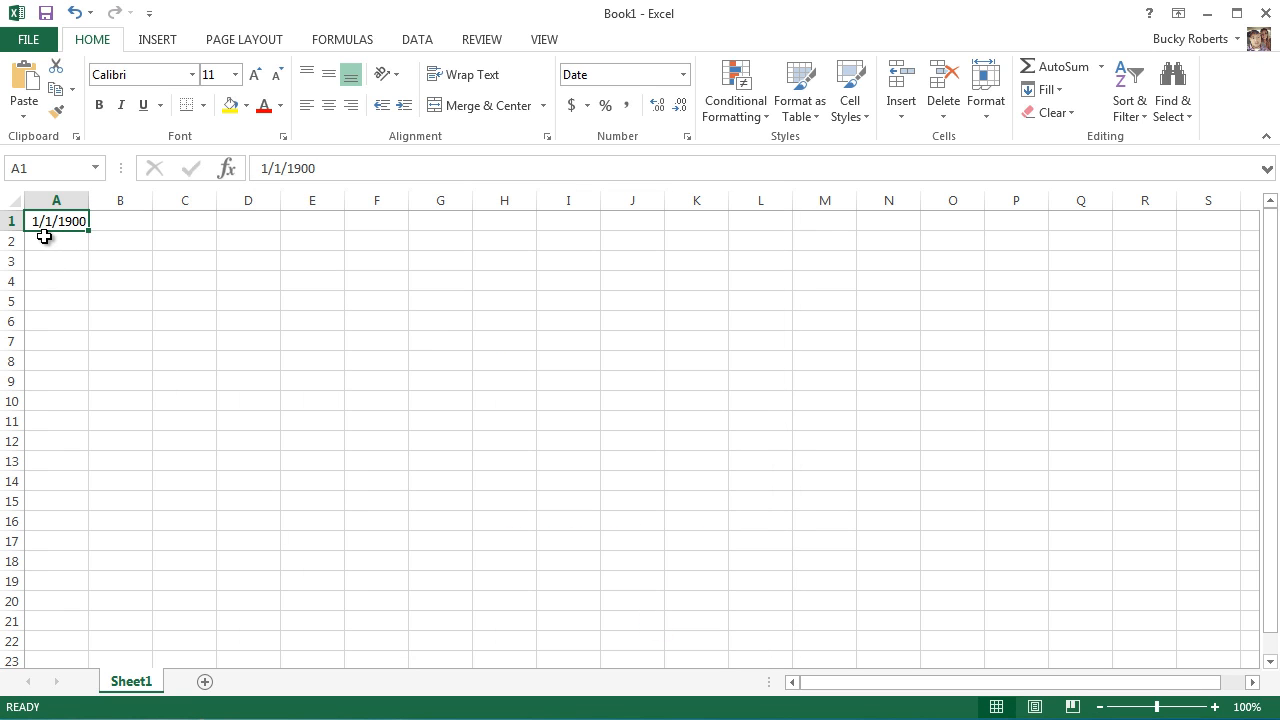
{"action": "mouse_move", "coordinate": [76, 234]}
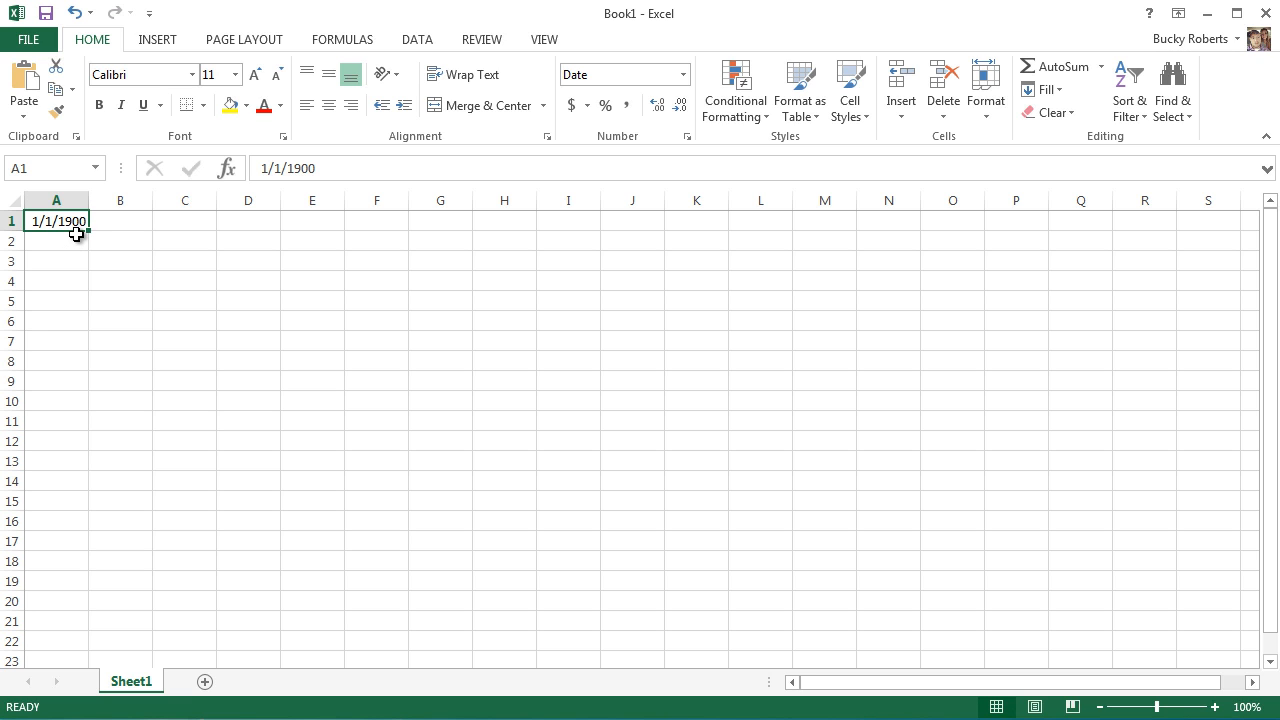
{"action": "mouse_move", "coordinate": [141, 293]}
{"action": "type", "text": "3"}
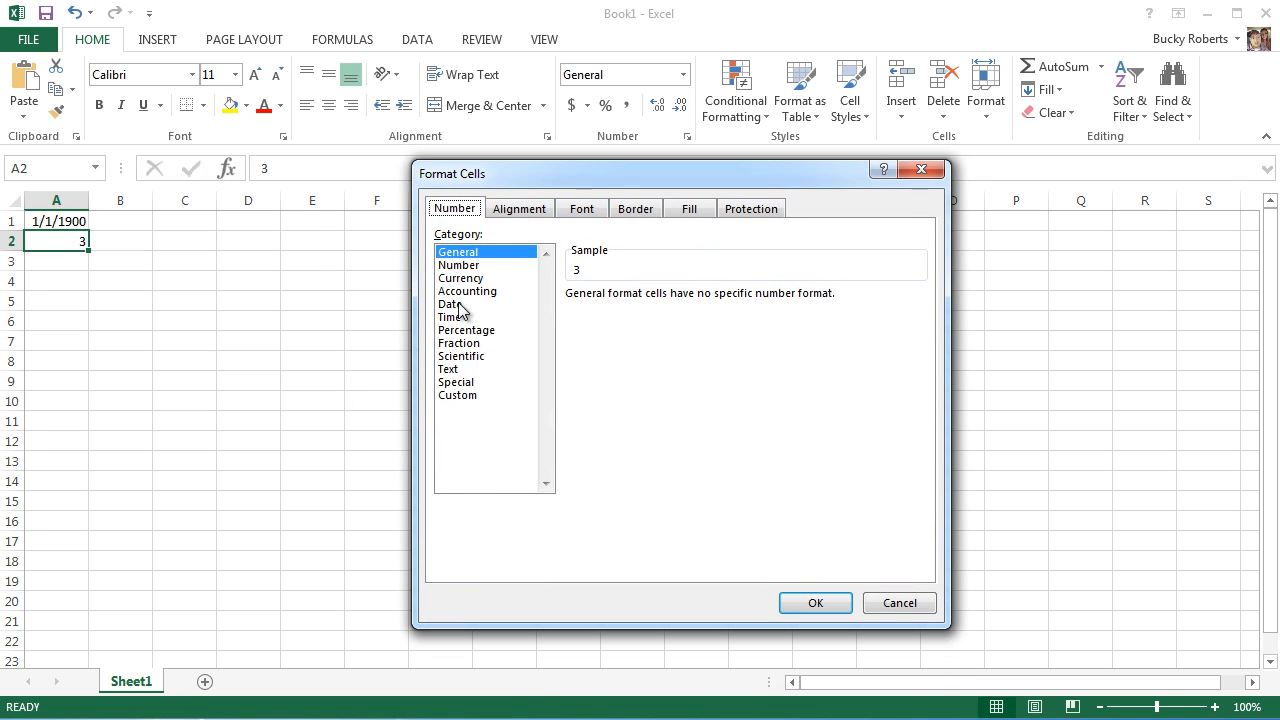
Apply the Date category to A2's value 3, then select cell A4.
{"action": "left_click", "coordinate": [814, 603]}
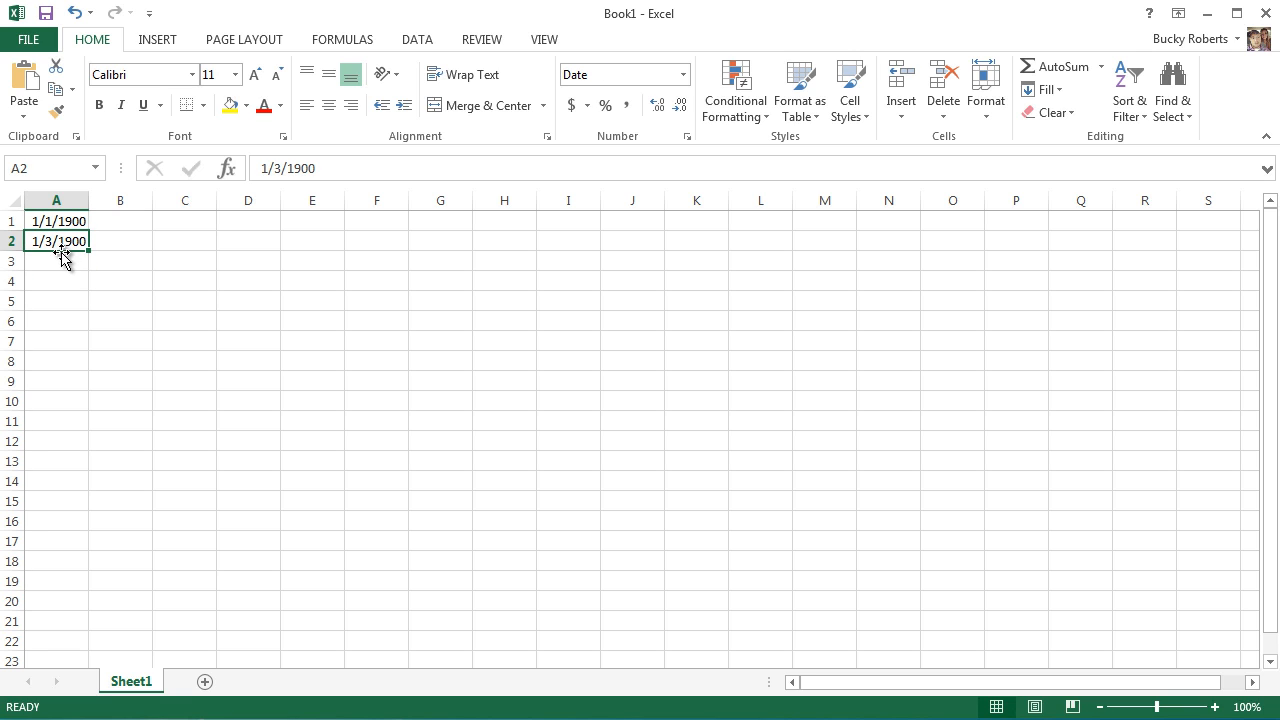
{"action": "mouse_move", "coordinate": [287, 307]}
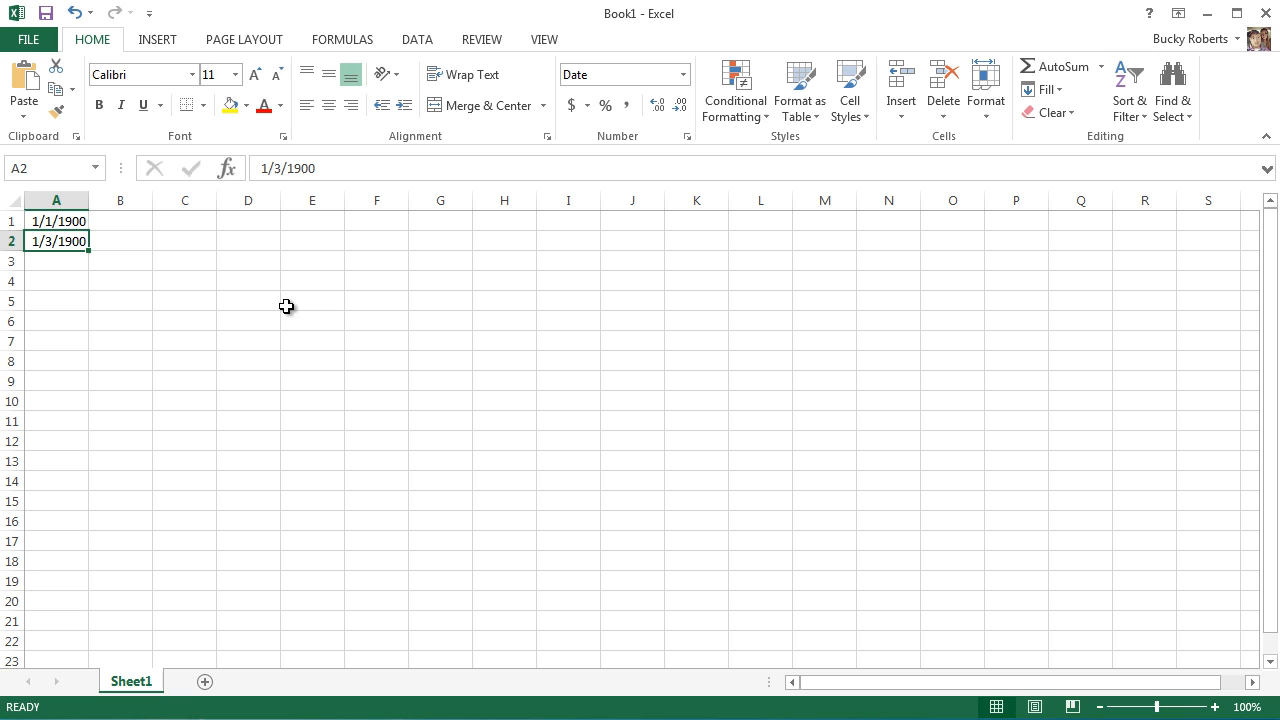
{"action": "mouse_move", "coordinate": [283, 293]}
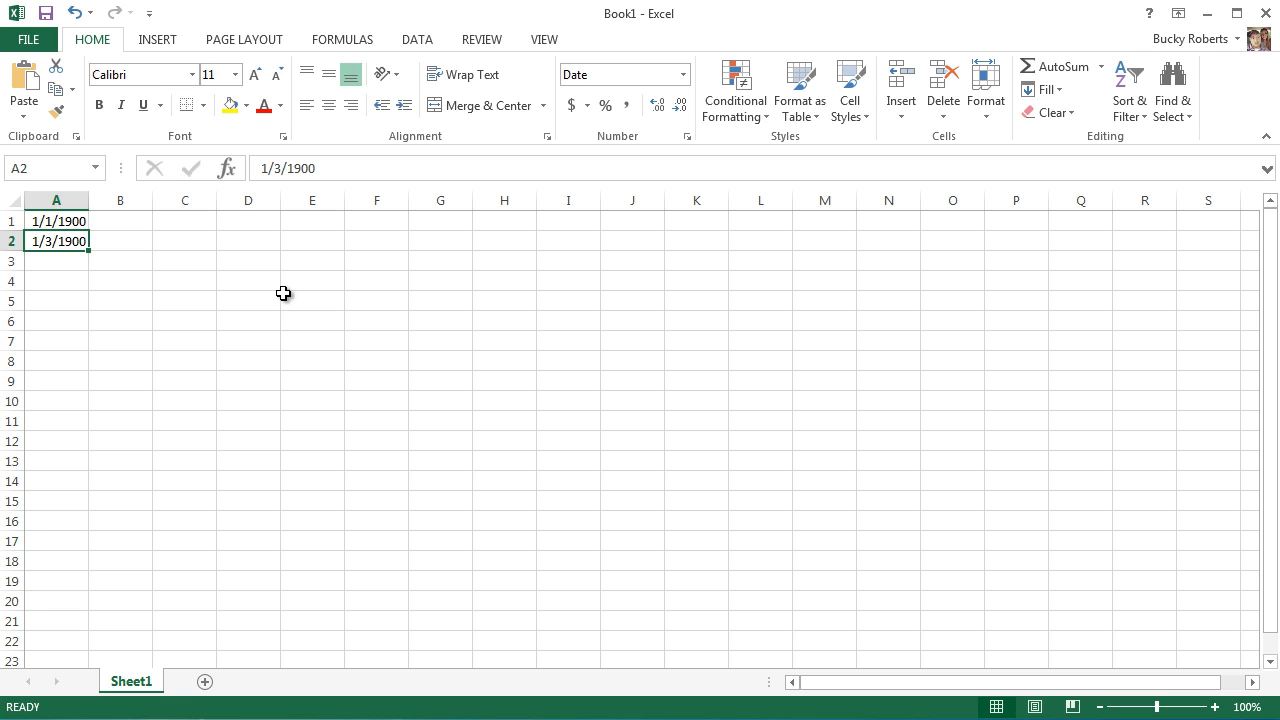
{"action": "left_click", "coordinate": [56, 281]}
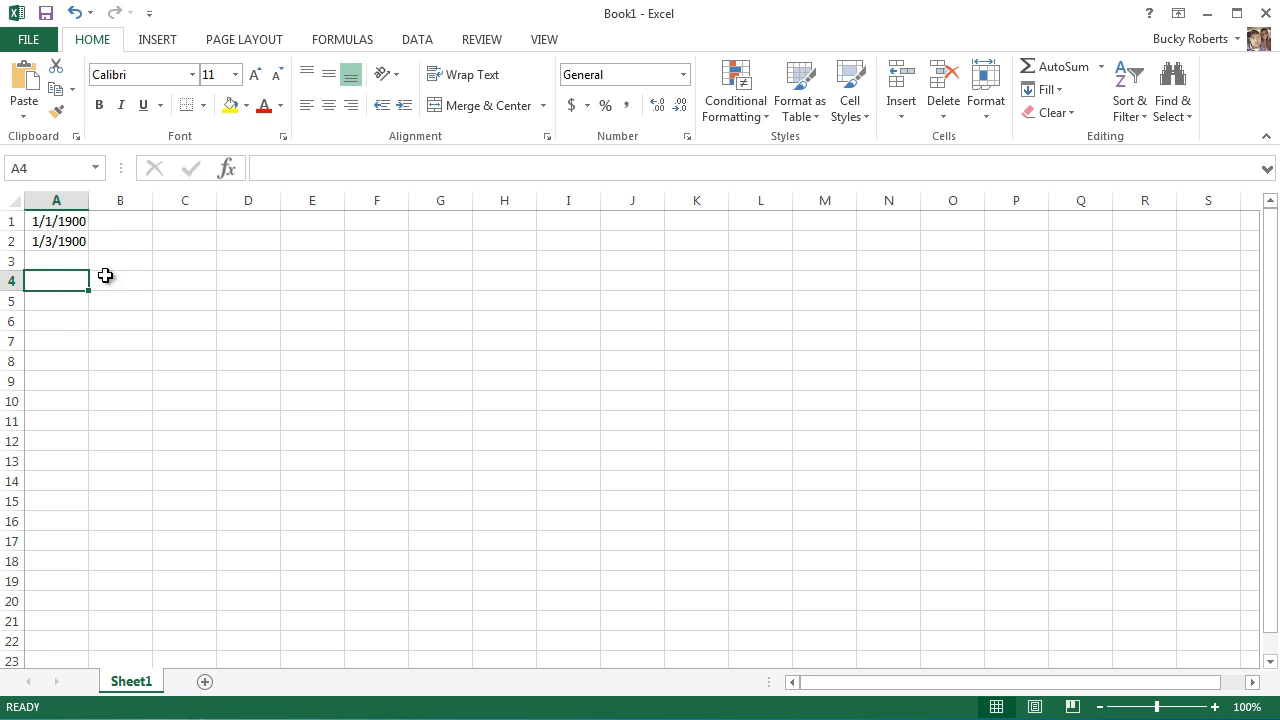
{"action": "mouse_move", "coordinate": [93, 290]}
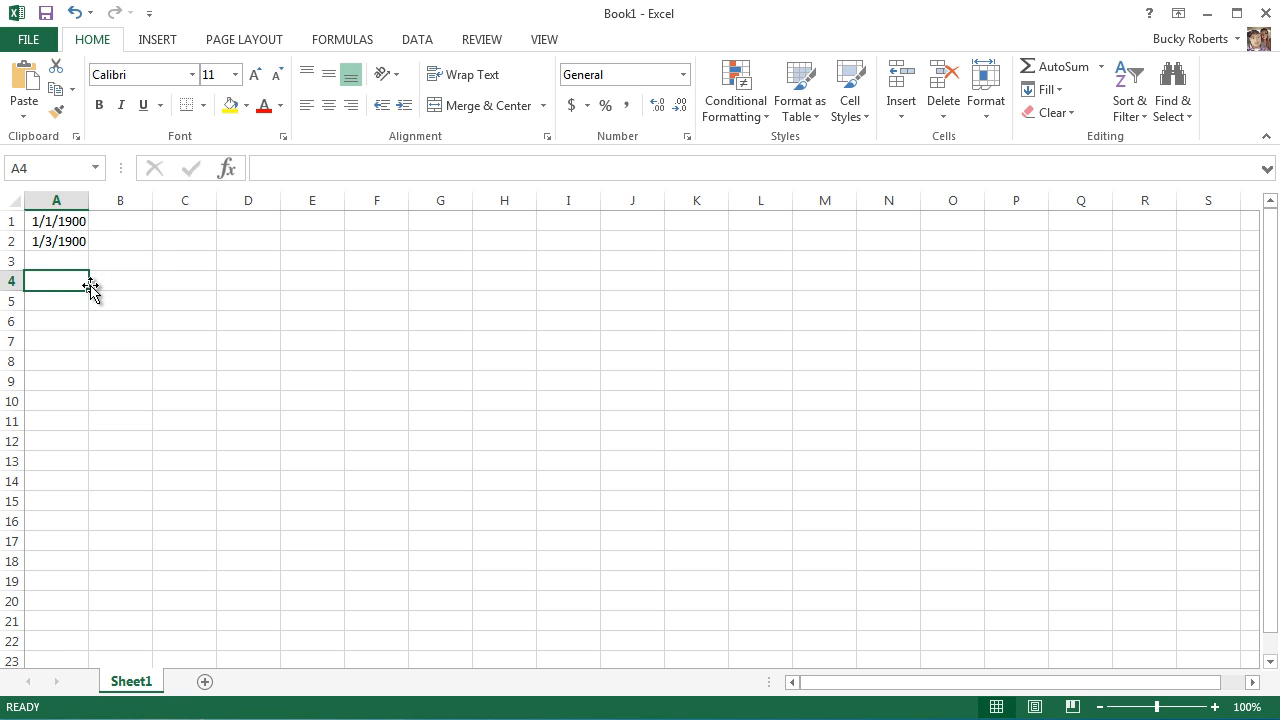
{"action": "mouse_move", "coordinate": [352, 329]}
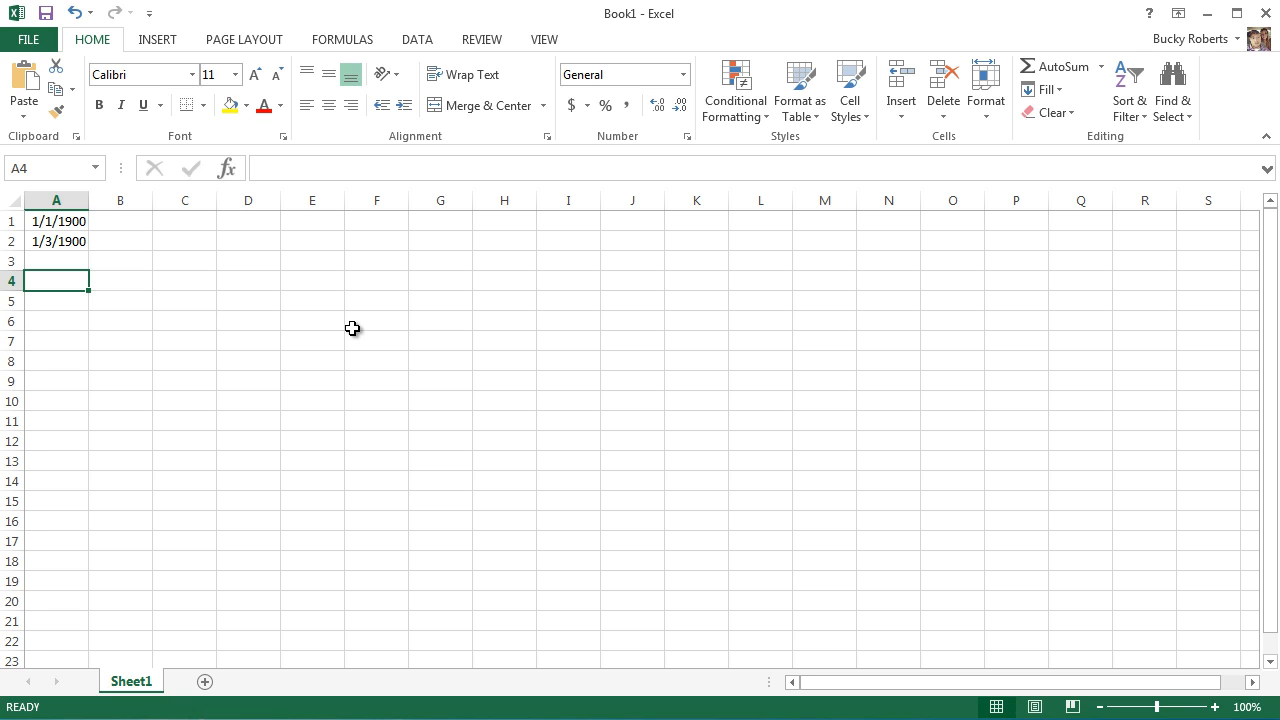
Enter 11/5/2014 in cell A4 and reselect it in the widened column.
{"action": "type", "text": "11/5/2014"}
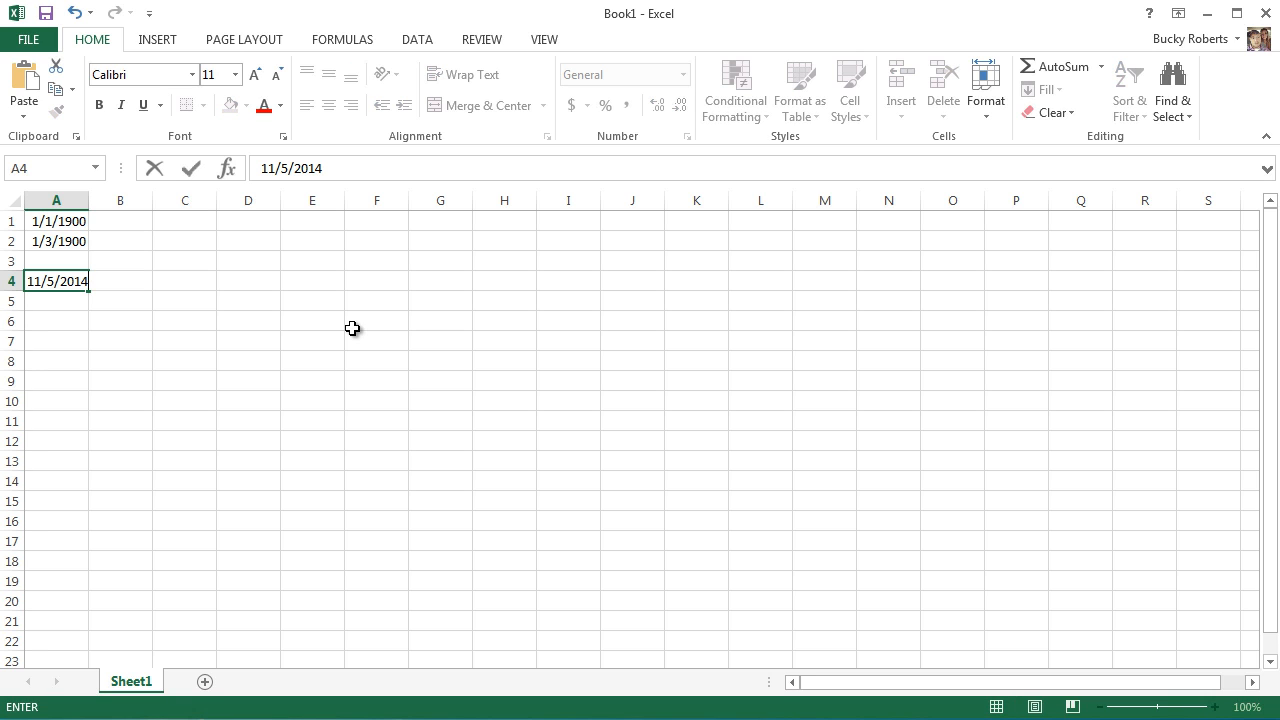
{"action": "mouse_move", "coordinate": [214, 268]}
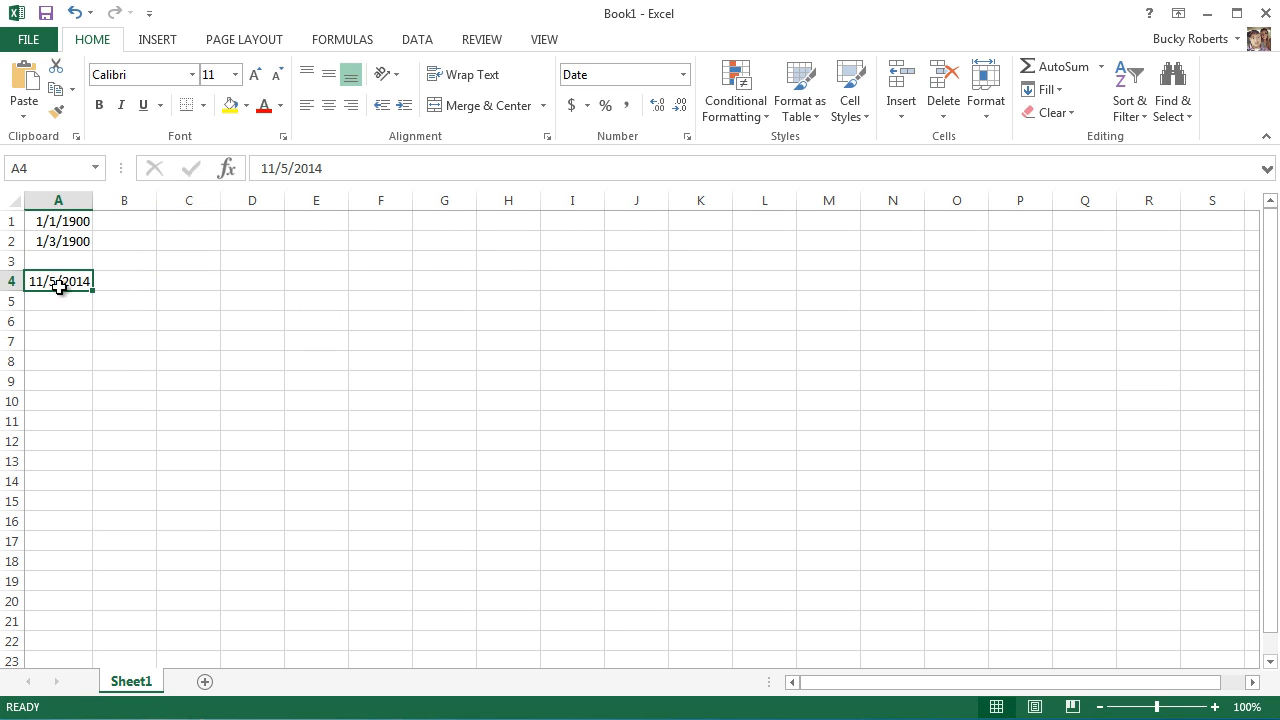
{"action": "mouse_move", "coordinate": [383, 403]}
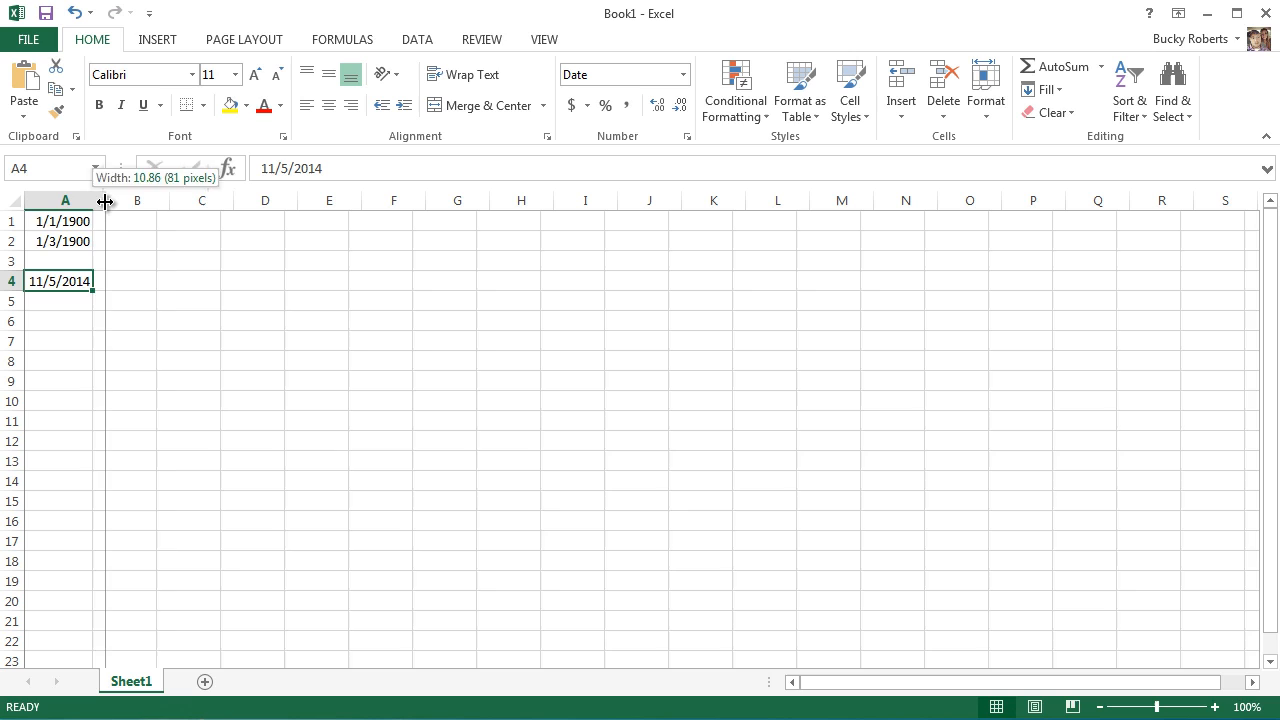
{"action": "left_click", "coordinate": [137, 281]}
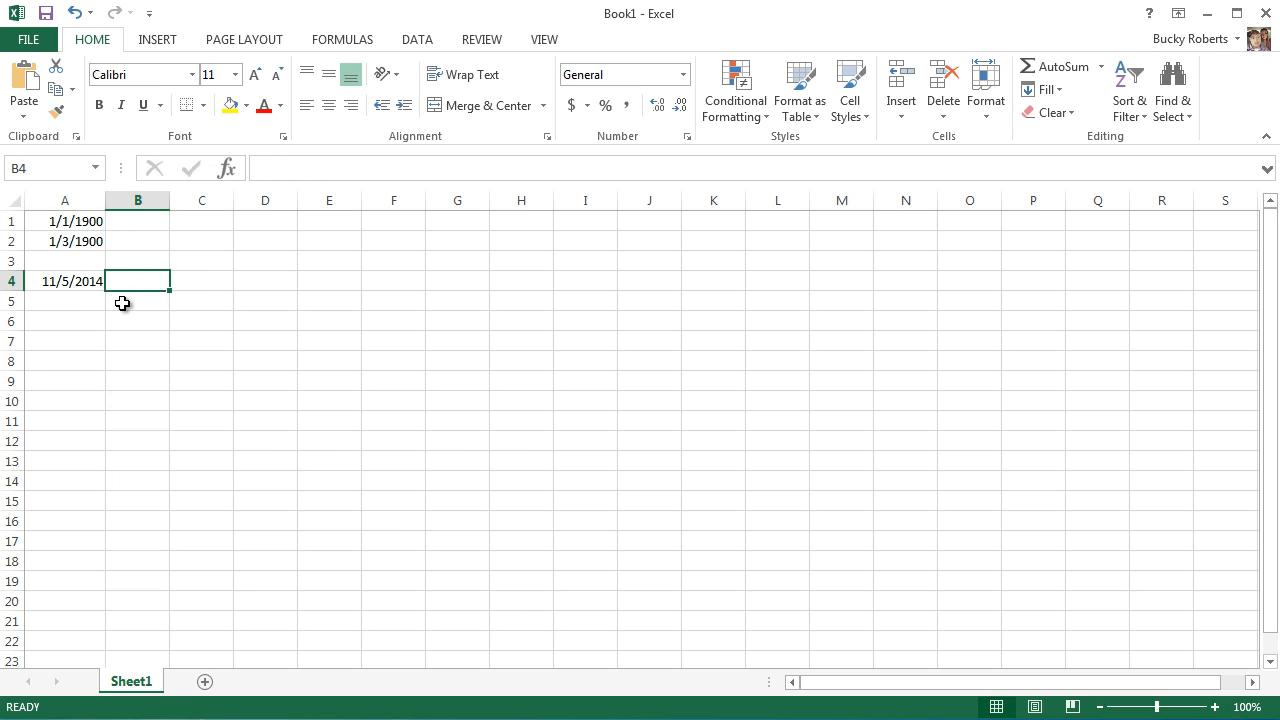
{"action": "left_click", "coordinate": [65, 281]}
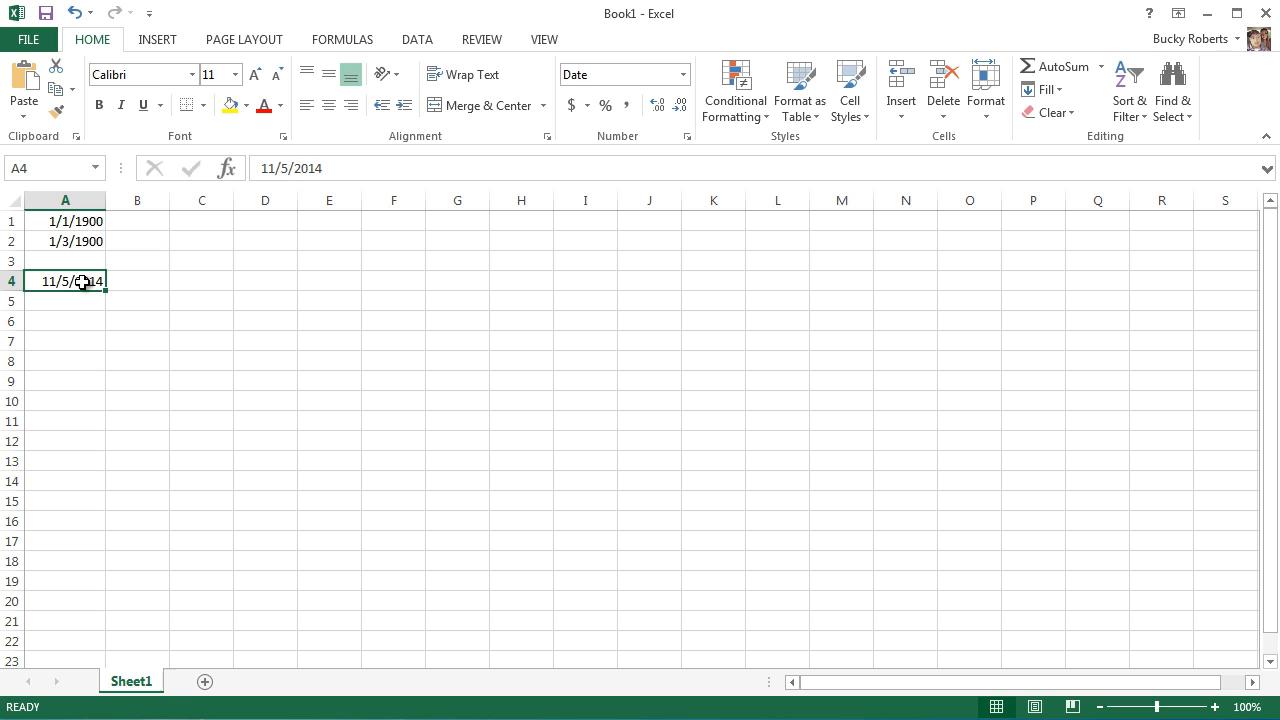
{"action": "mouse_move", "coordinate": [84, 280]}
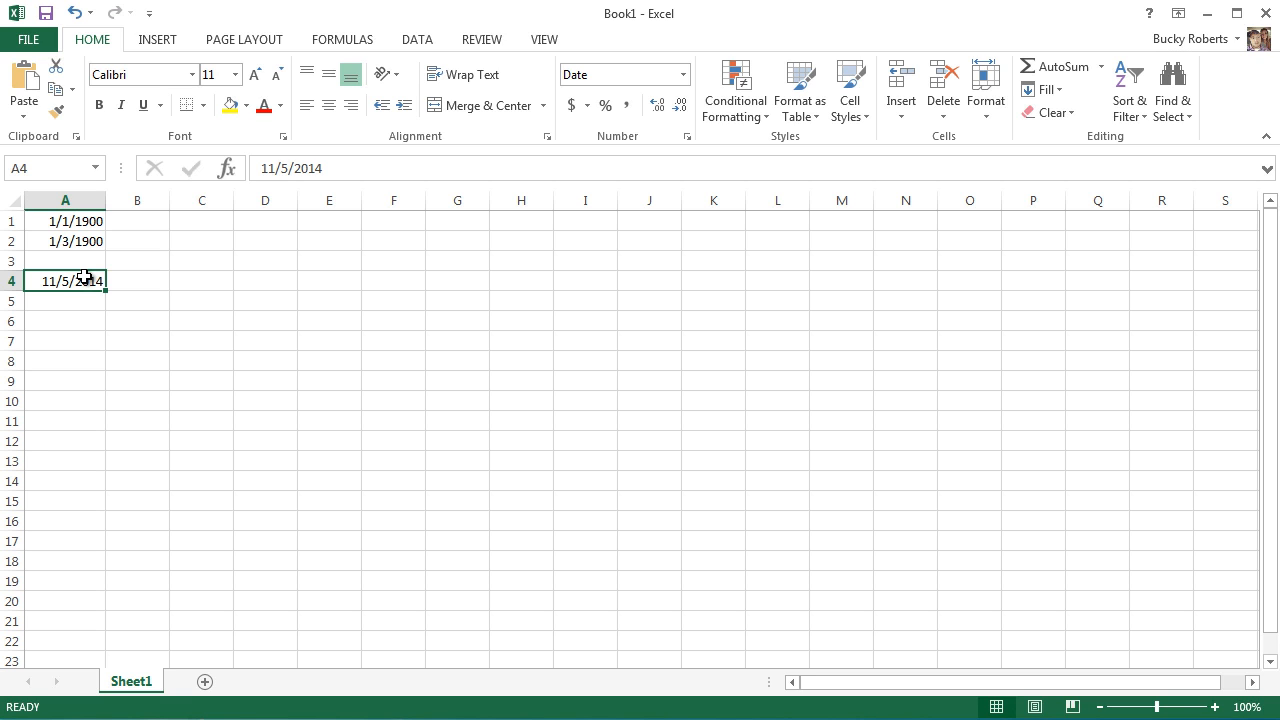
Reformat A4's date with the Number format, showing 41948.00.
{"action": "right_click", "coordinate": [65, 280]}
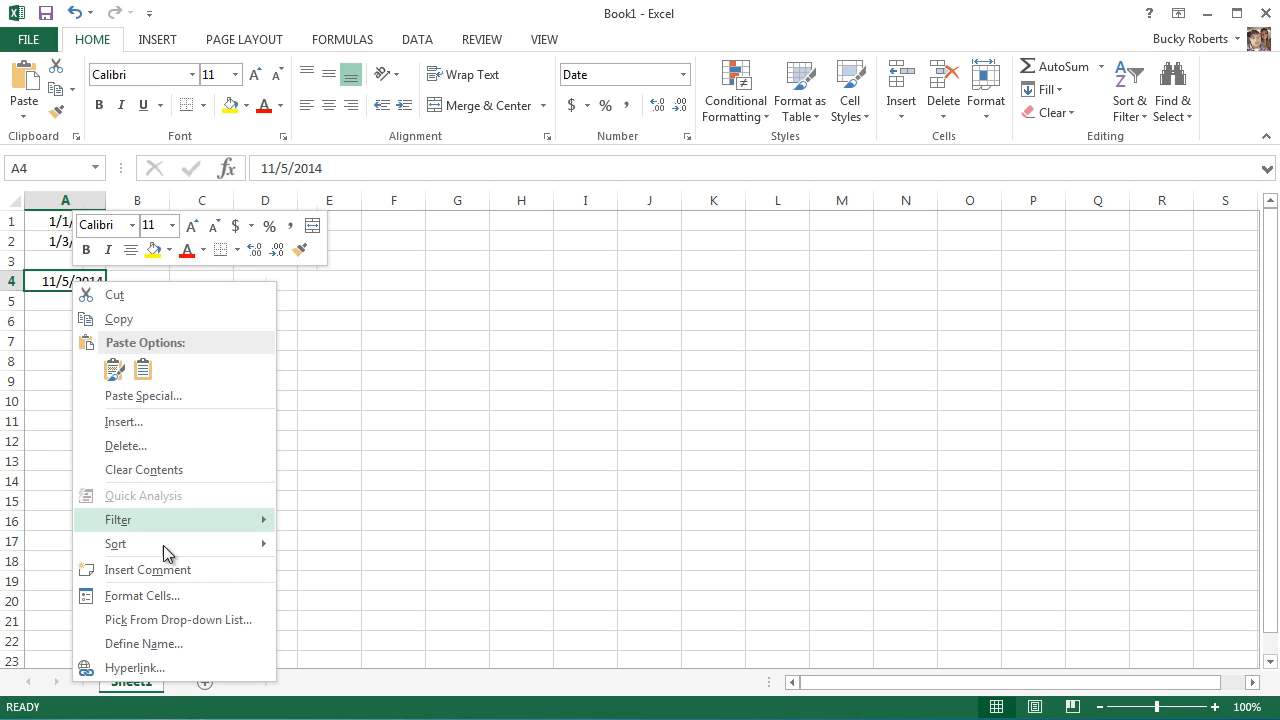
{"action": "left_click", "coordinate": [142, 595]}
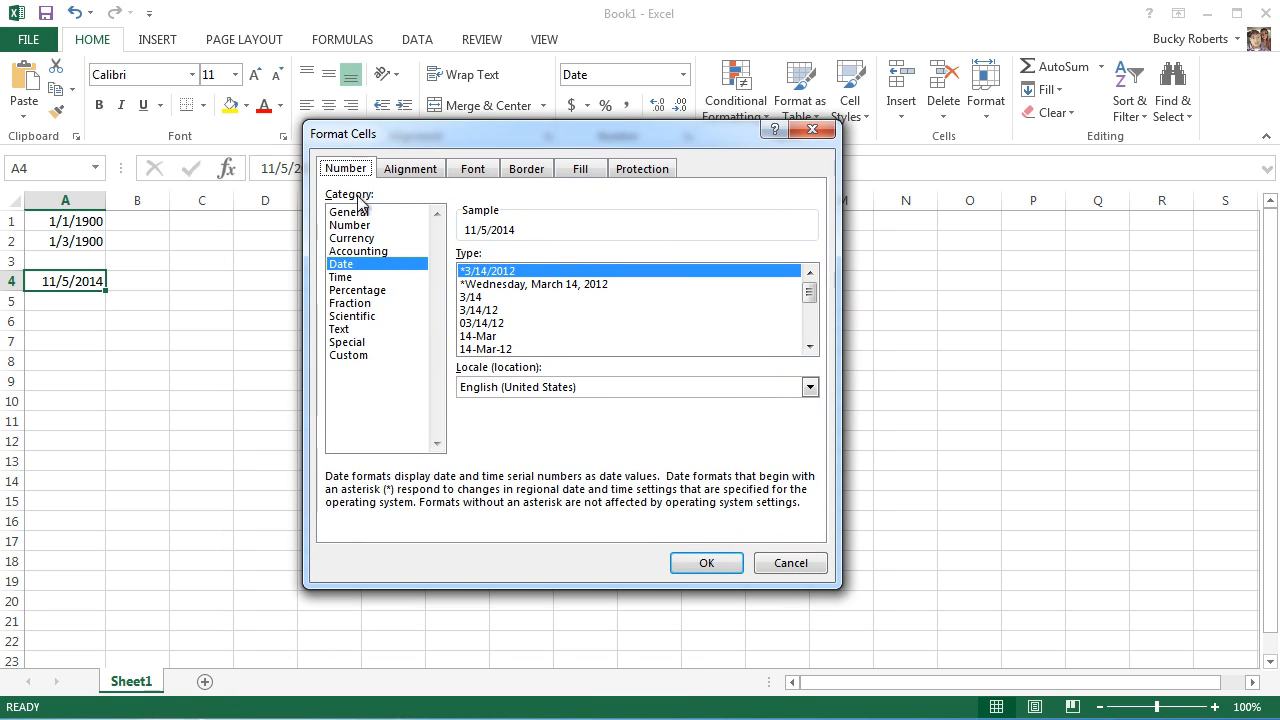
{"action": "left_click", "coordinate": [350, 225]}
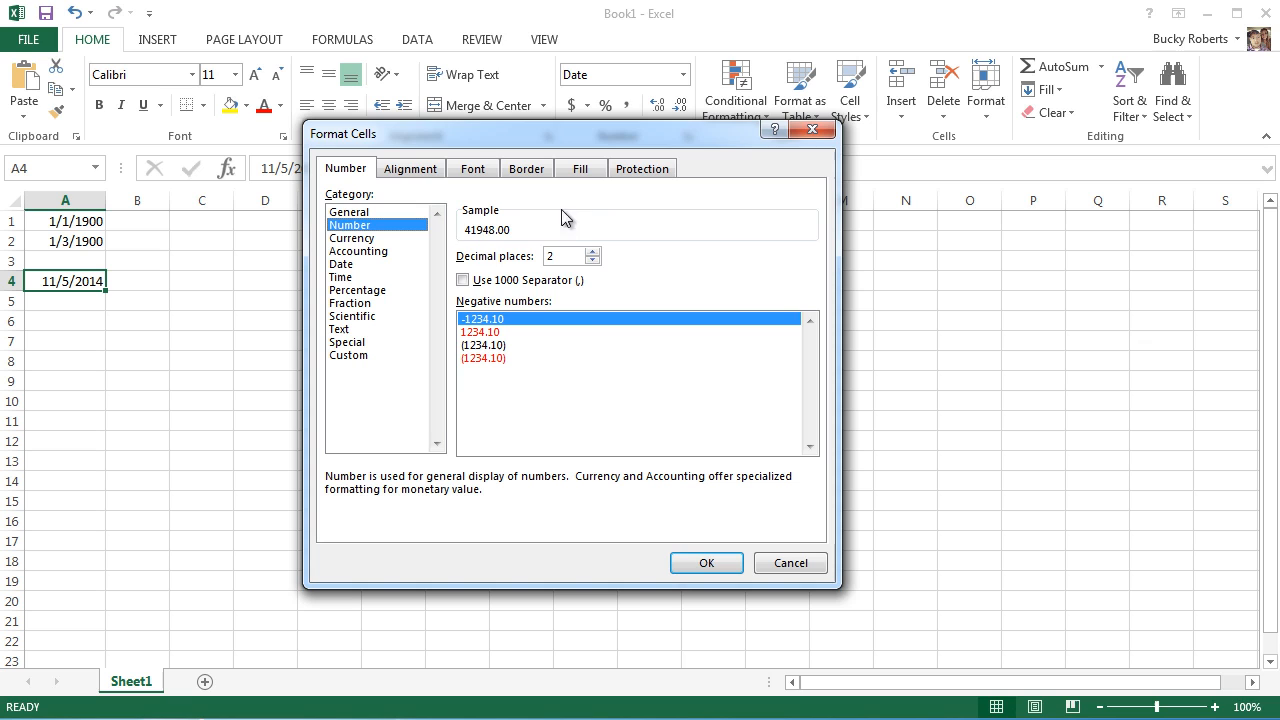
{"action": "left_click", "coordinate": [706, 562]}
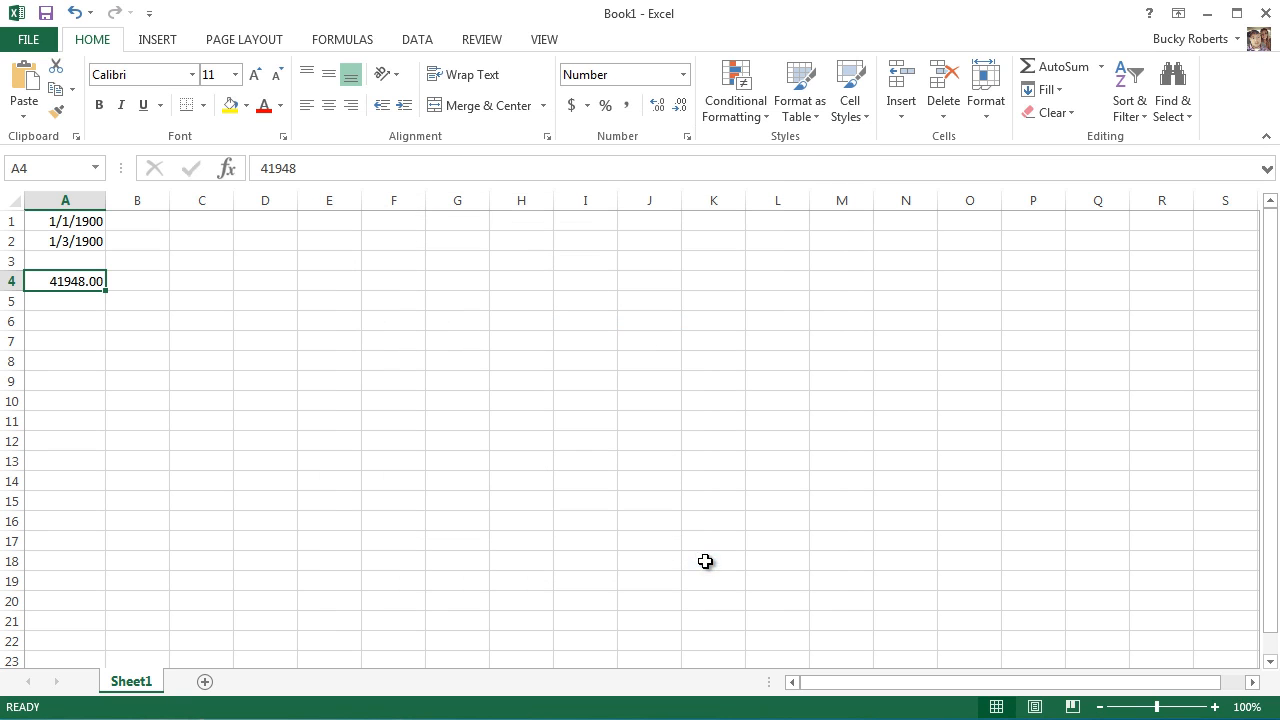
{"action": "mouse_move", "coordinate": [107, 370]}
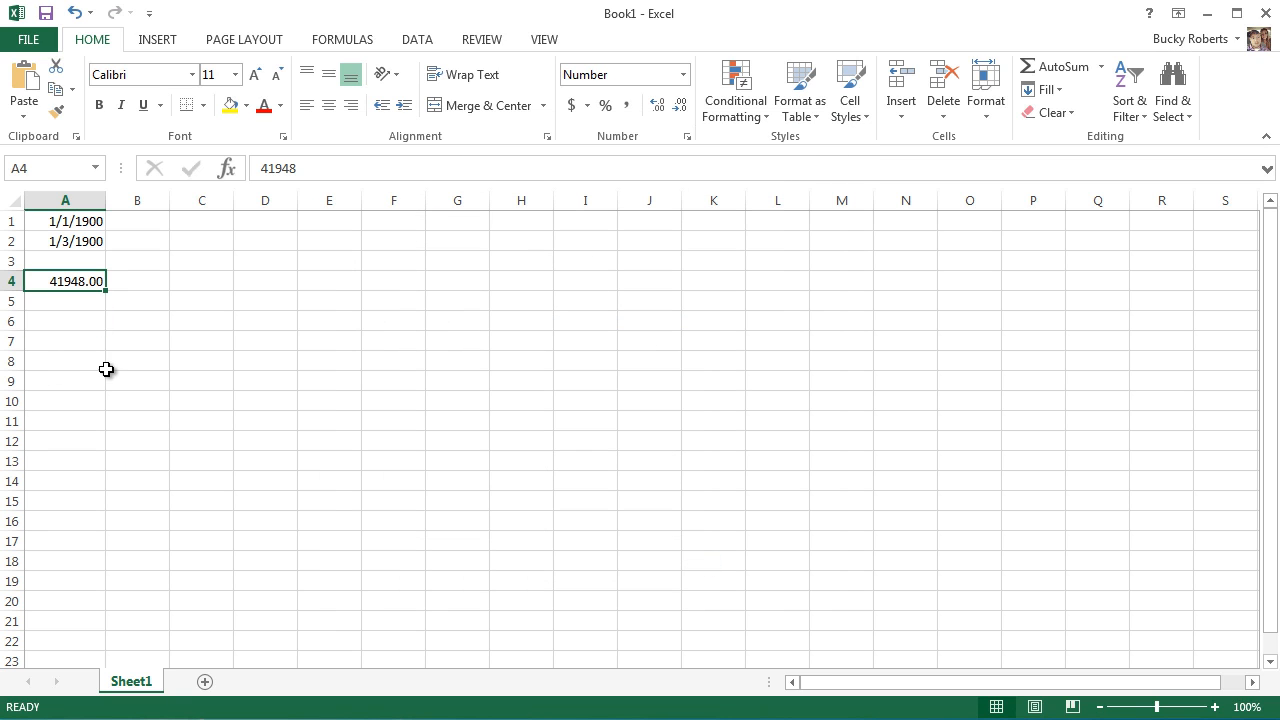
{"action": "mouse_move", "coordinate": [58, 300]}
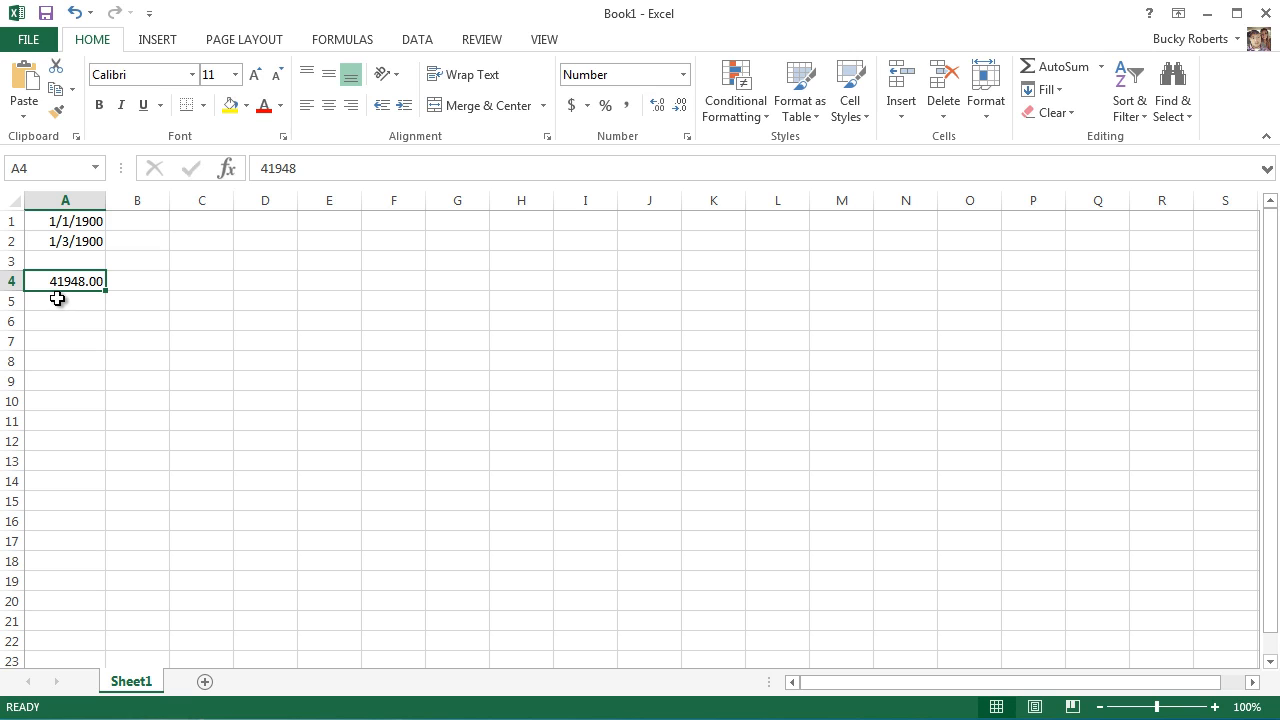
{"action": "mouse_move", "coordinate": [68, 295]}
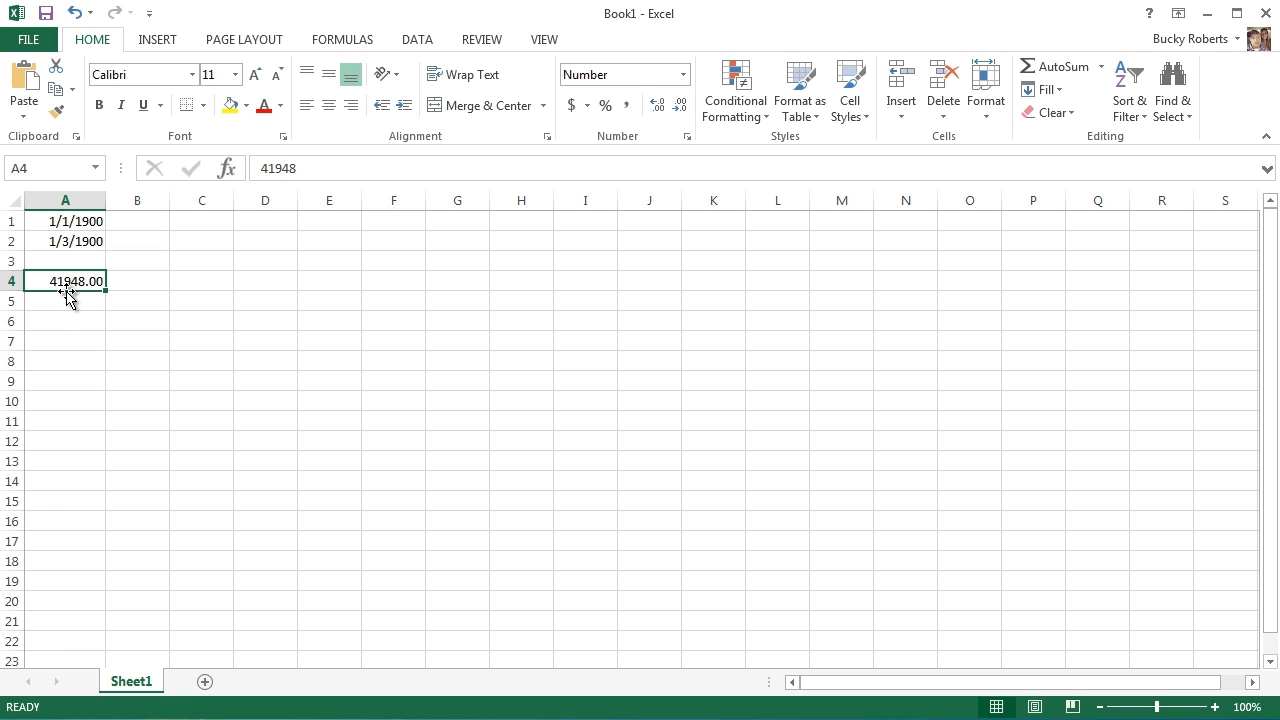
{"action": "mouse_move", "coordinate": [72, 300]}
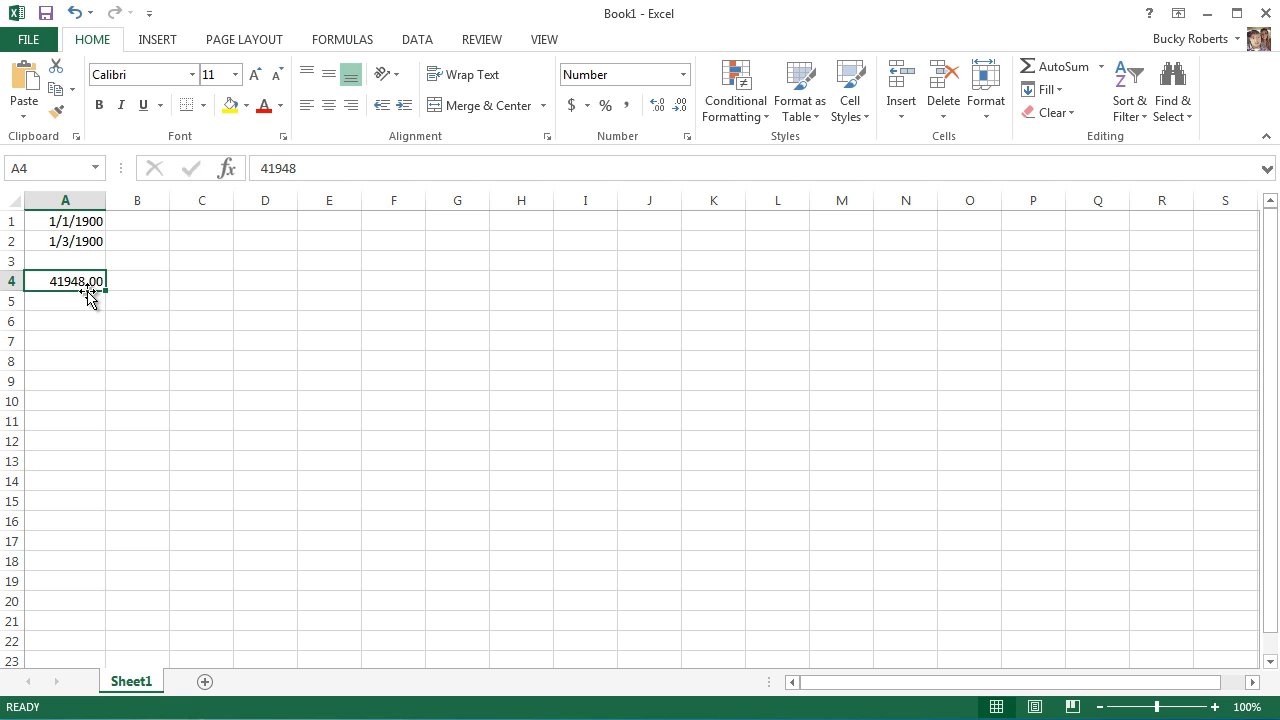
Fill A4's 41948.00 value down into A5.
{"action": "left_click", "coordinate": [65, 221]}
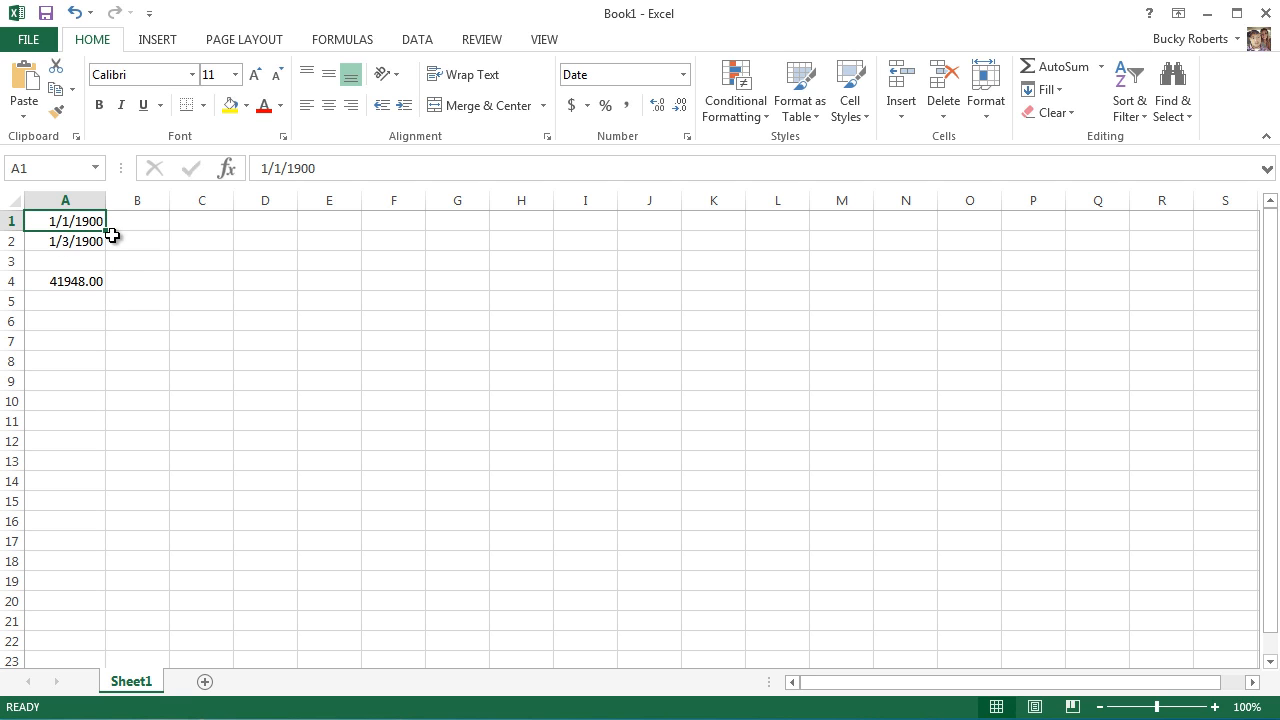
{"action": "left_click", "coordinate": [65, 281]}
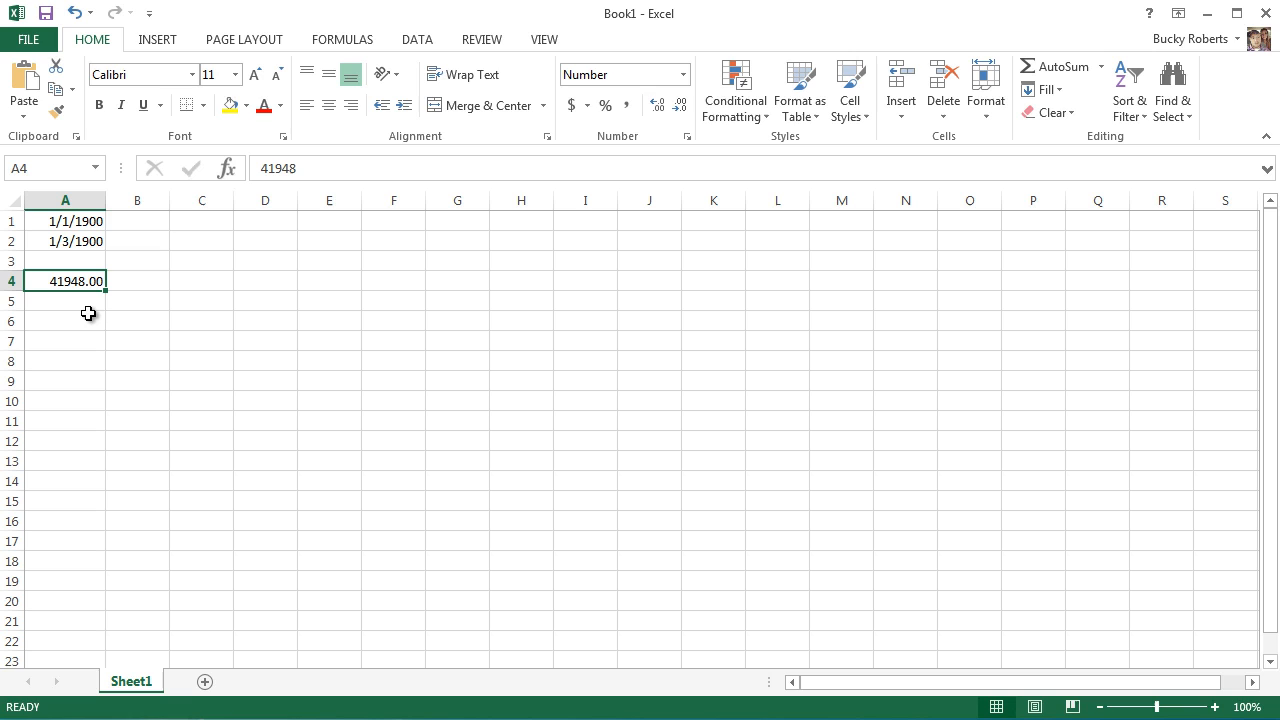
{"action": "mouse_move", "coordinate": [84, 302]}
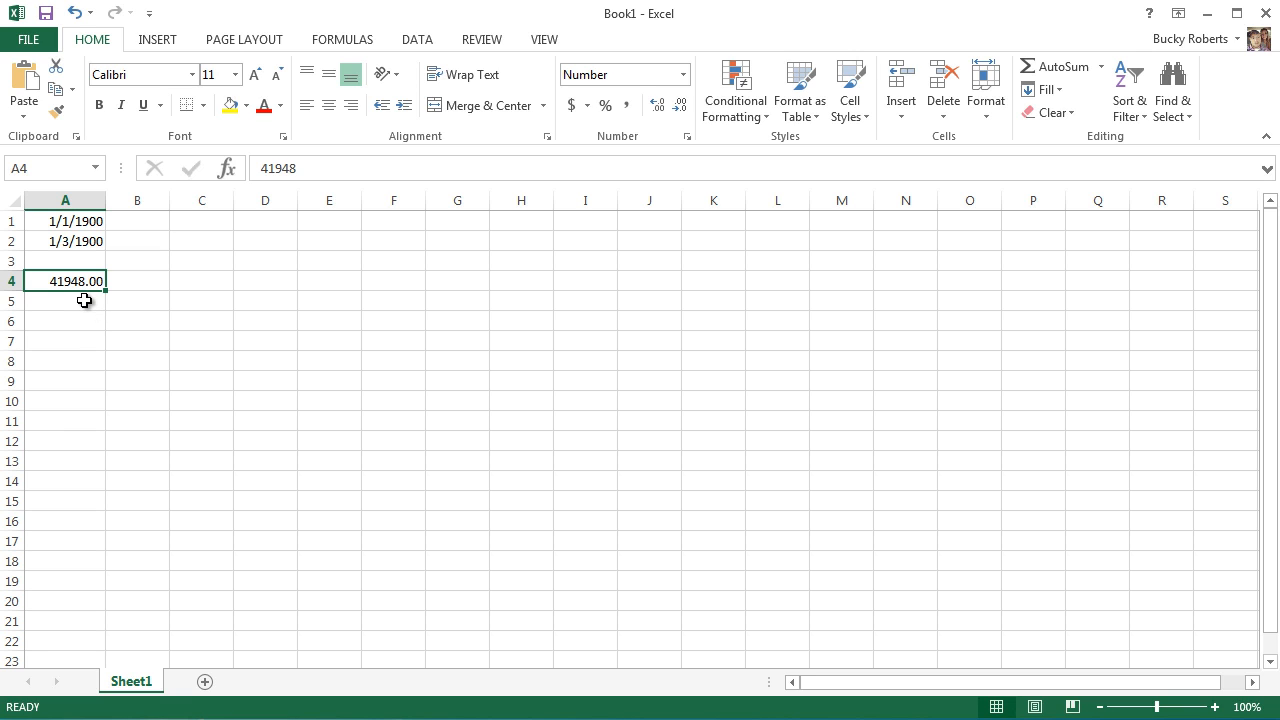
{"action": "mouse_move", "coordinate": [85, 307]}
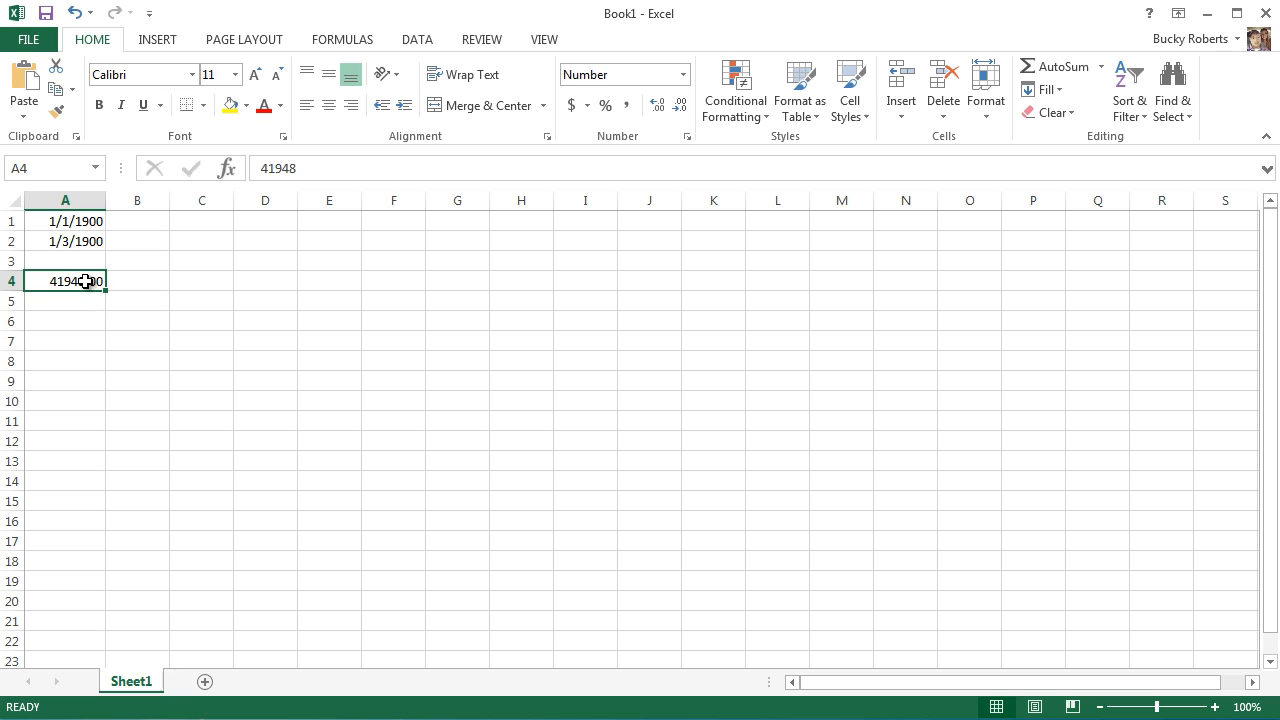
{"action": "left_click_drag", "start_coordinate": [91, 281], "coordinate": [91, 301]}
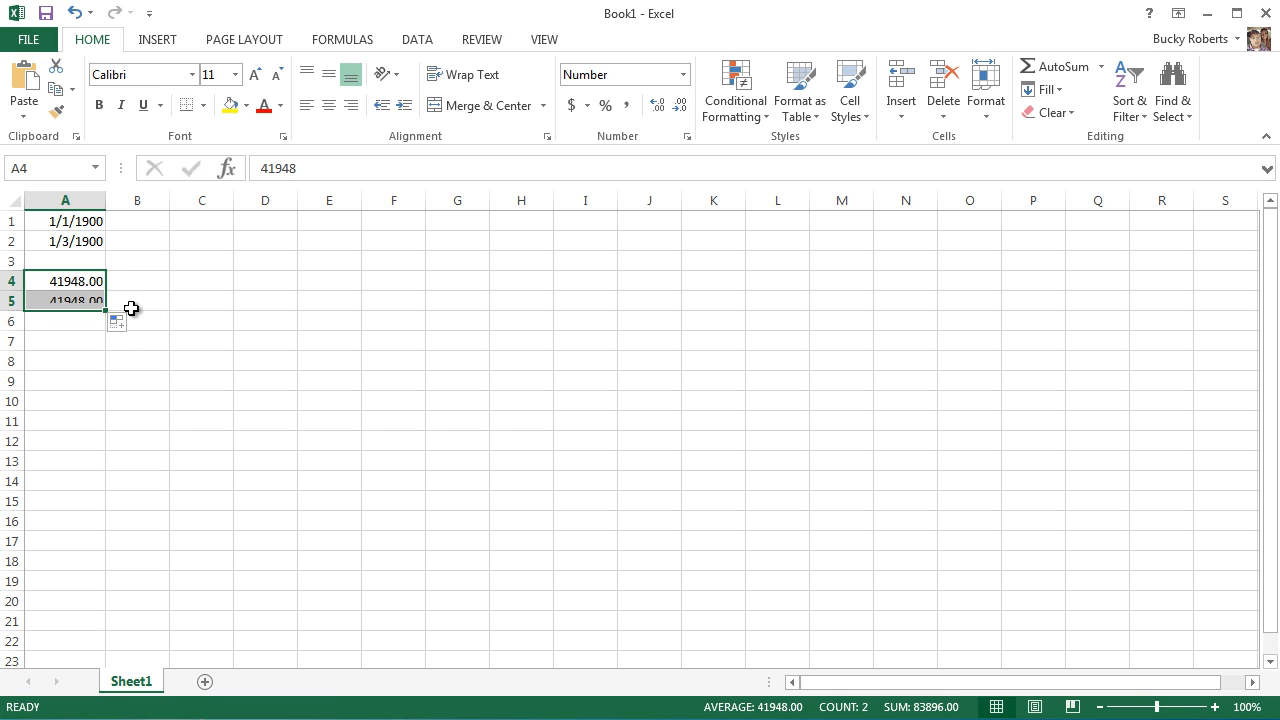
{"action": "left_click", "coordinate": [265, 280]}
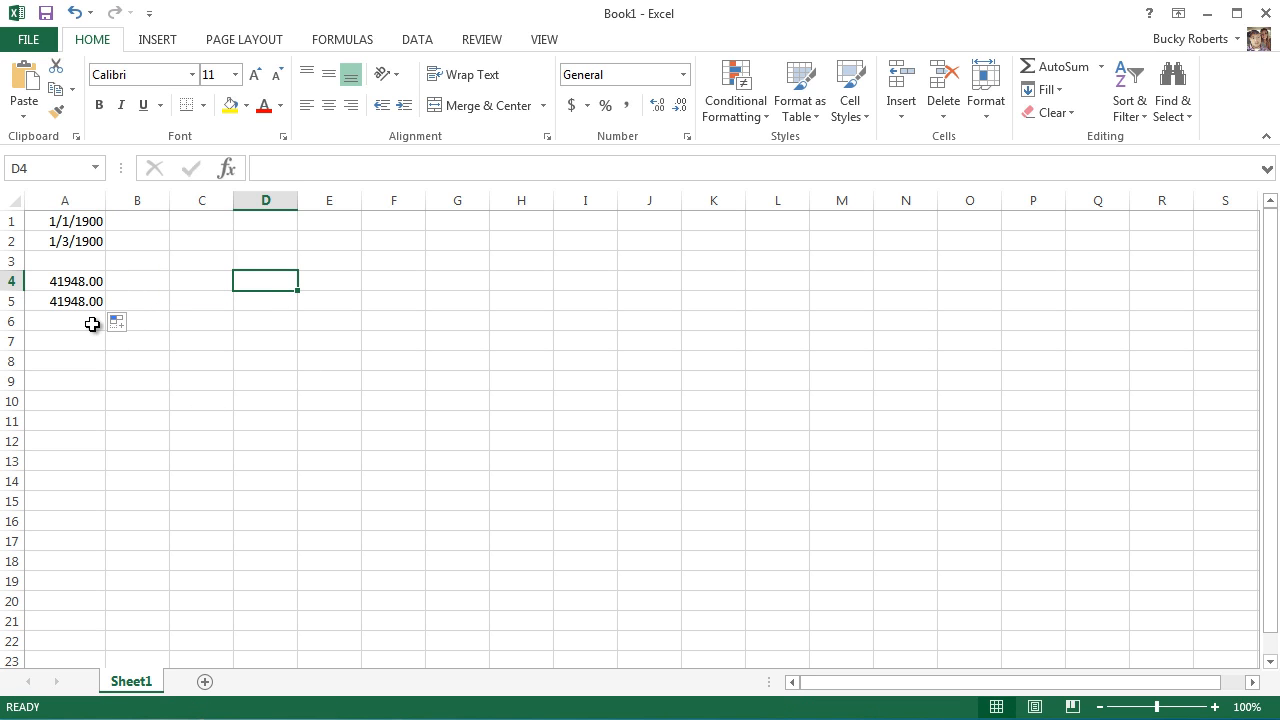
{"action": "left_click", "coordinate": [64, 301]}
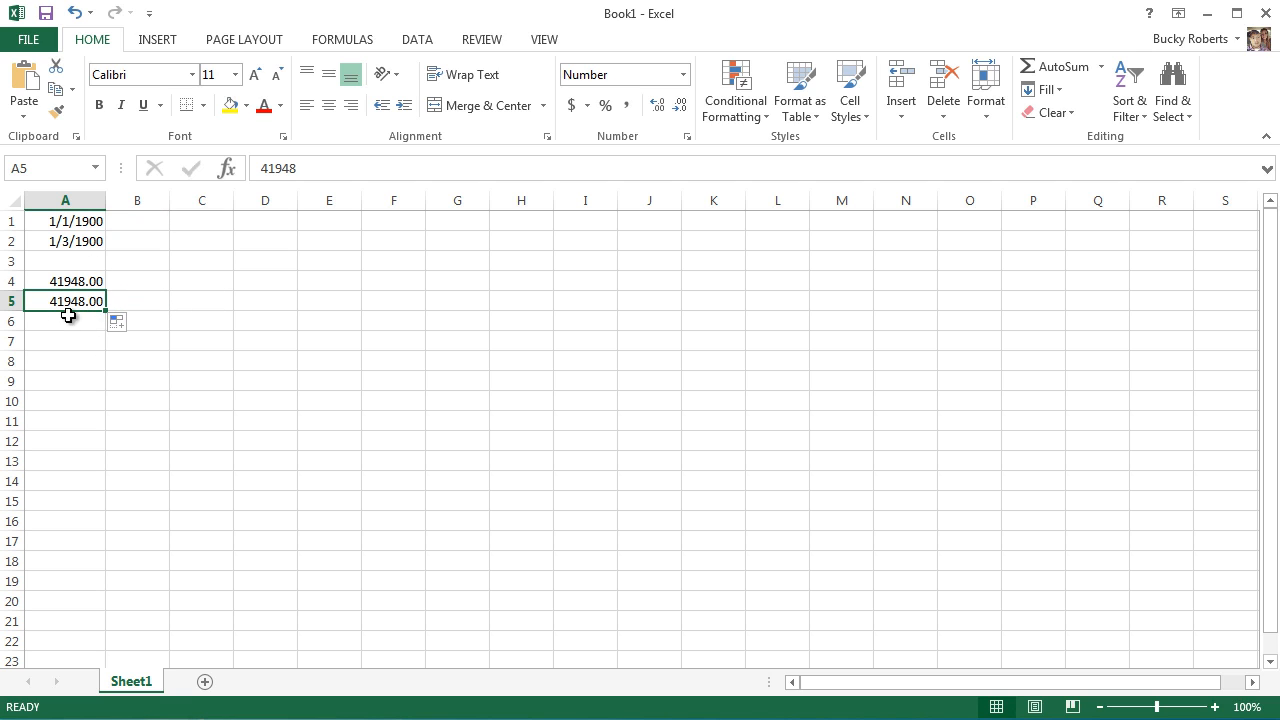
{"action": "mouse_move", "coordinate": [181, 438]}
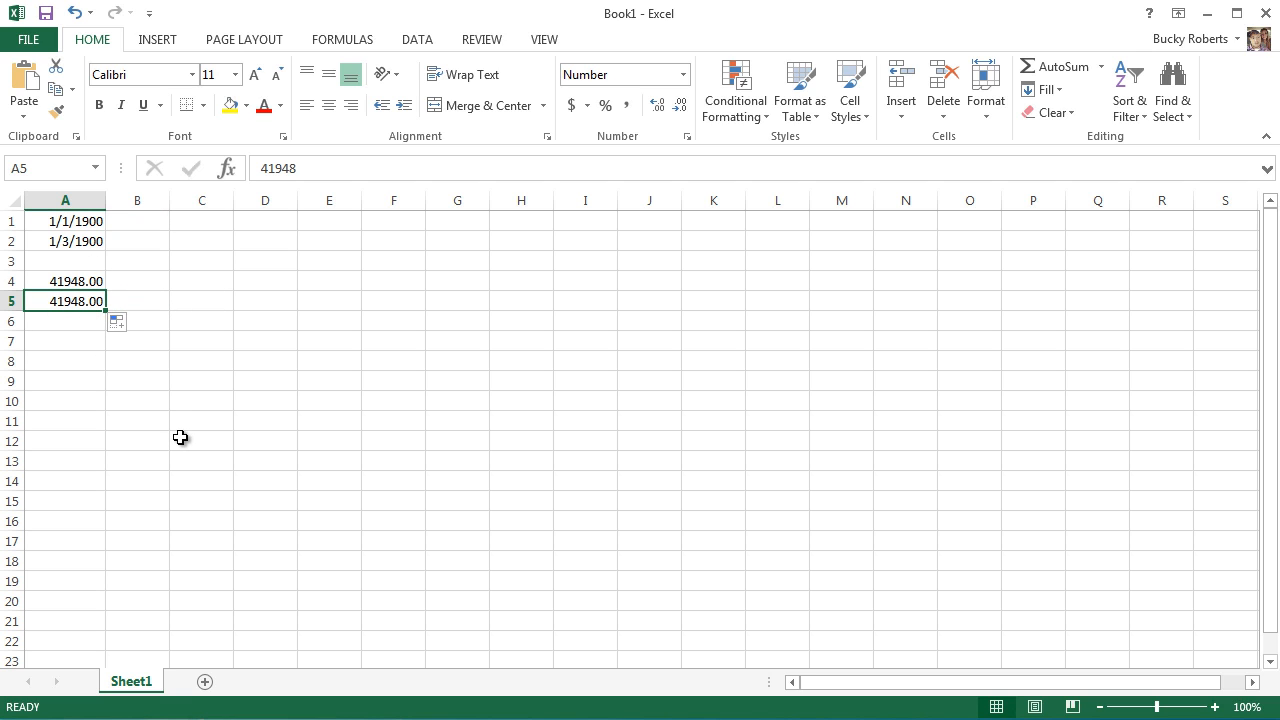
{"action": "mouse_move", "coordinate": [637, 368]}
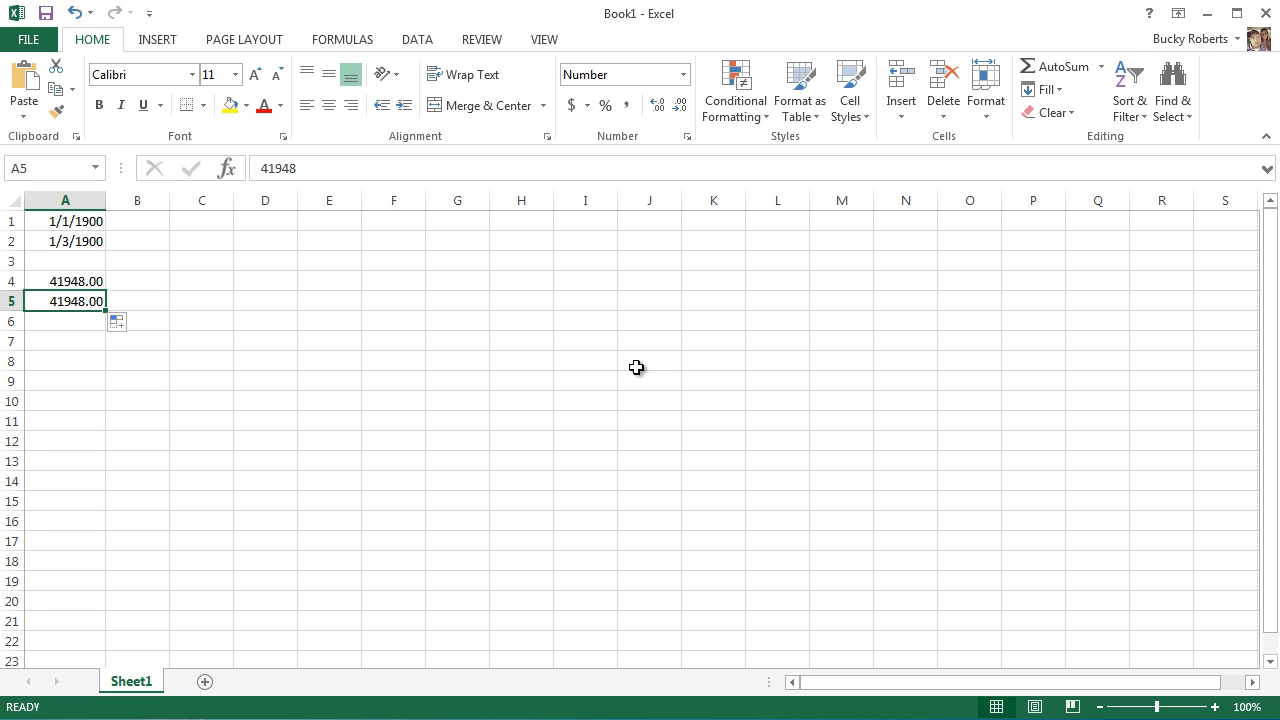
{"action": "mouse_move", "coordinate": [387, 358]}
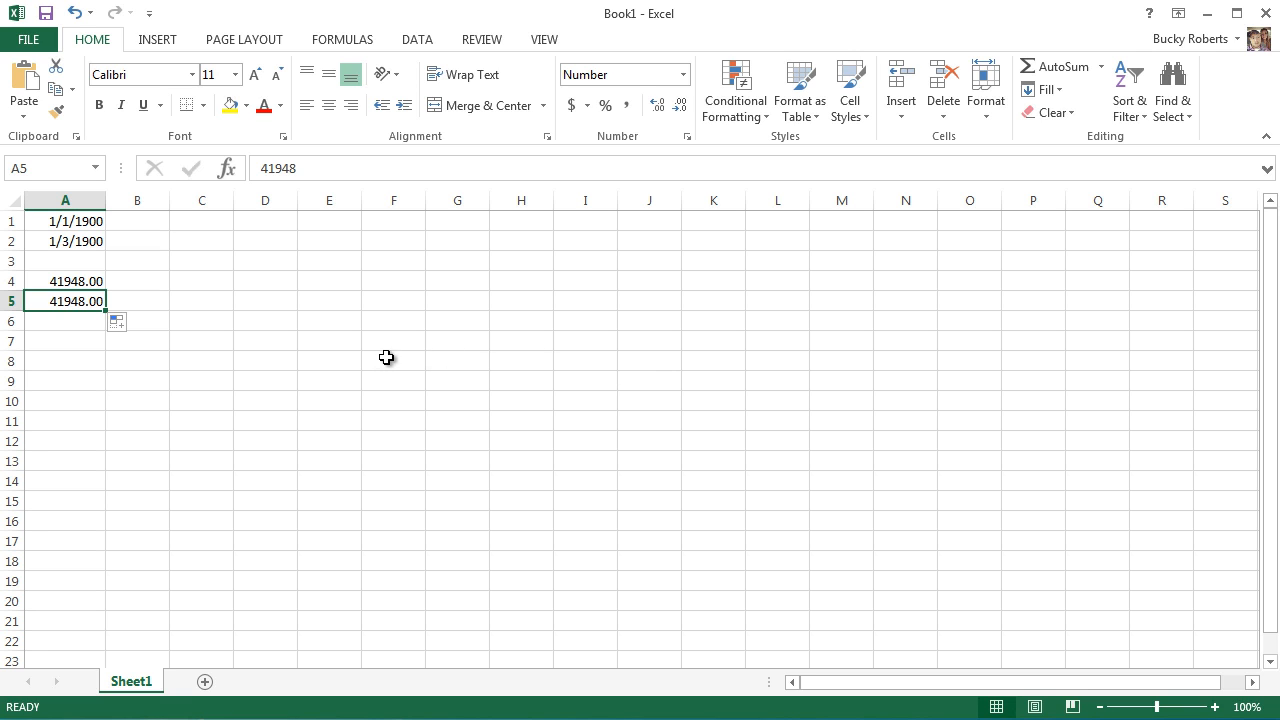
{"action": "mouse_move", "coordinate": [375, 358]}
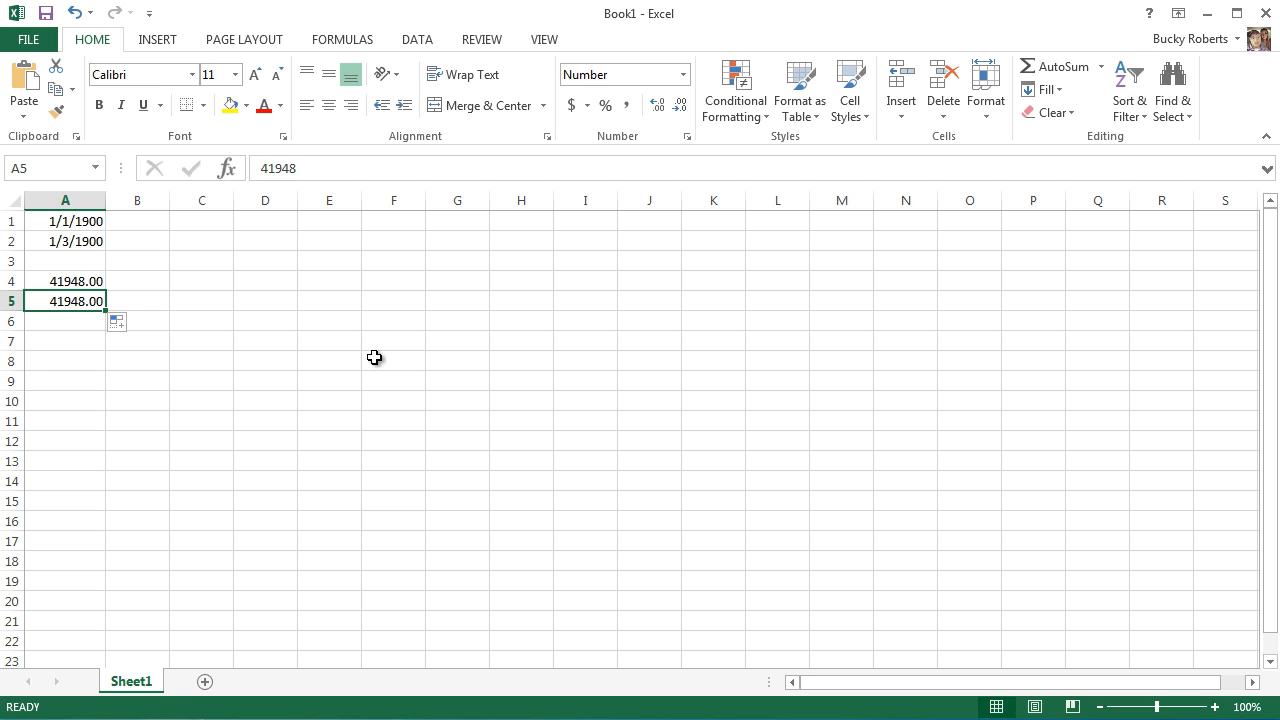
Edit A5 to 41948.5 and fill it right into B5.
{"action": "double_click", "coordinate": [65, 301]}
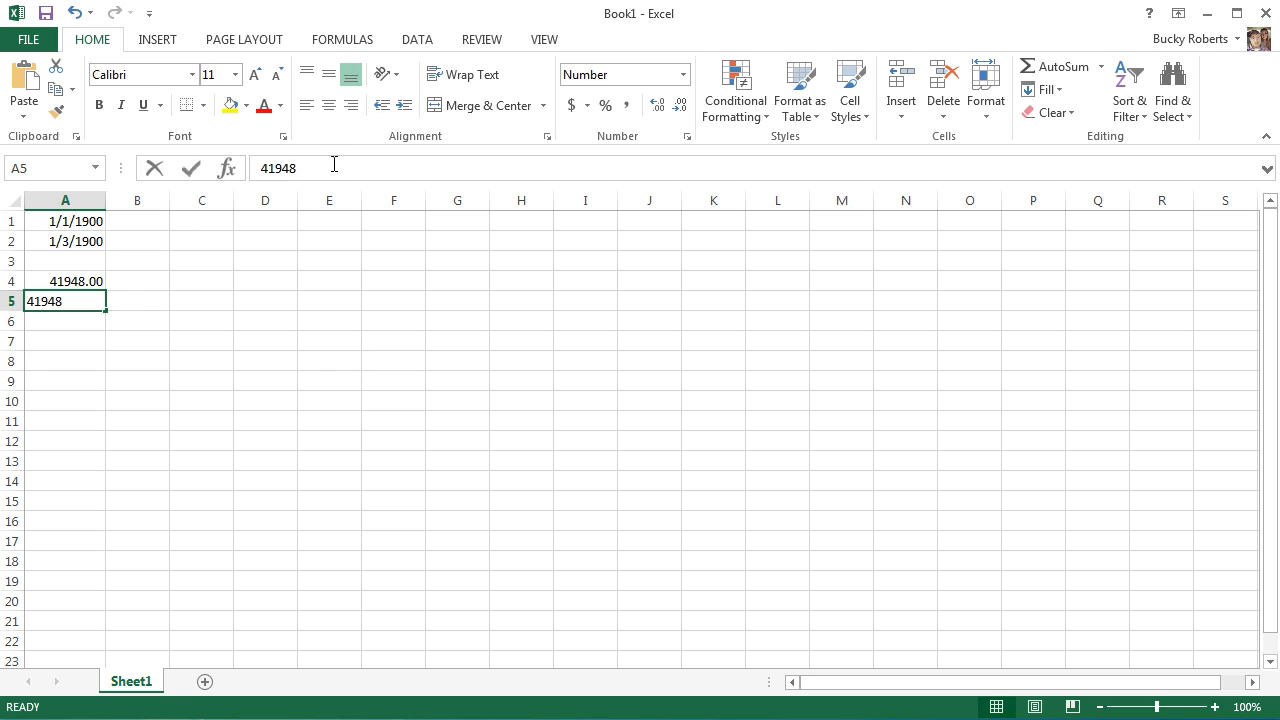
{"action": "mouse_move", "coordinate": [471, 105]}
{"action": "type", "text": ".5"}
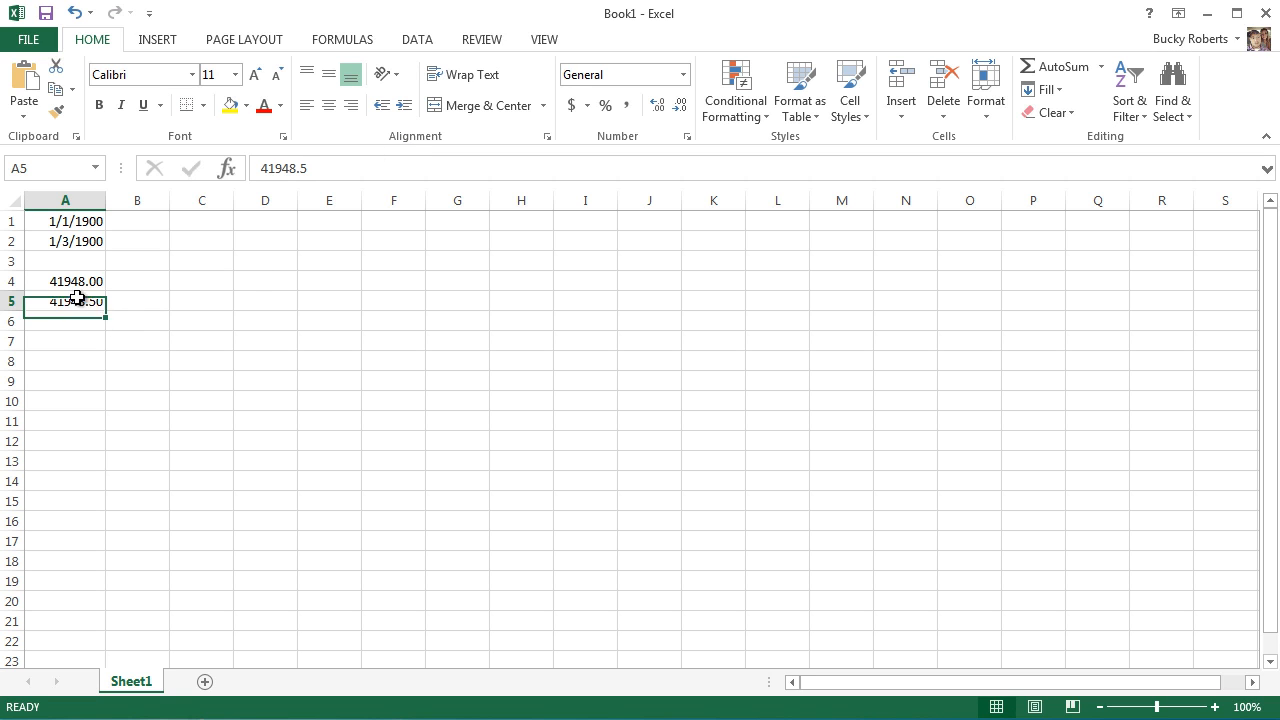
{"action": "left_click_drag", "start_coordinate": [65, 301], "coordinate": [138, 301]}
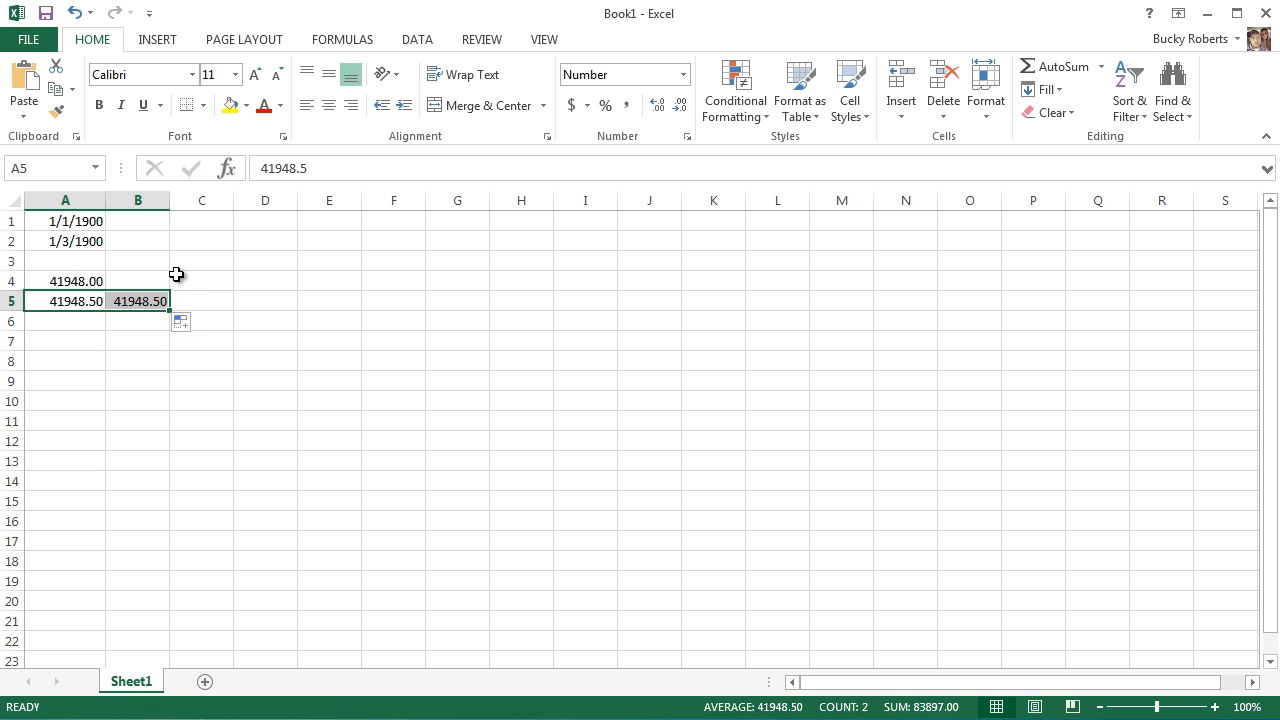
Format B5 with a date-time type so it shows 11/5/14 12:00 PM.
{"action": "right_click", "coordinate": [138, 300]}
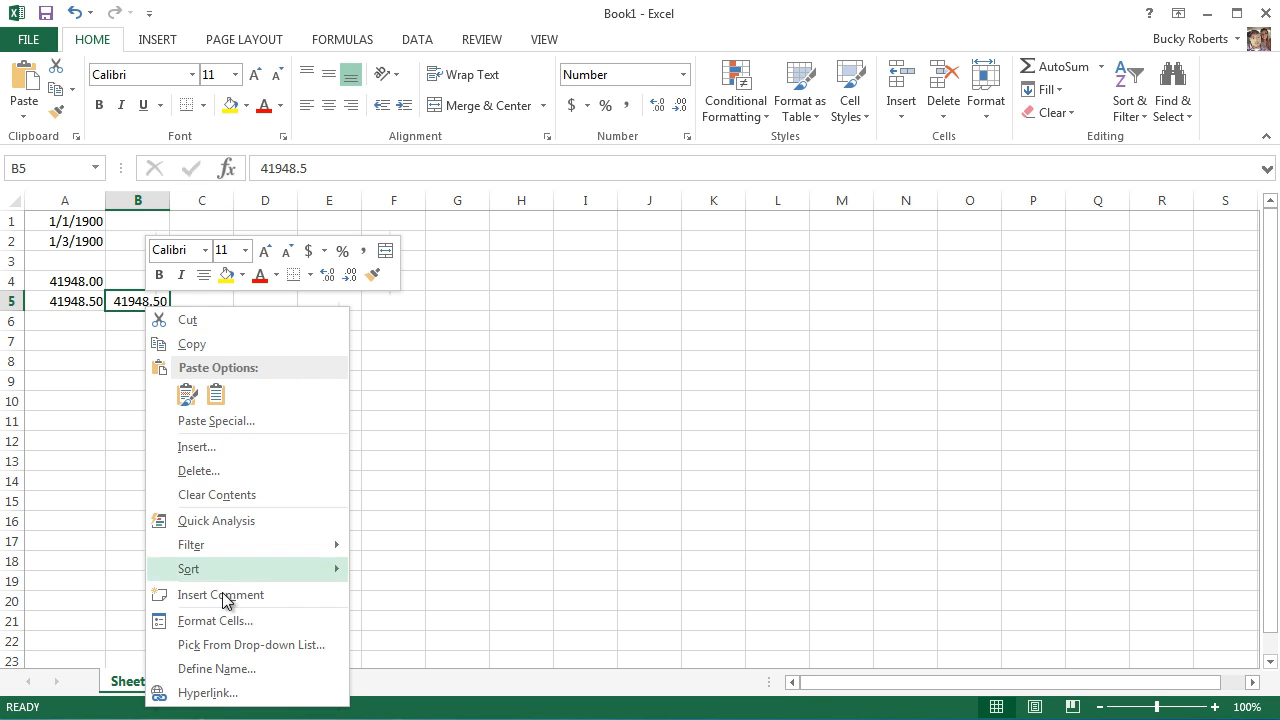
{"action": "left_click", "coordinate": [214, 620]}
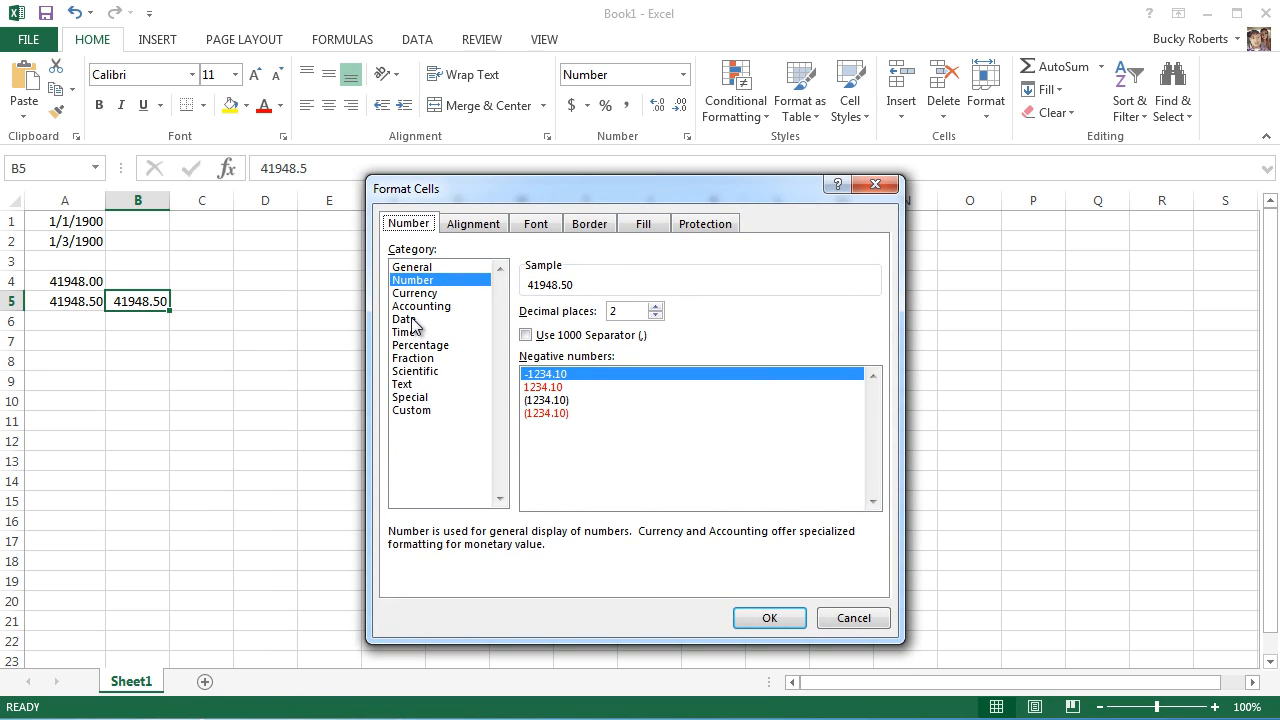
{"action": "left_click", "coordinate": [404, 319]}
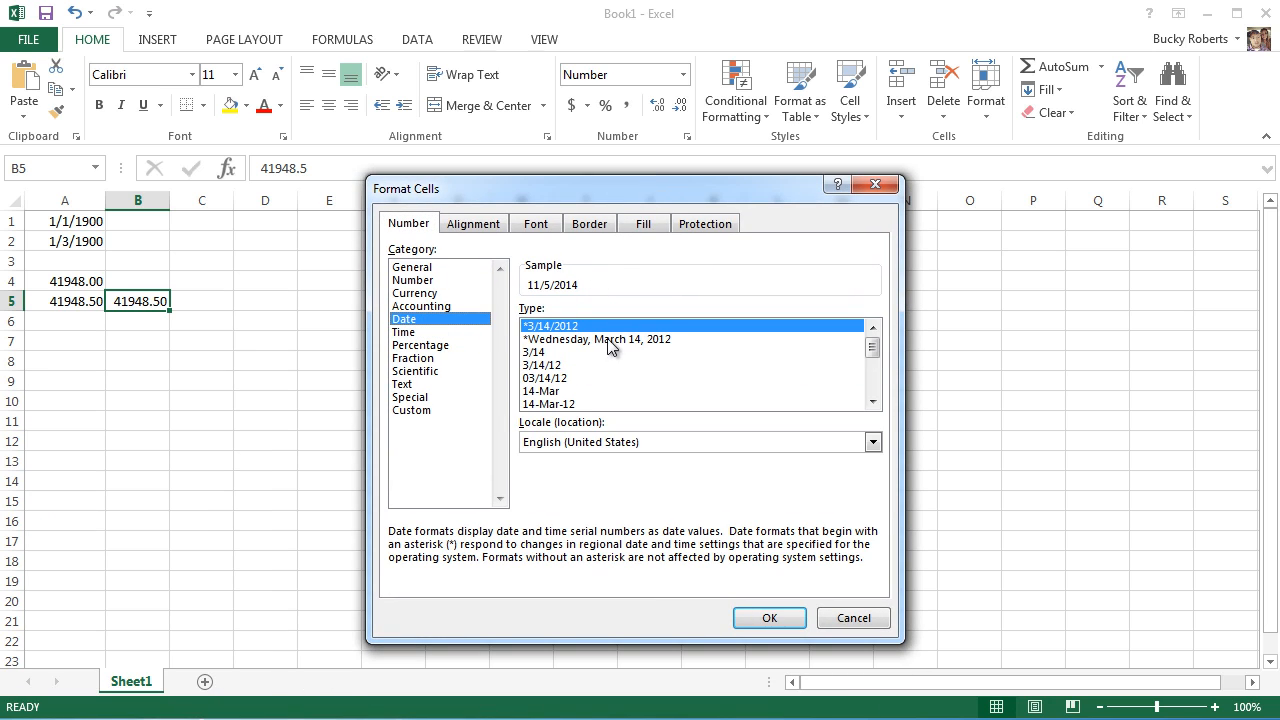
{"action": "left_click", "coordinate": [872, 383]}
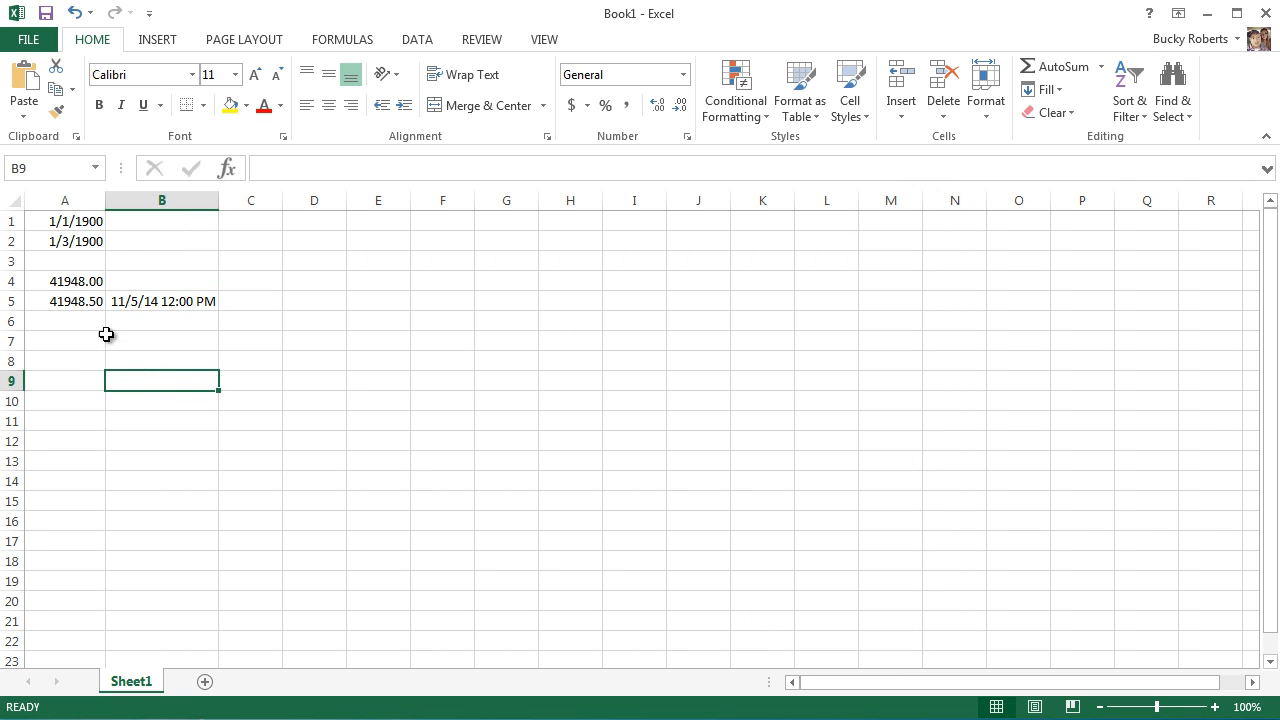
Compare A5's 41948.50 serial value with B5's 11/5/2014 12:00 PM date-time.
{"action": "left_click", "coordinate": [65, 301]}
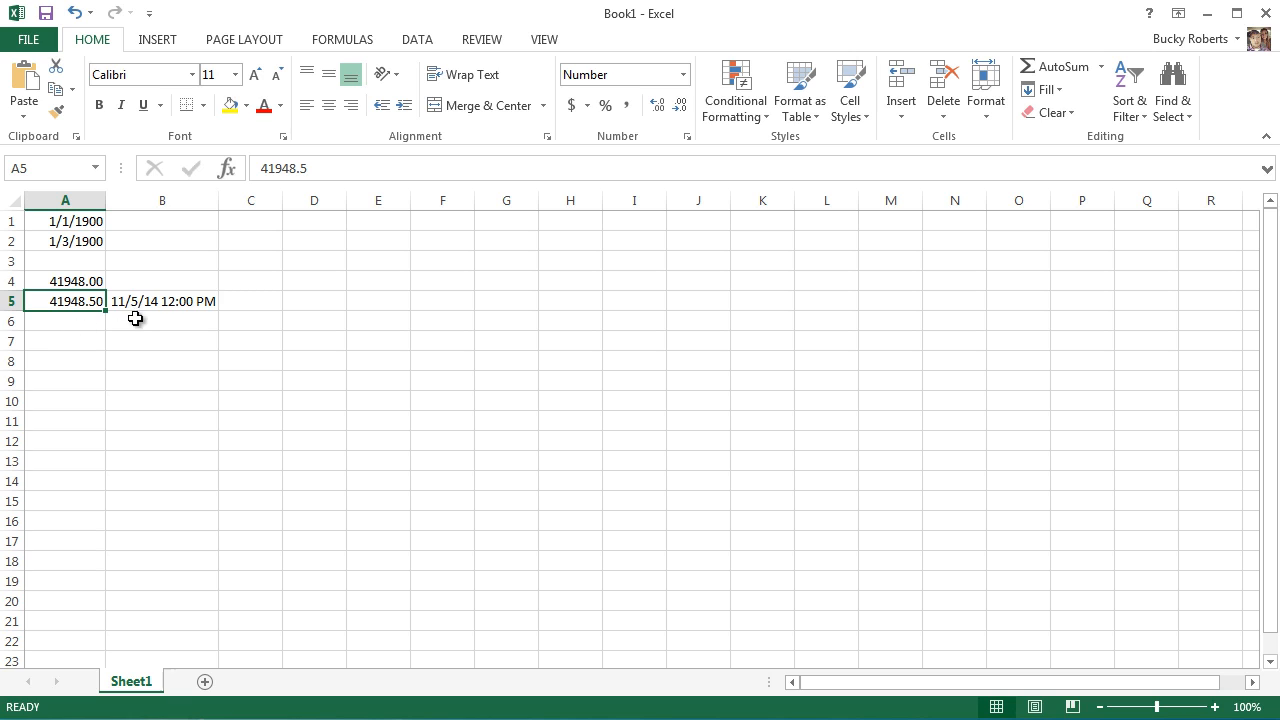
{"action": "left_click", "coordinate": [162, 301]}
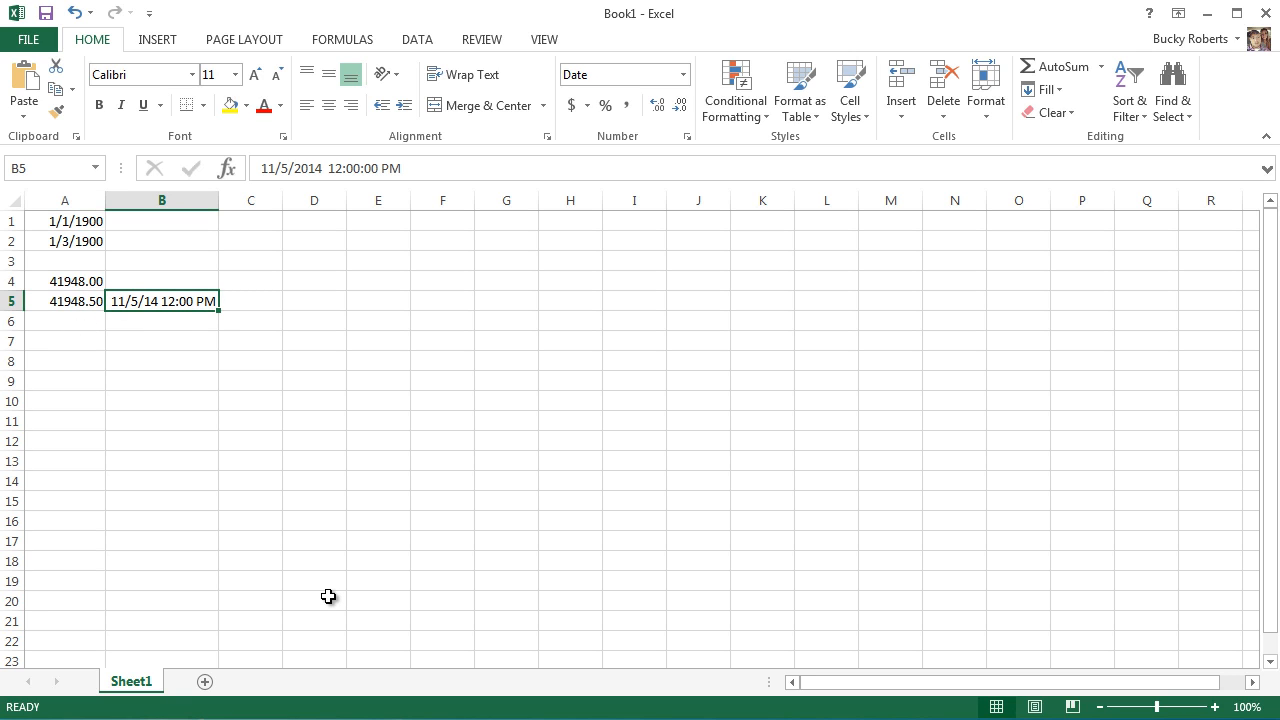
{"action": "left_click", "coordinate": [65, 301]}
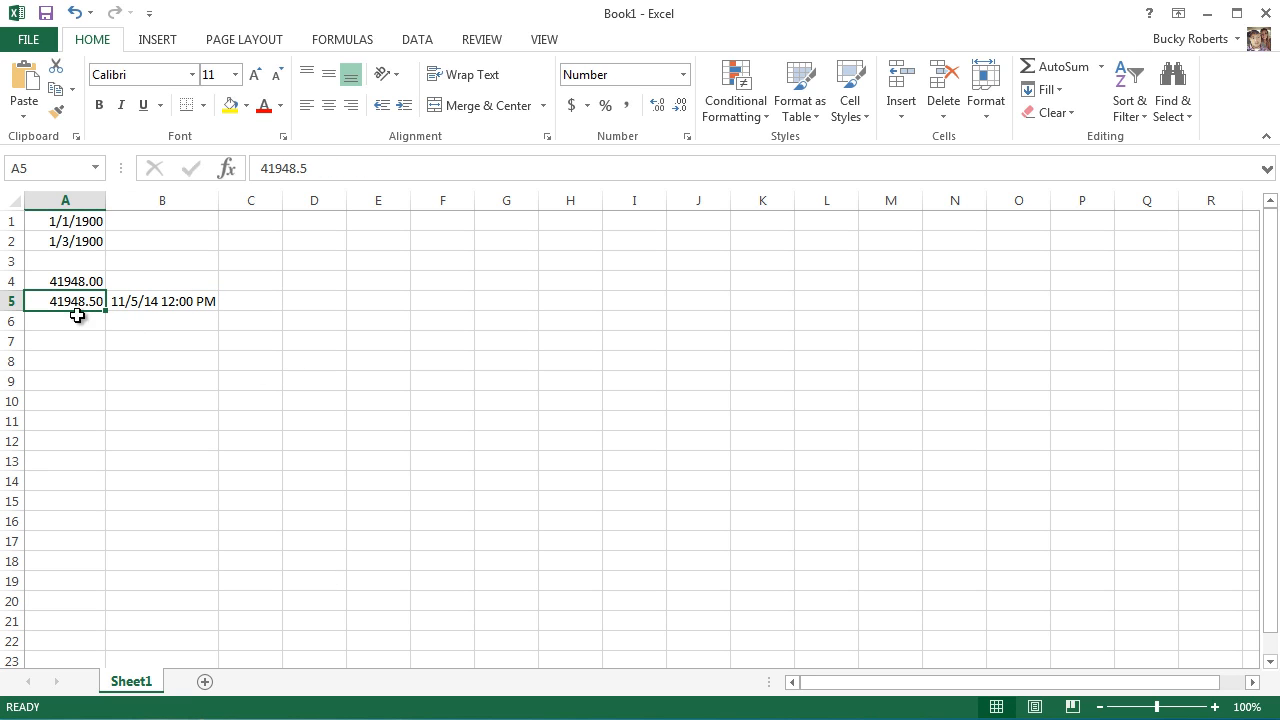
{"action": "mouse_move", "coordinate": [88, 322]}
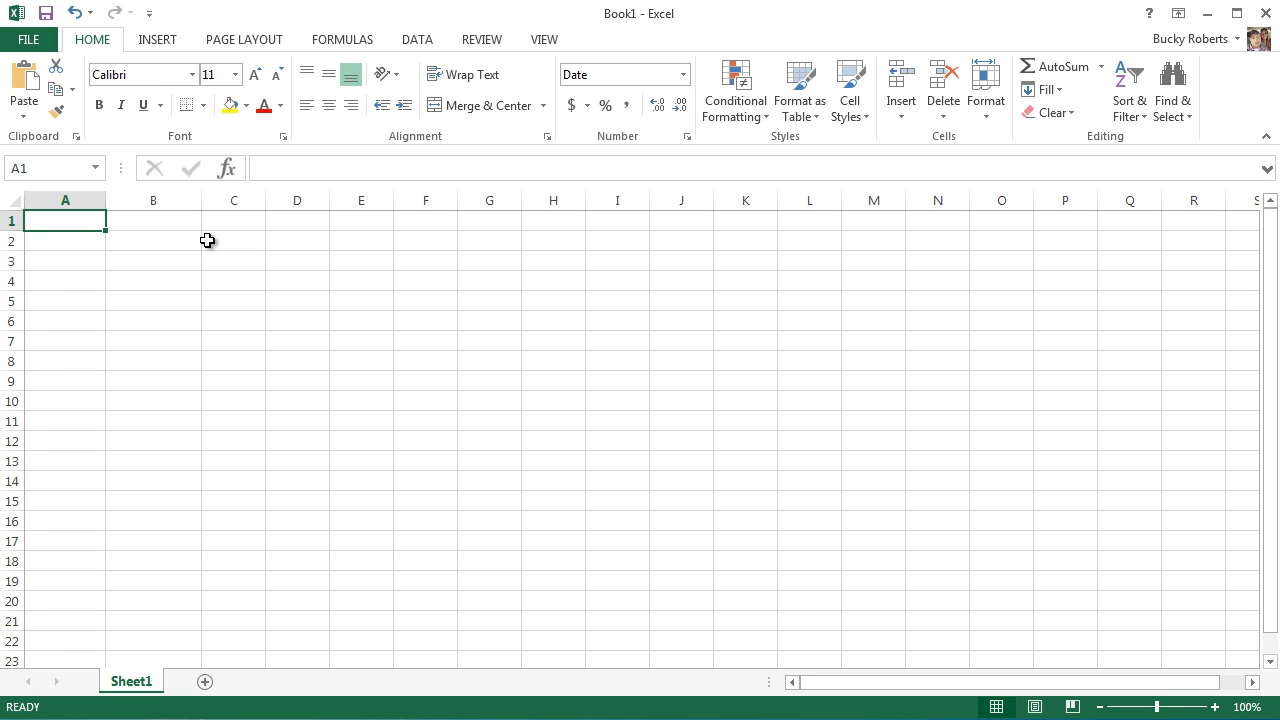
{"action": "mouse_move", "coordinate": [74, 222]}
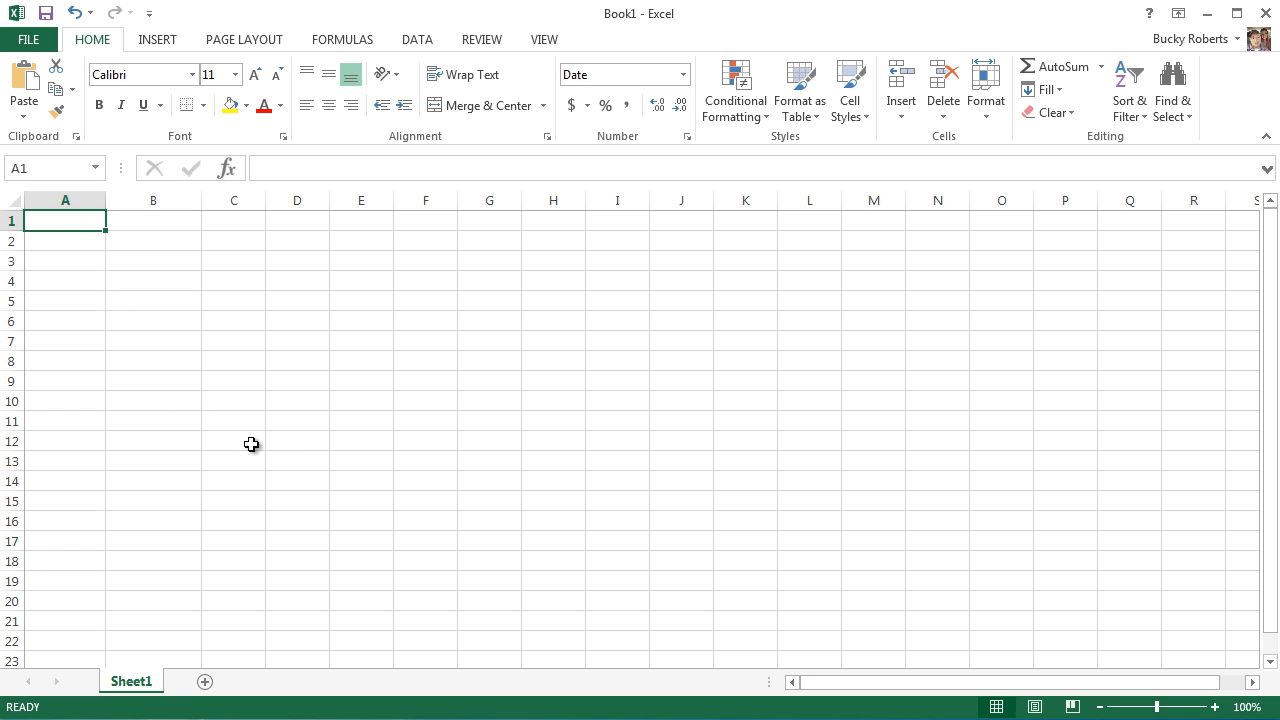
{"action": "mouse_move", "coordinate": [263, 321]}
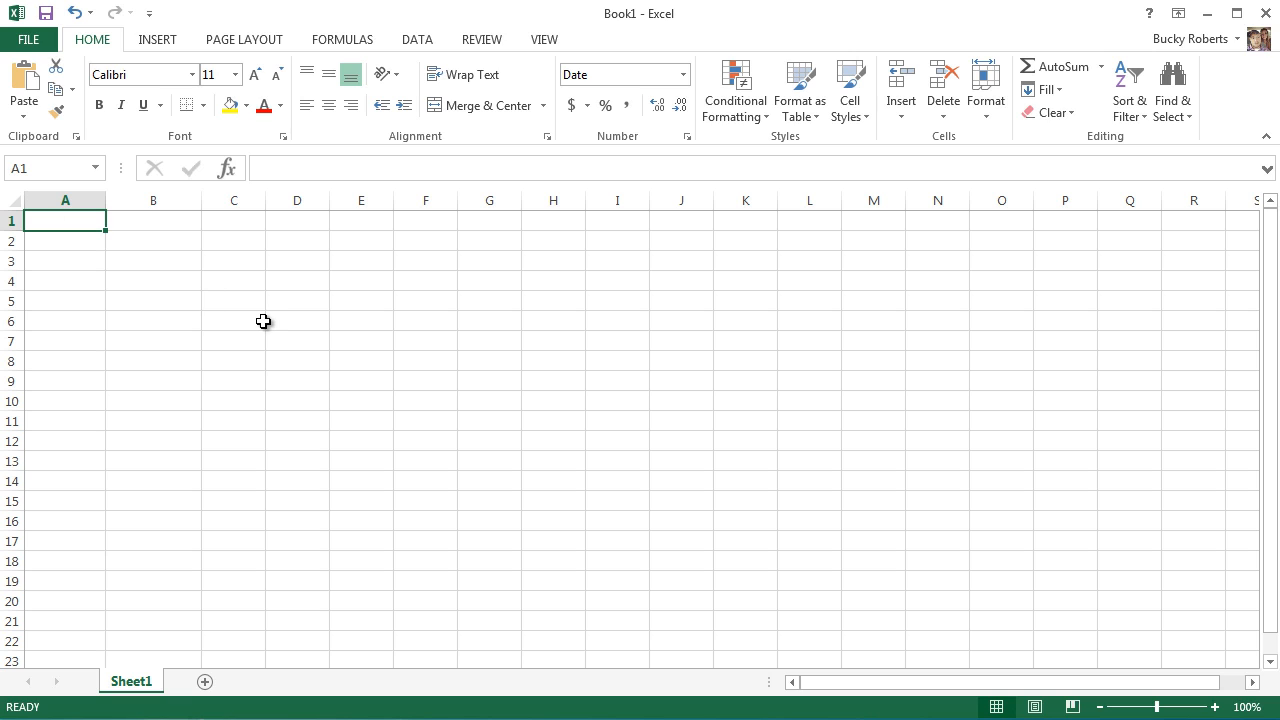
Type 12/25/84 into A1 so Excel stores 12/25/1984.
{"action": "type", "text": "12"}
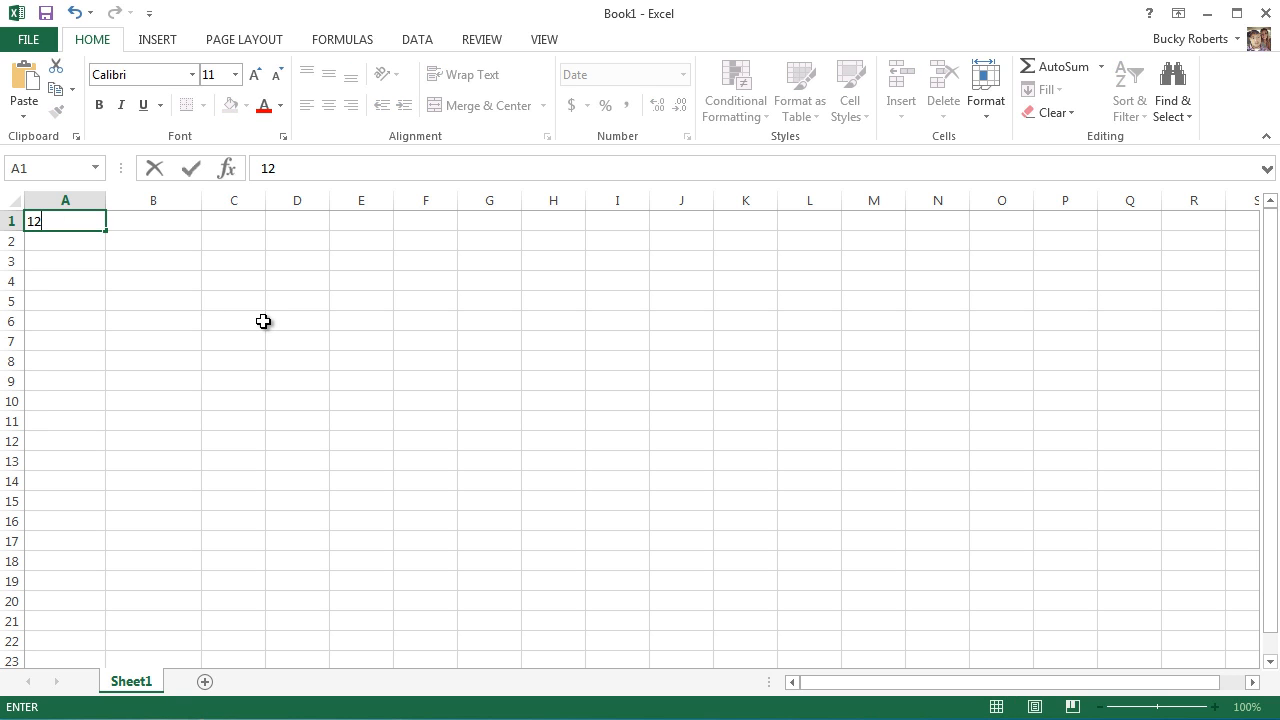
{"action": "type", "text": "/"}
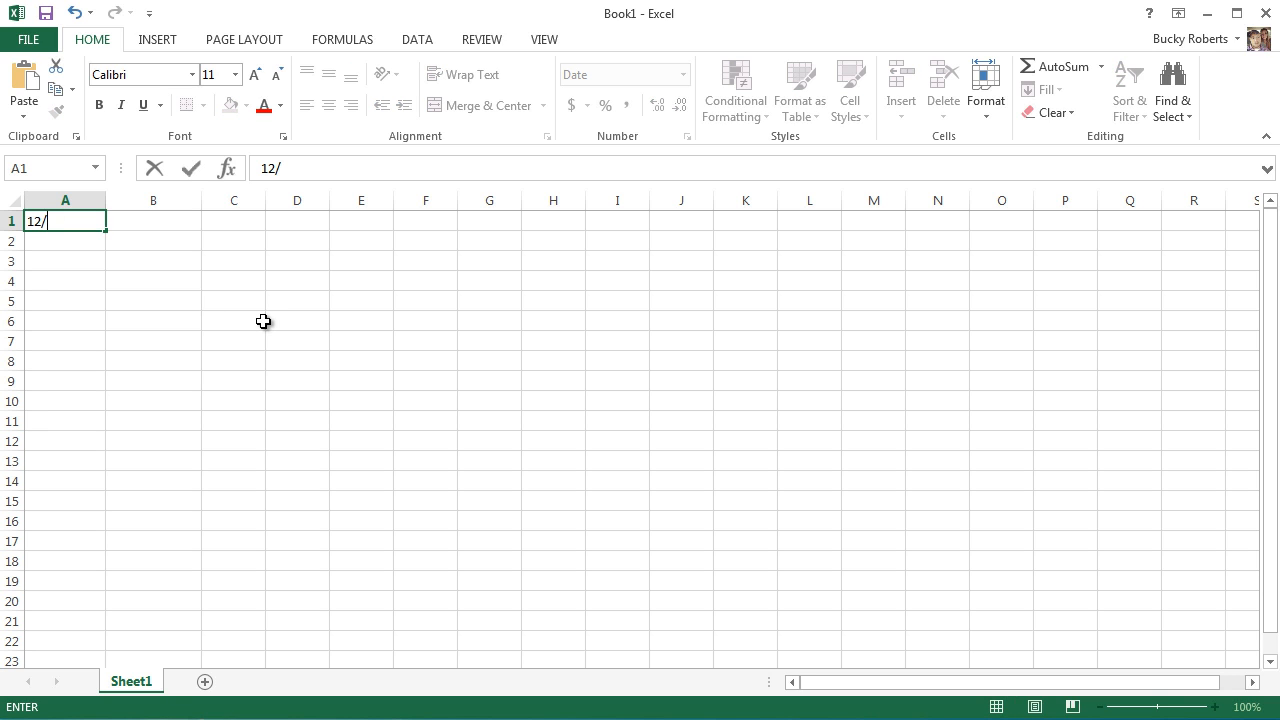
{"action": "type", "text": "25"}
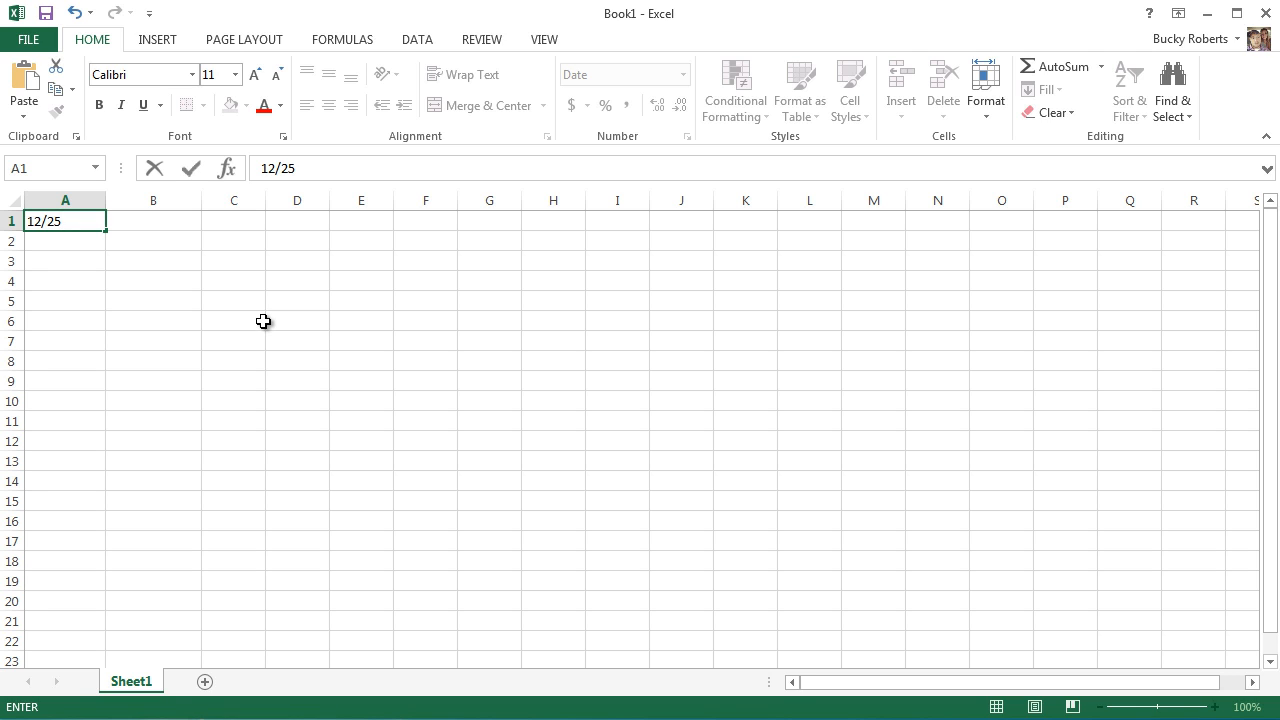
{"action": "type", "text": "84"}
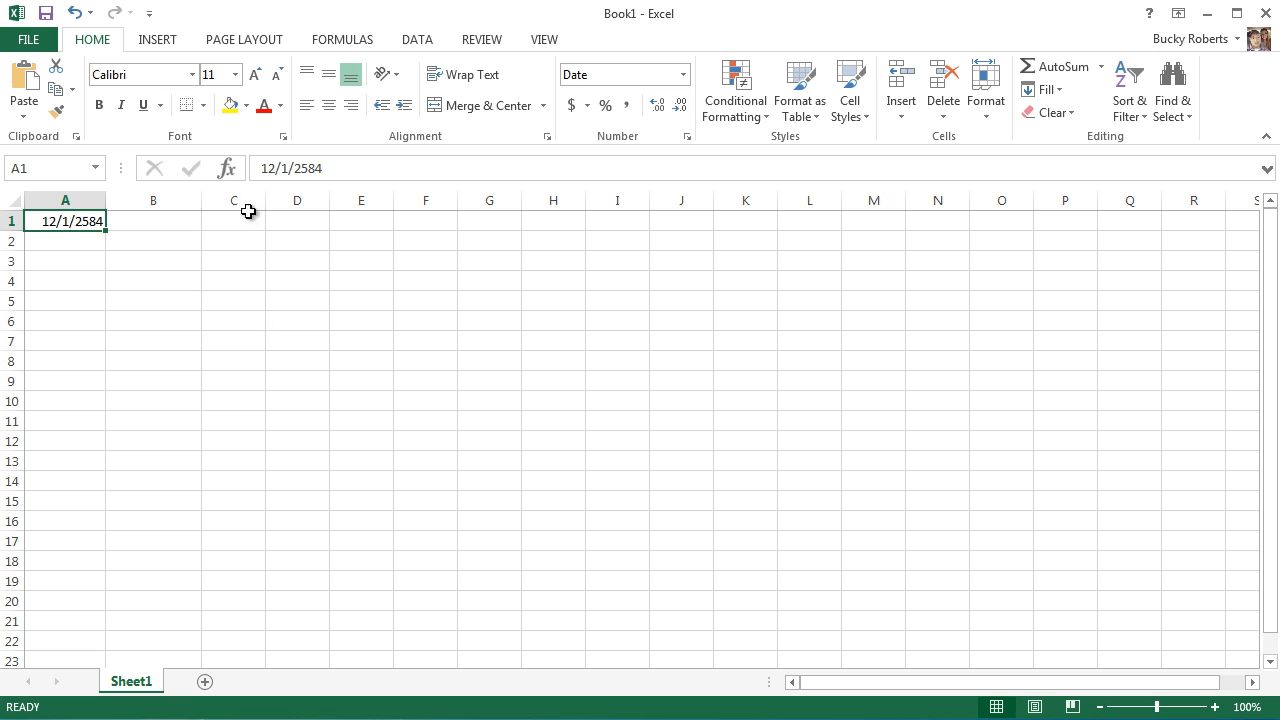
{"action": "type", "text": "1"}
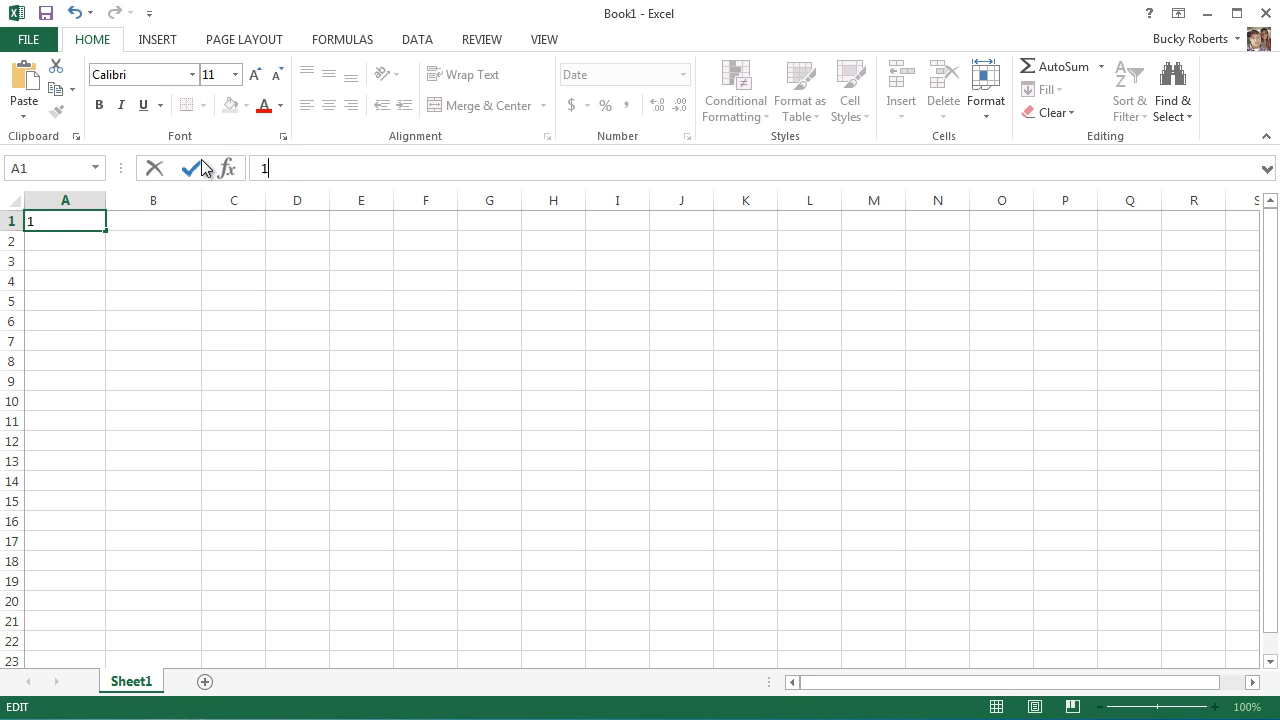
{"action": "type", "text": "12/25/84"}
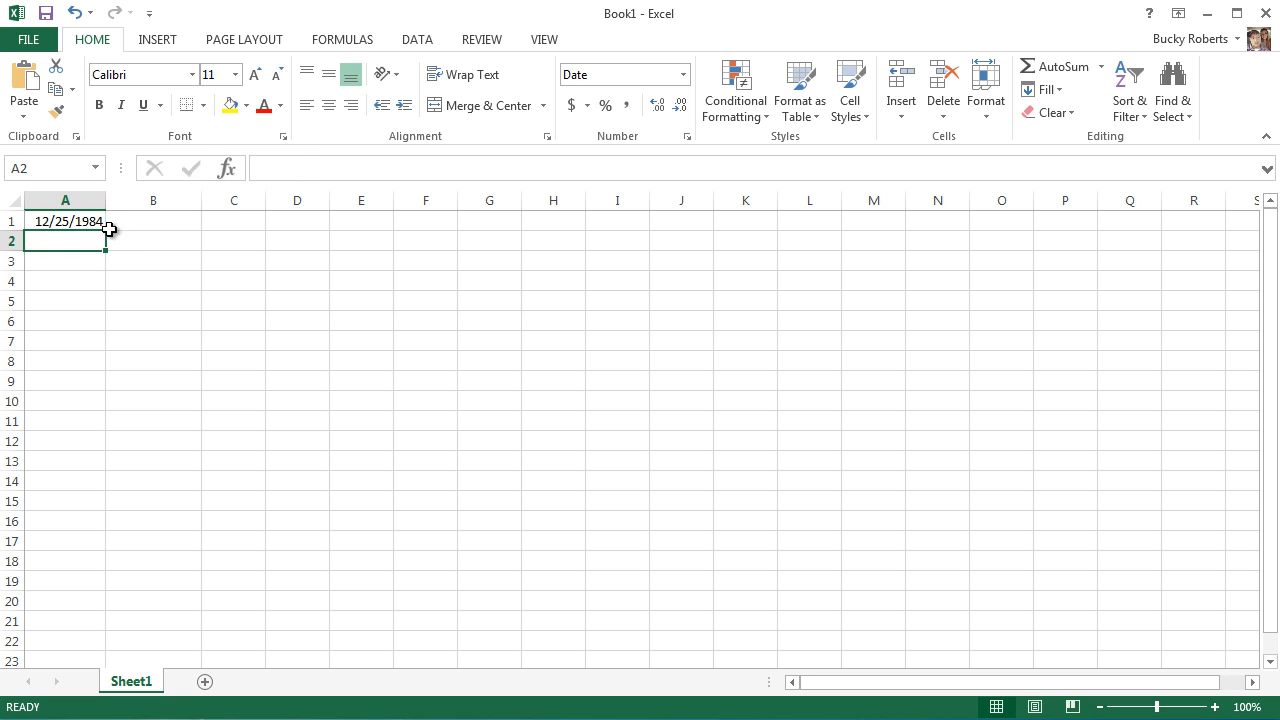
{"action": "mouse_move", "coordinate": [251, 348]}
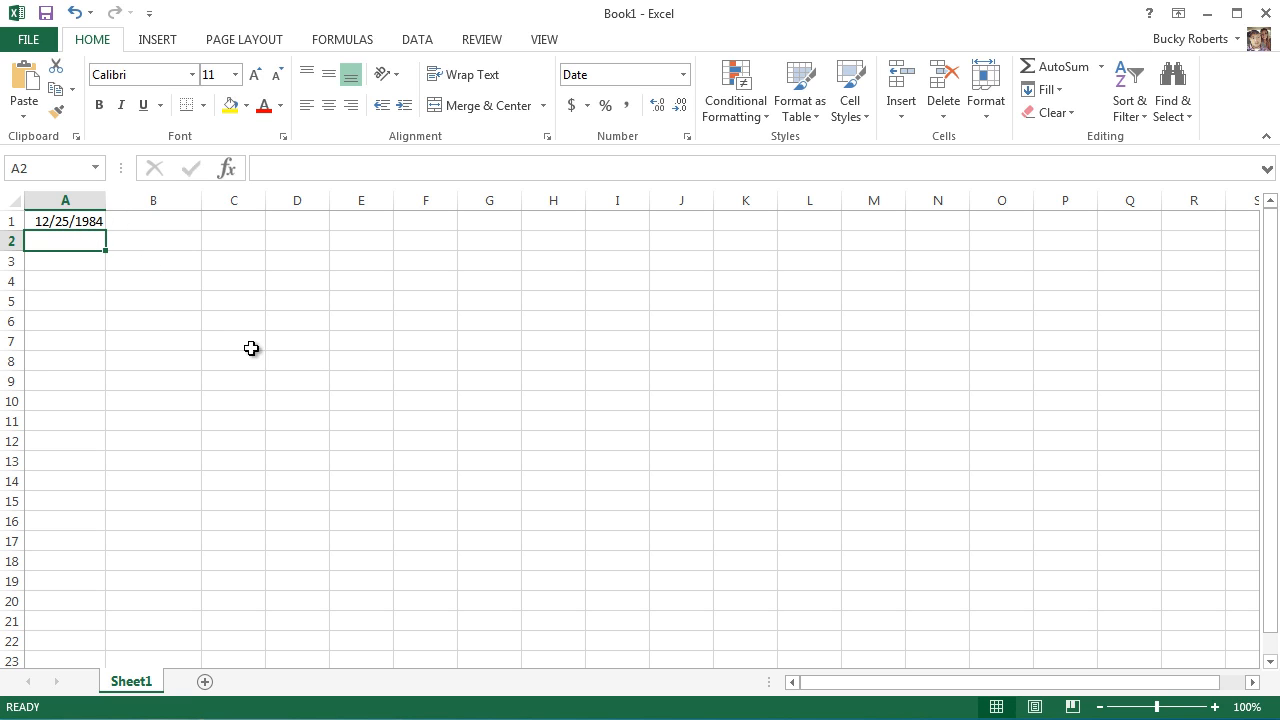
{"action": "mouse_move", "coordinate": [365, 390]}
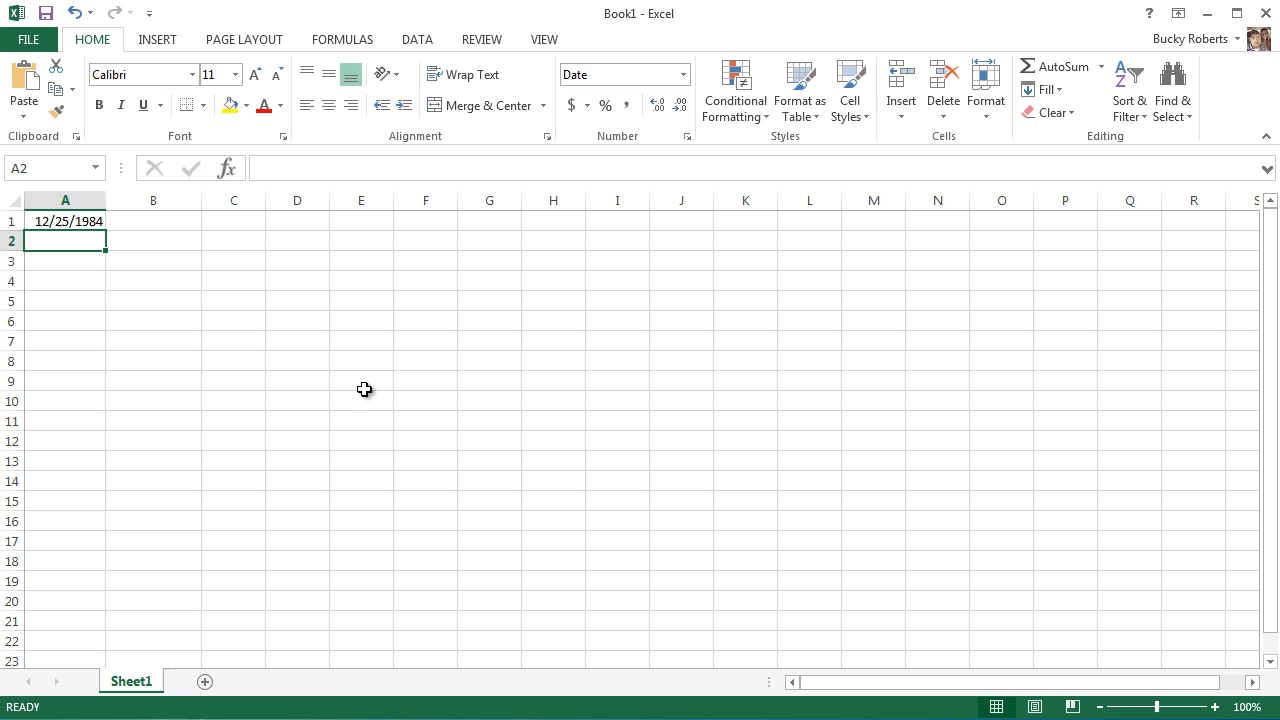
Type 12/28/17 into cell A2.
{"action": "type", "text": "12/28"}
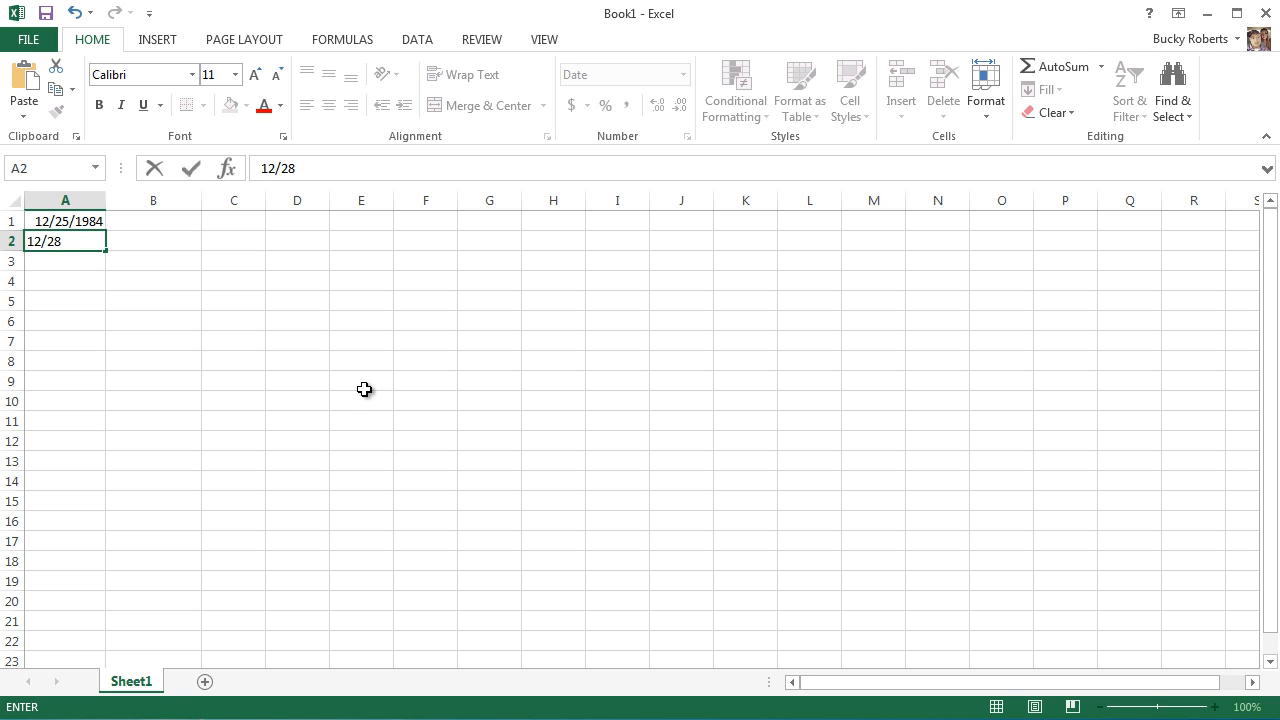
{"action": "type", "text": "/"}
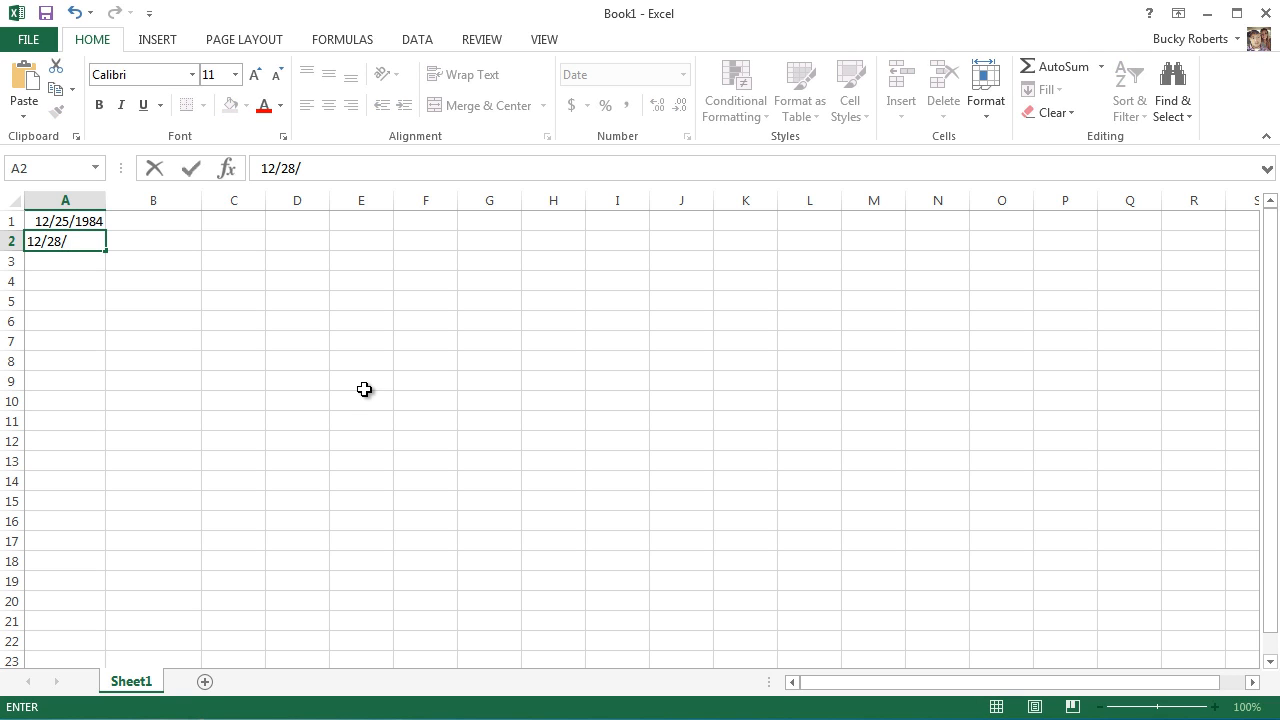
{"action": "type", "text": "17"}
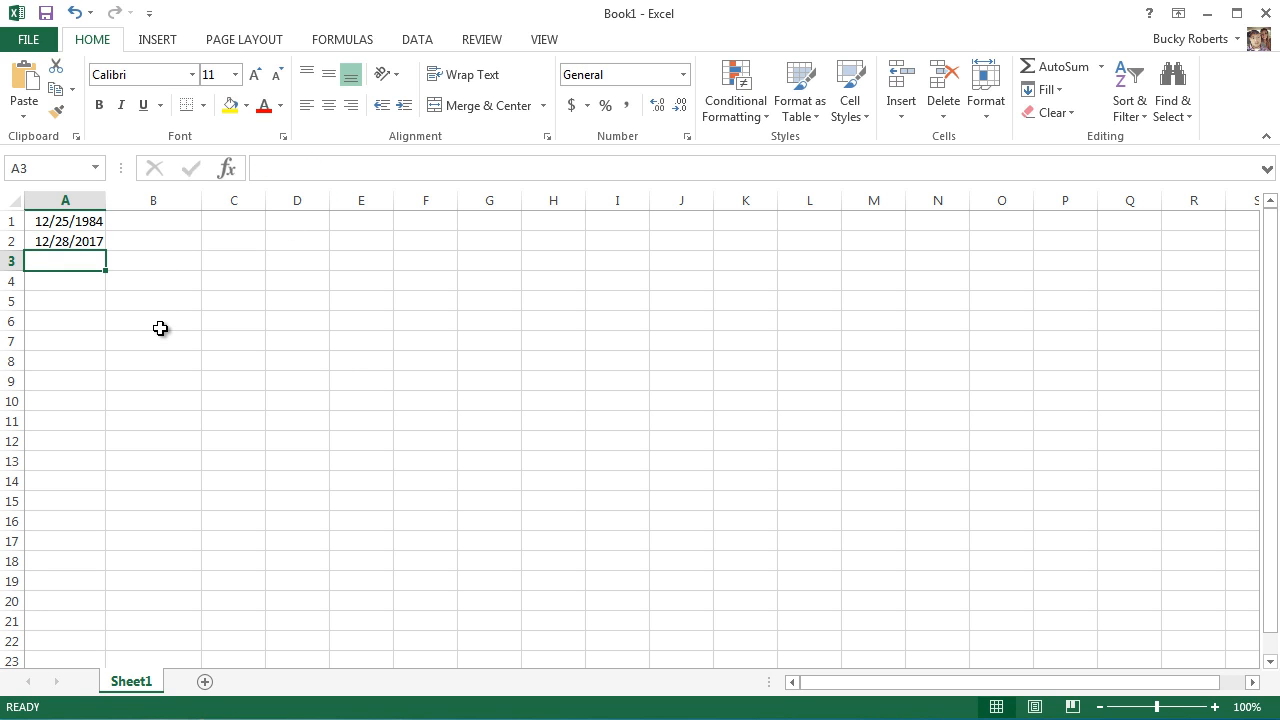
Inspect A1 and A2 to confirm the full years 1984 and 2017.
{"action": "left_click", "coordinate": [65, 240]}
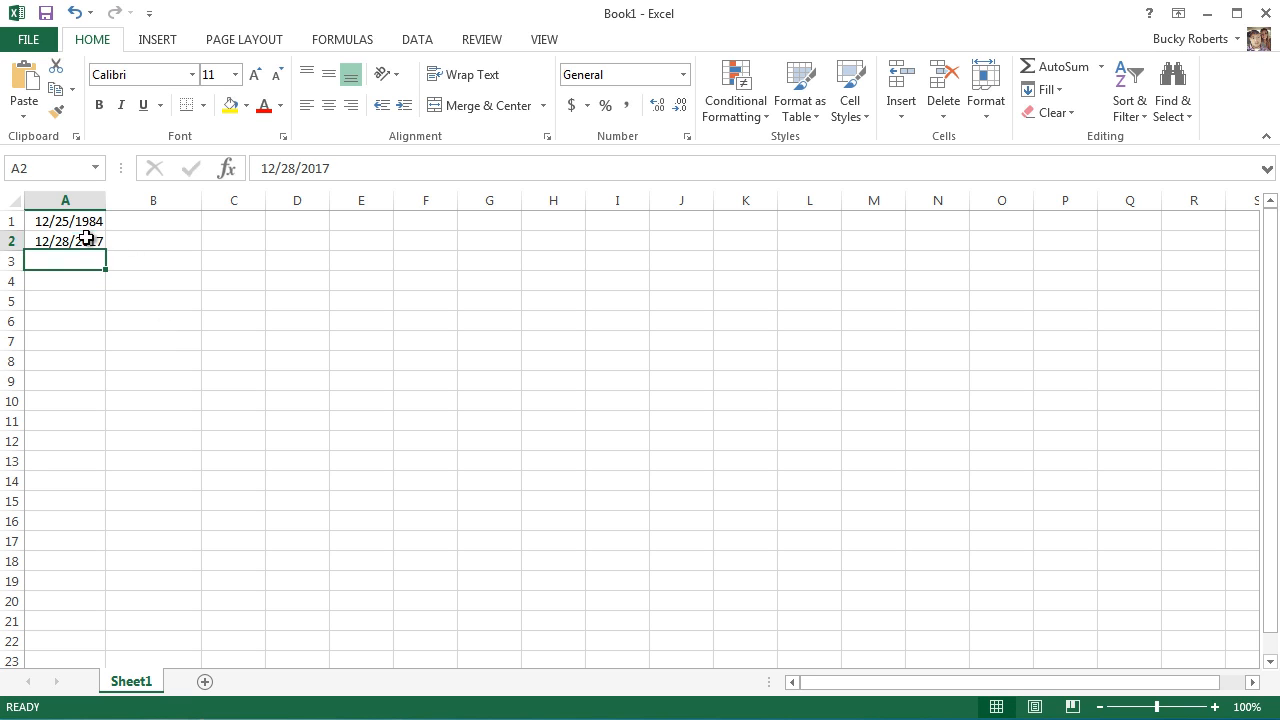
{"action": "left_click", "coordinate": [65, 221]}
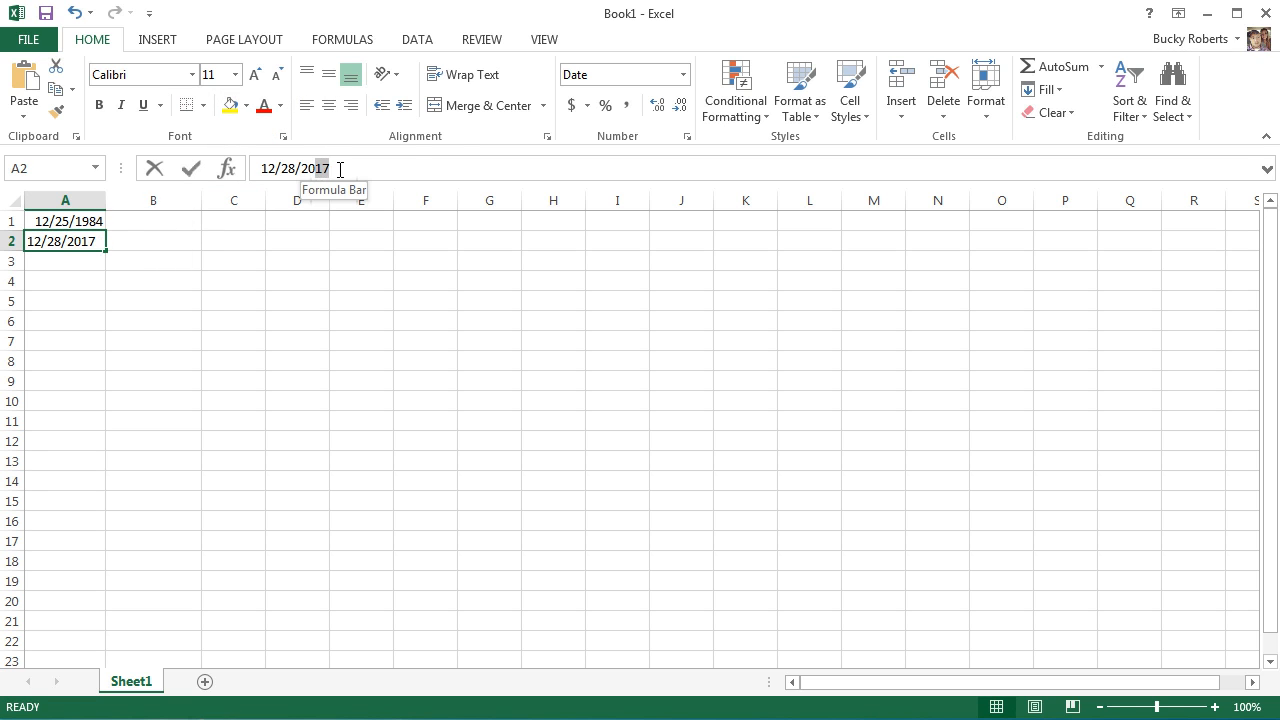
{"action": "left_click", "coordinate": [294, 168]}
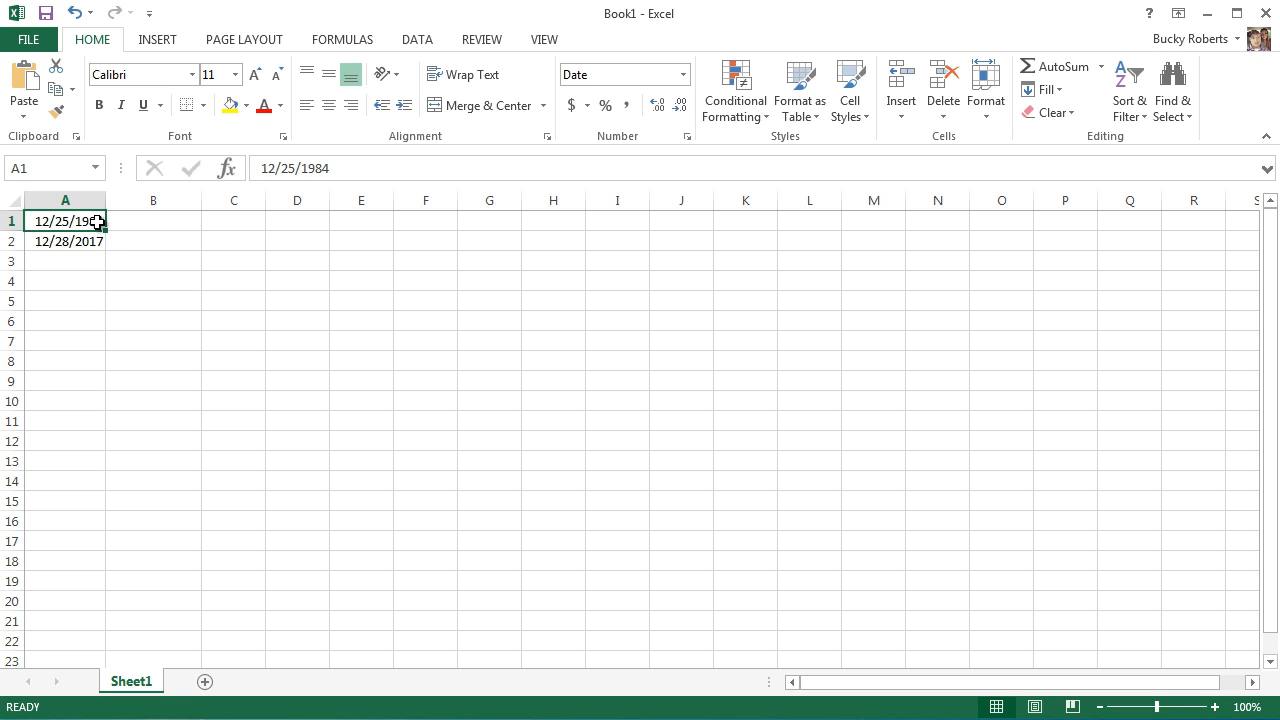
{"action": "left_click", "coordinate": [65, 241]}
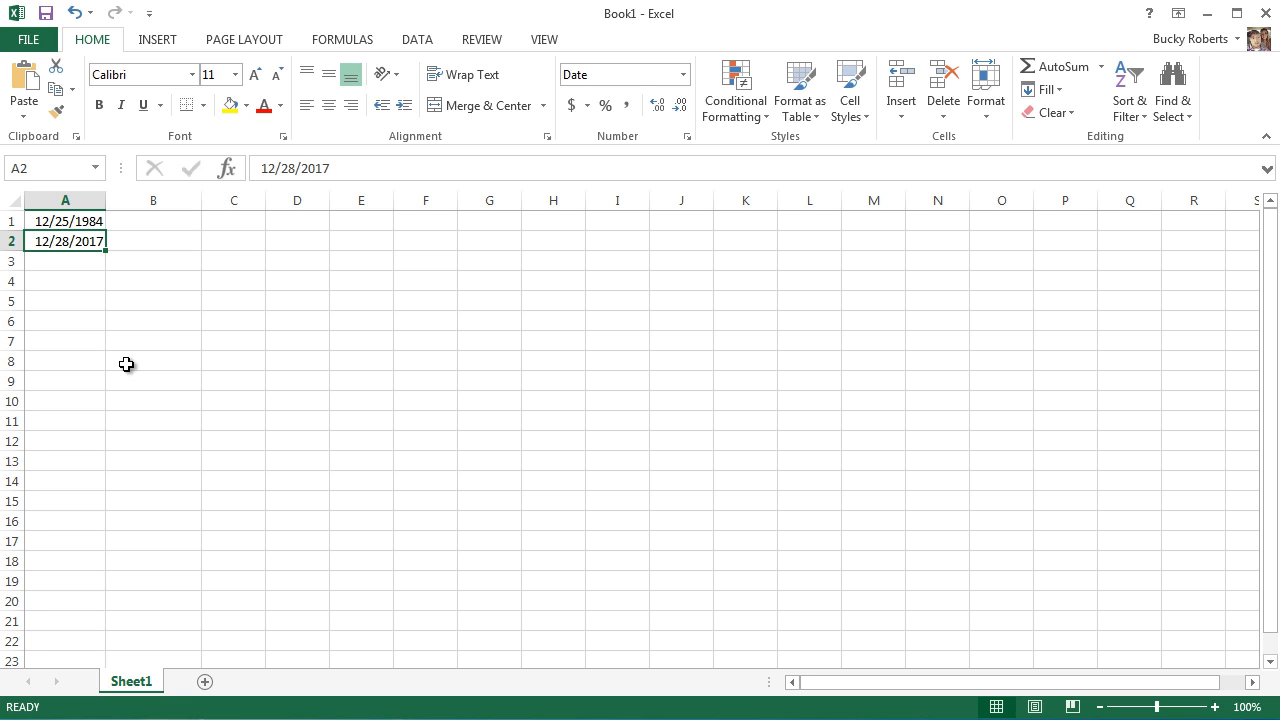
{"action": "mouse_move", "coordinate": [62, 247]}
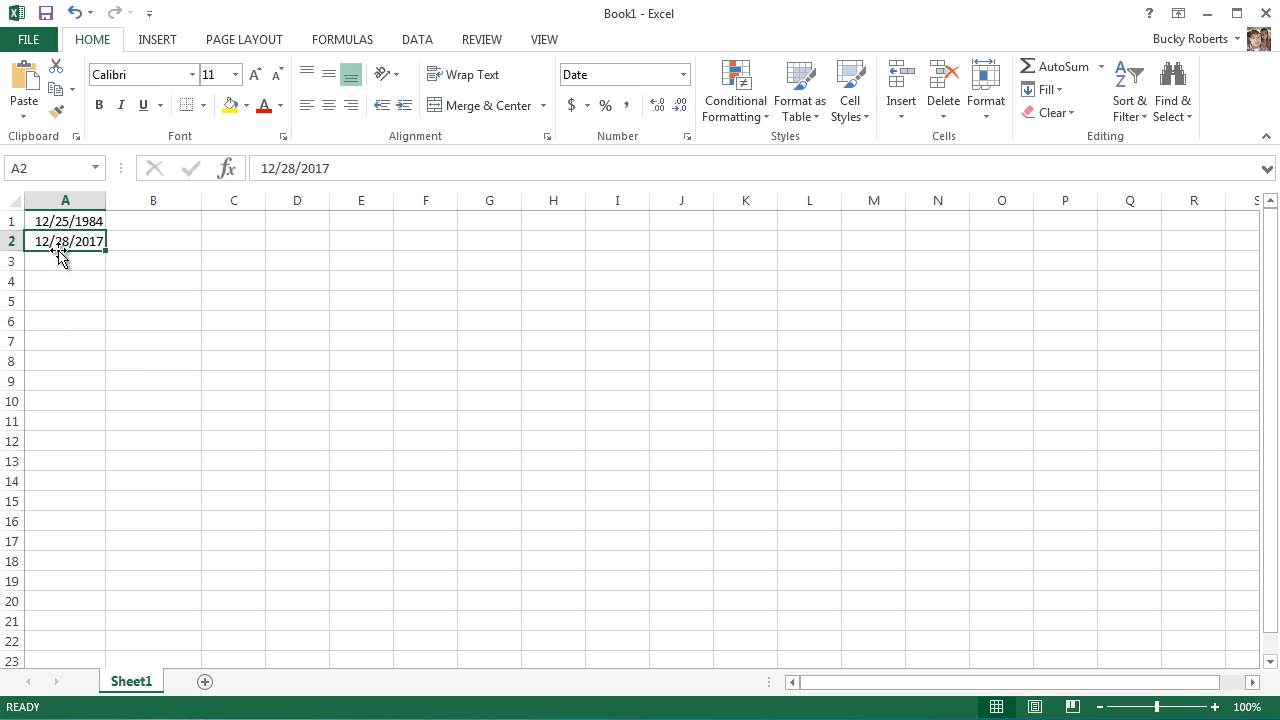
{"action": "mouse_move", "coordinate": [413, 321]}
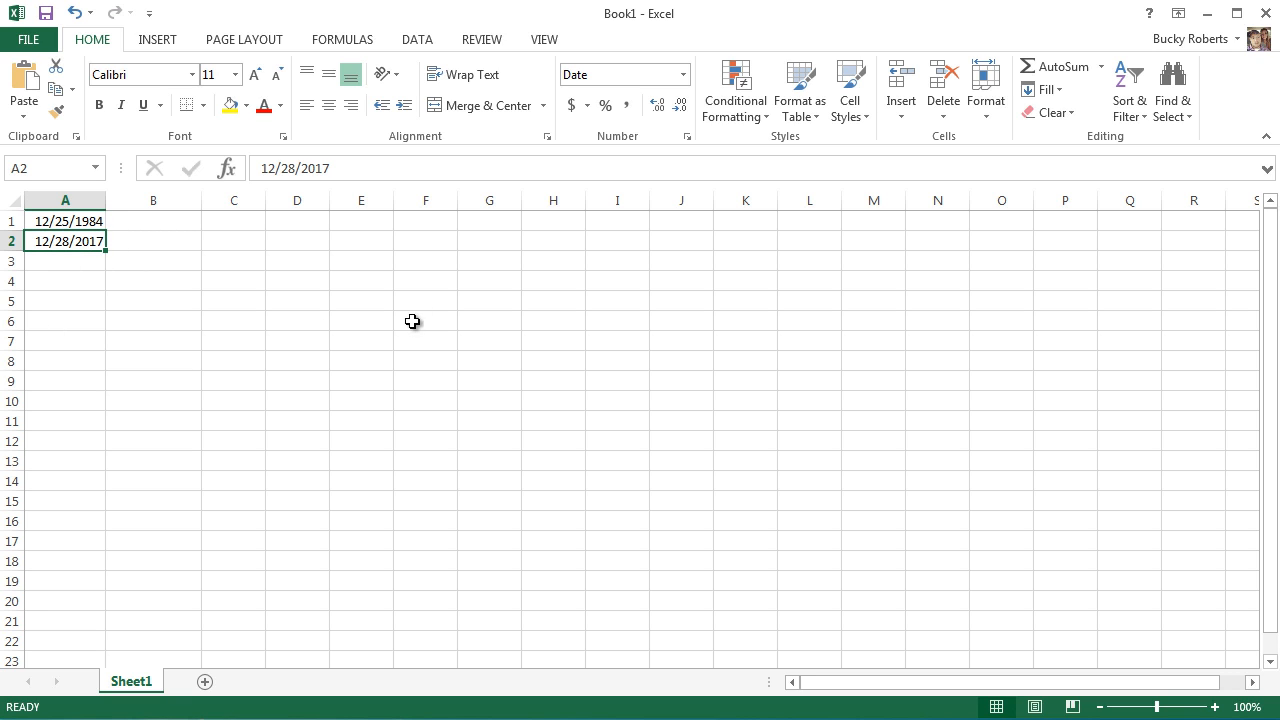
{"action": "left_click", "coordinate": [65, 221]}
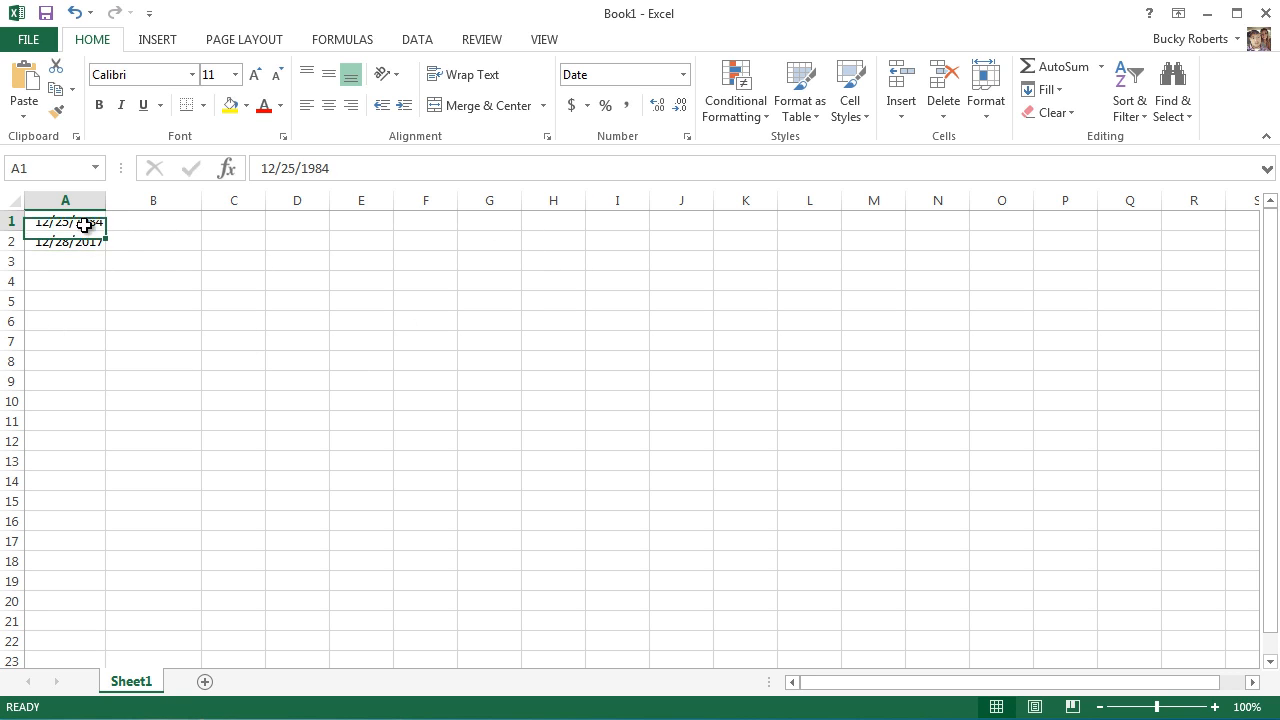
{"action": "left_click", "coordinate": [65, 241]}
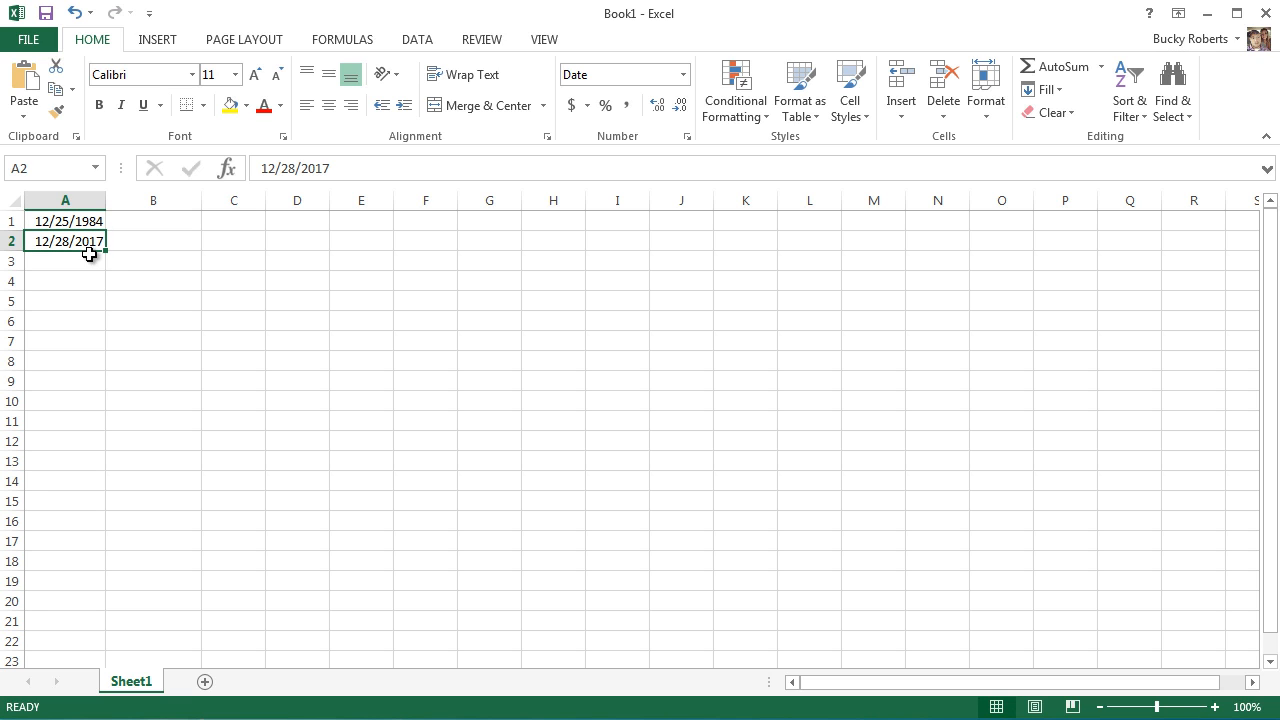
{"action": "double_click", "coordinate": [65, 241]}
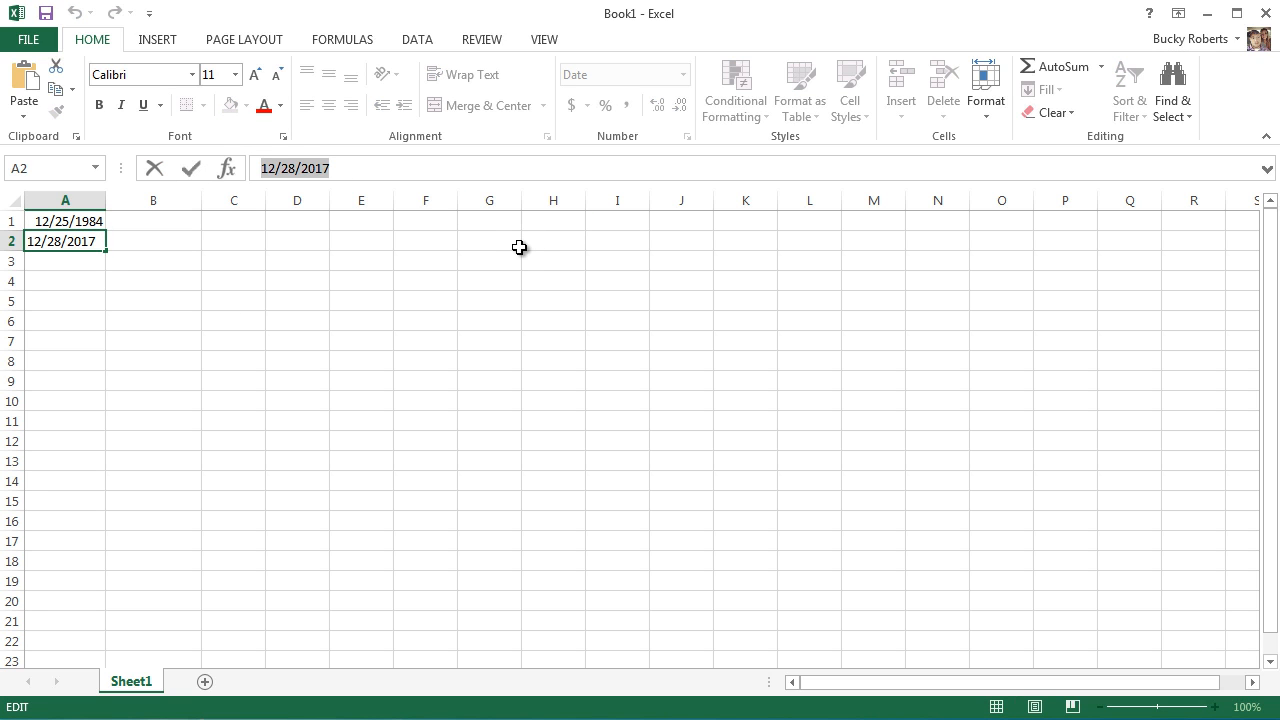
{"action": "mouse_move", "coordinate": [513, 258]}
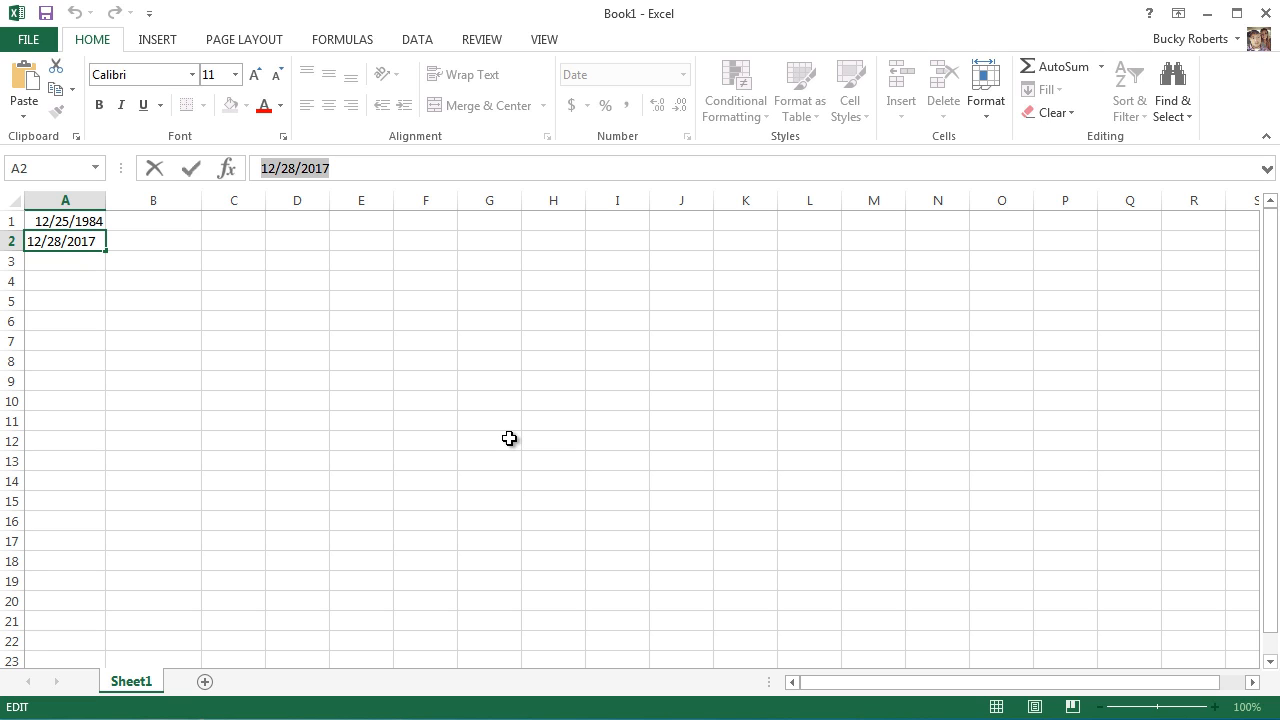
{"action": "mouse_move", "coordinate": [783, 486]}
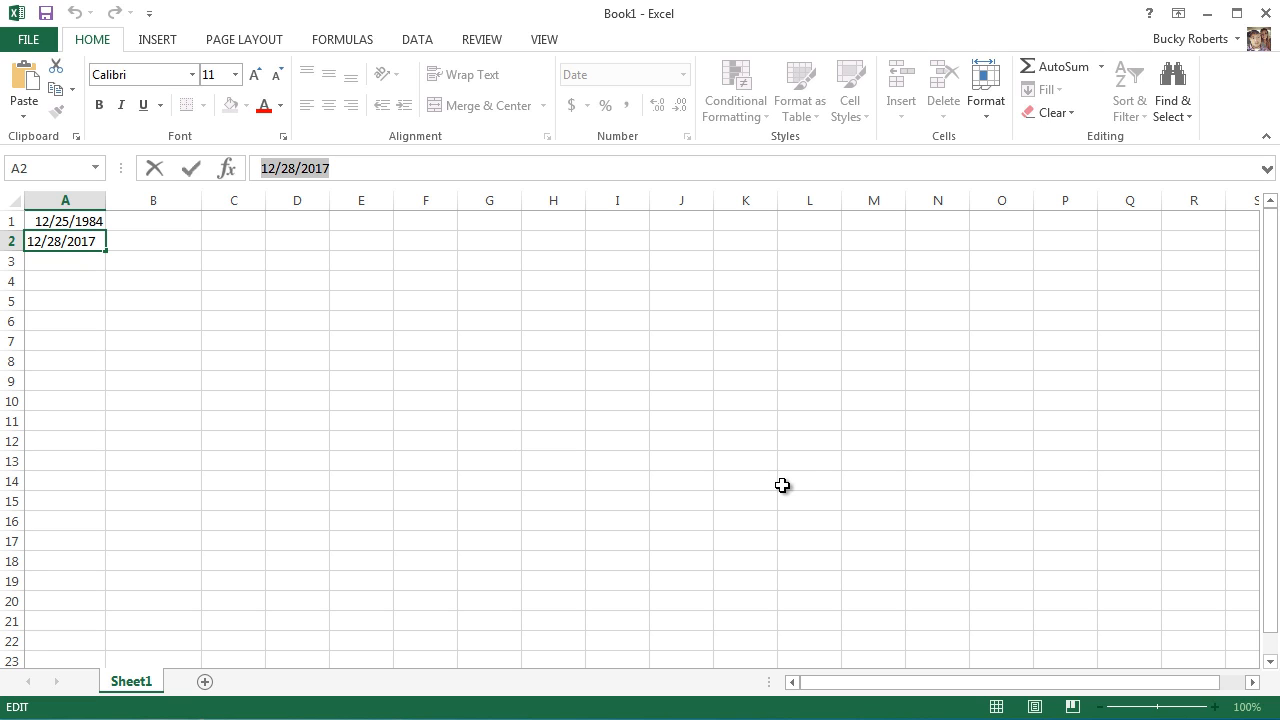